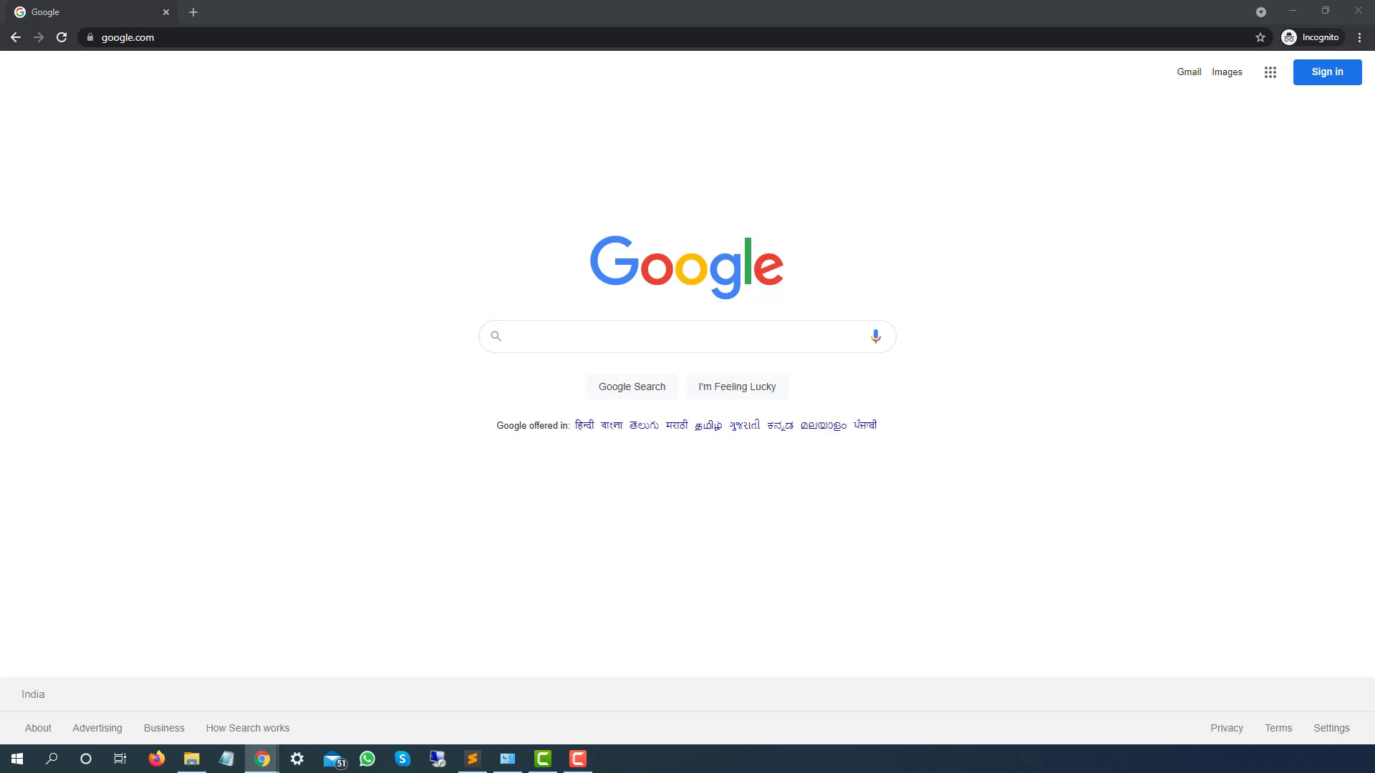
# Search Google for 'download vs code'
pyautogui.click(546, 335)
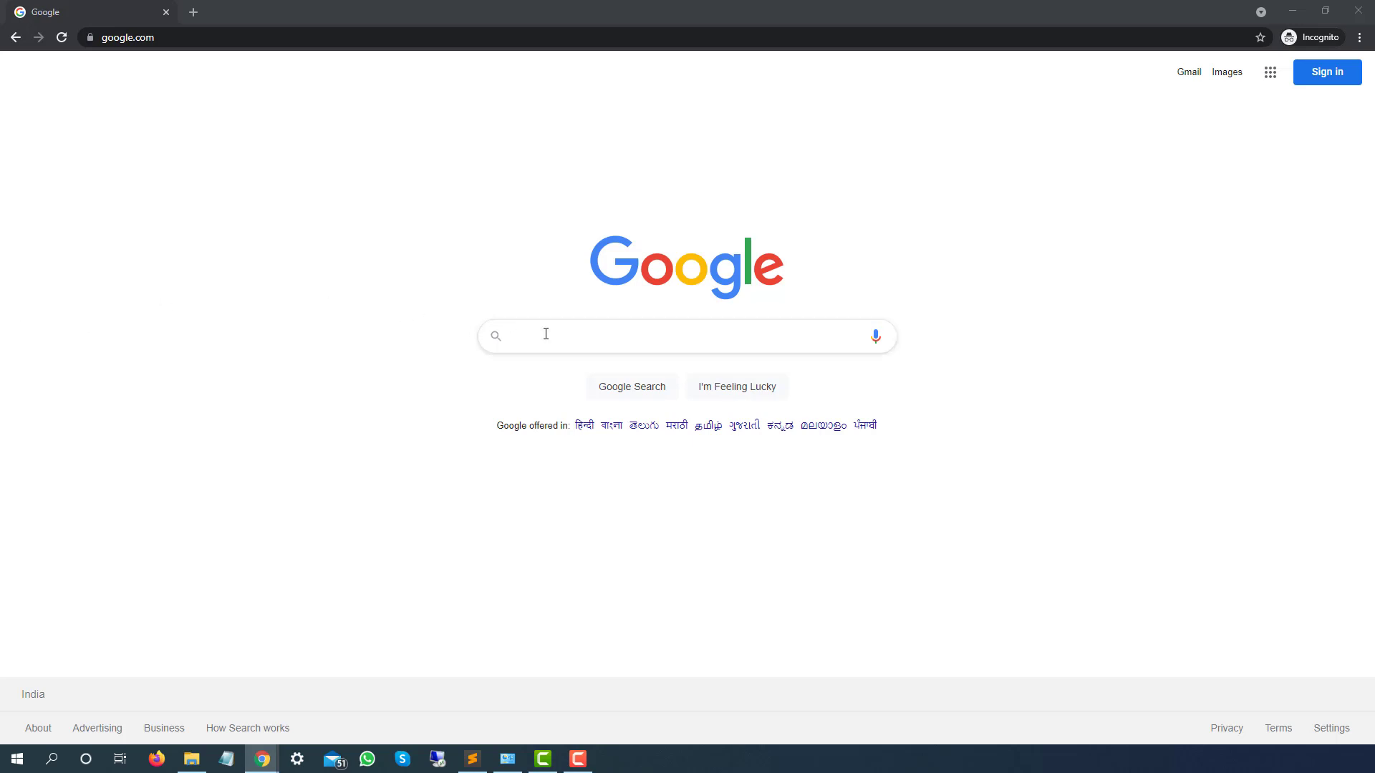
pyautogui.write('download vs code')
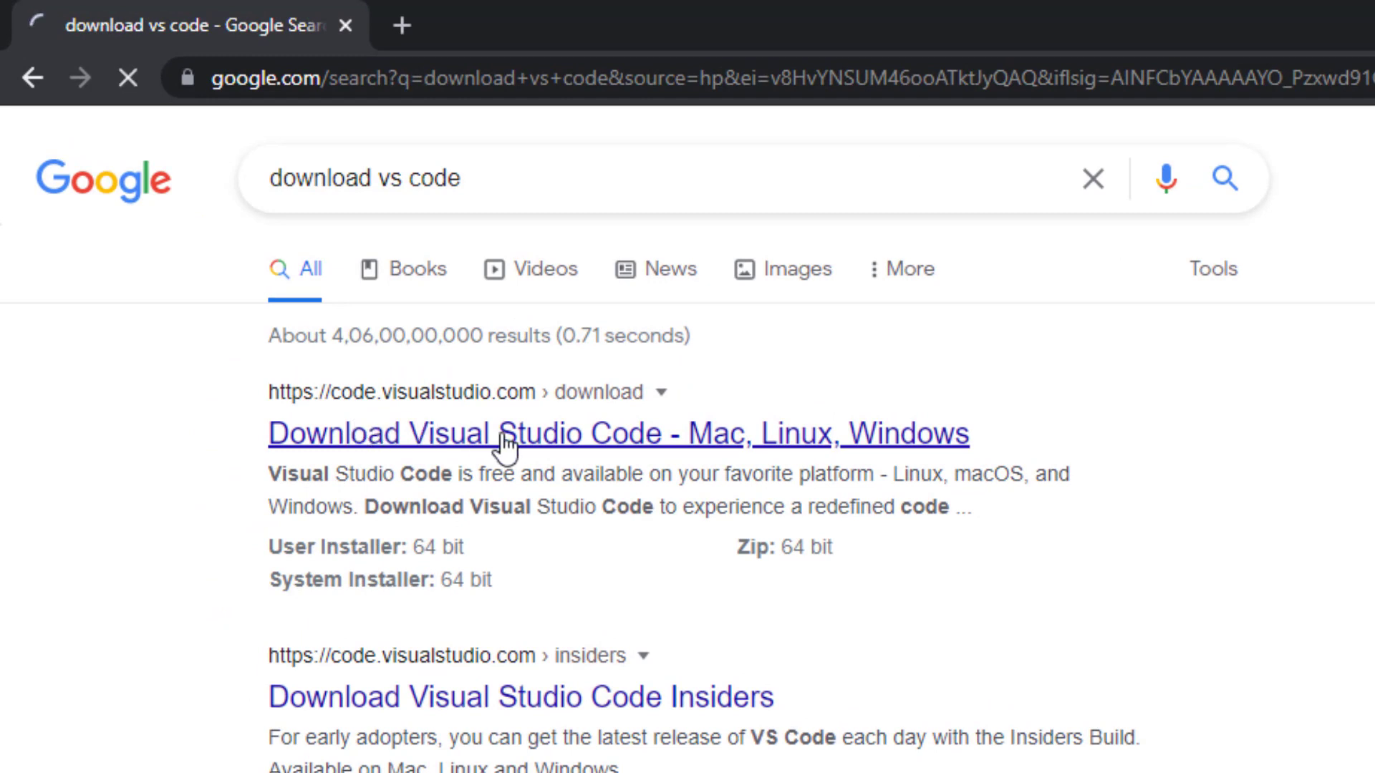
# Open the official Visual Studio Code download page from the results
pyautogui.click(617, 432)
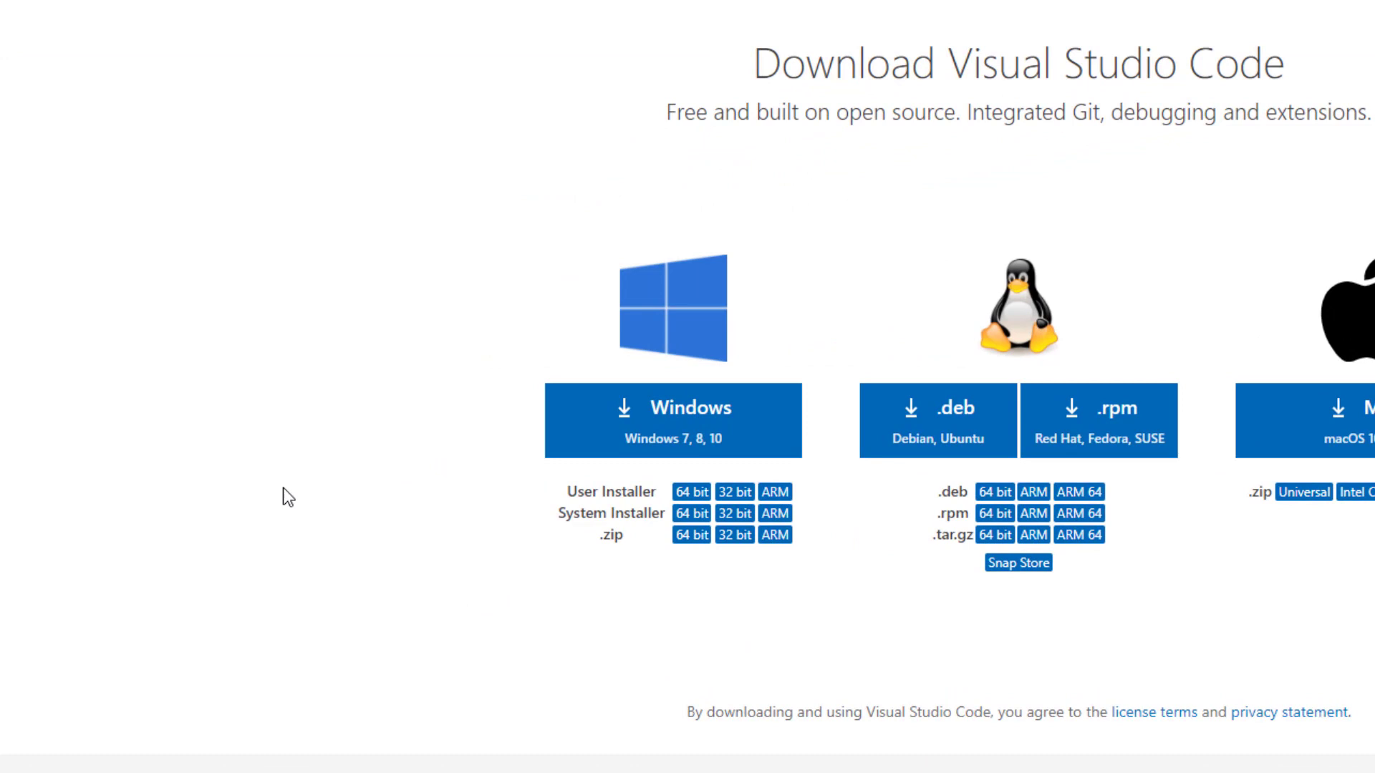
pyautogui.moveTo(564, 492)
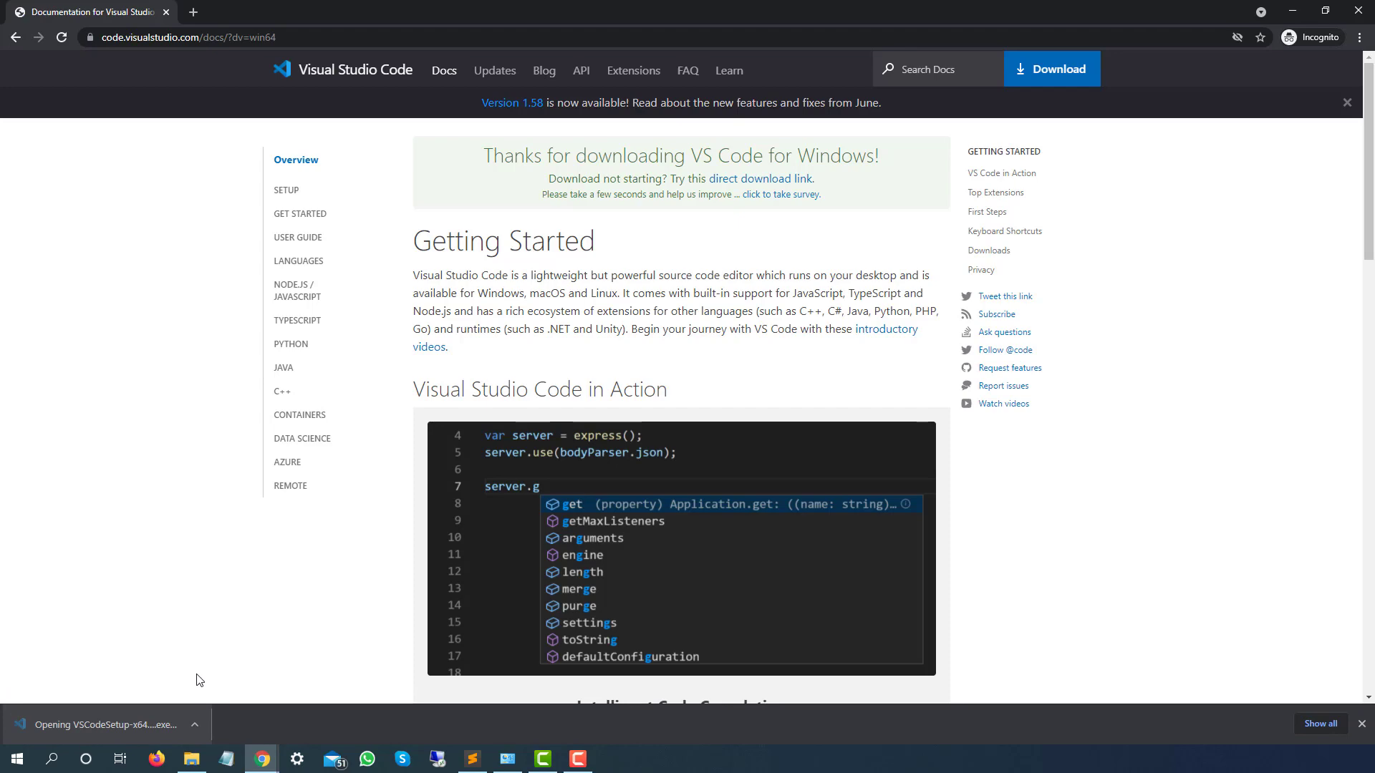
pyautogui.moveTo(141, 535)
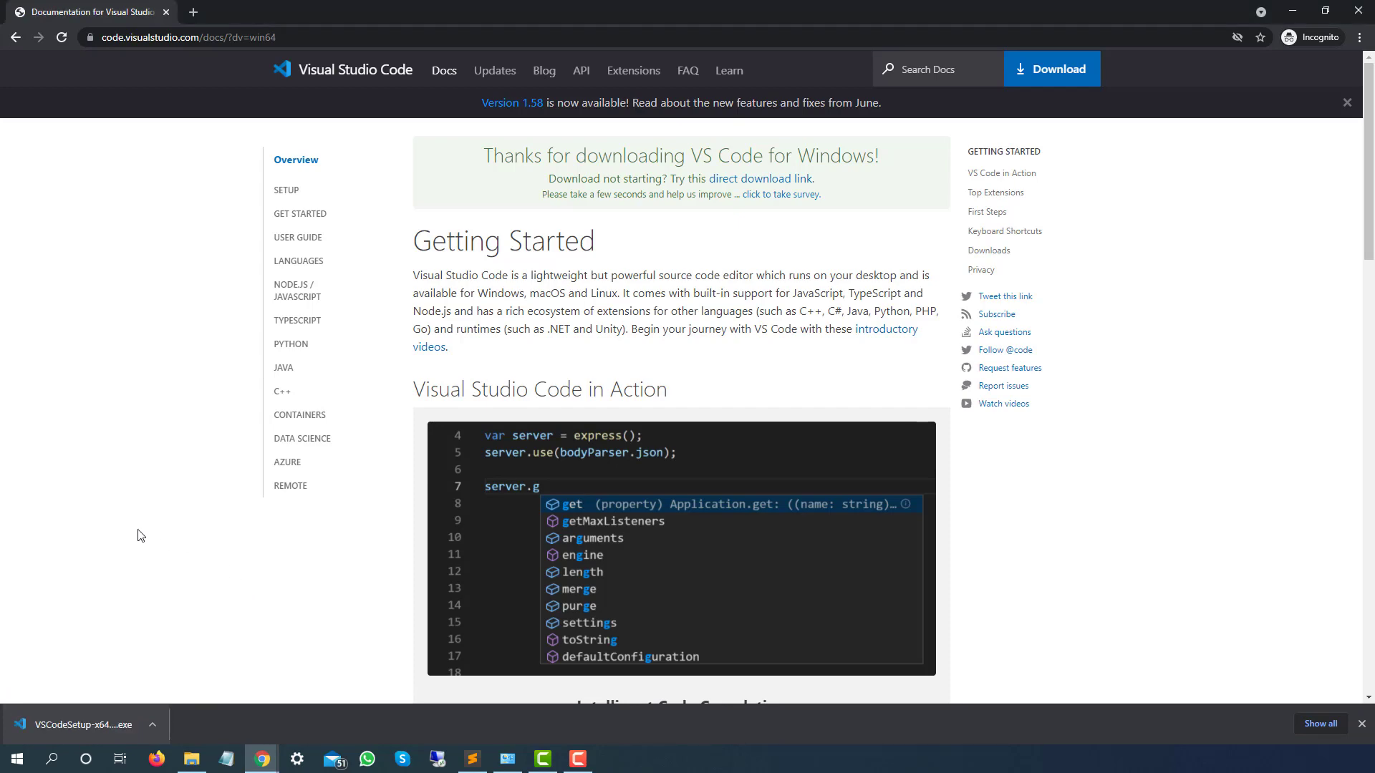
# Run the installer, accept the license, and keep default folder, shortcuts and tasks
pyautogui.click(83, 724)
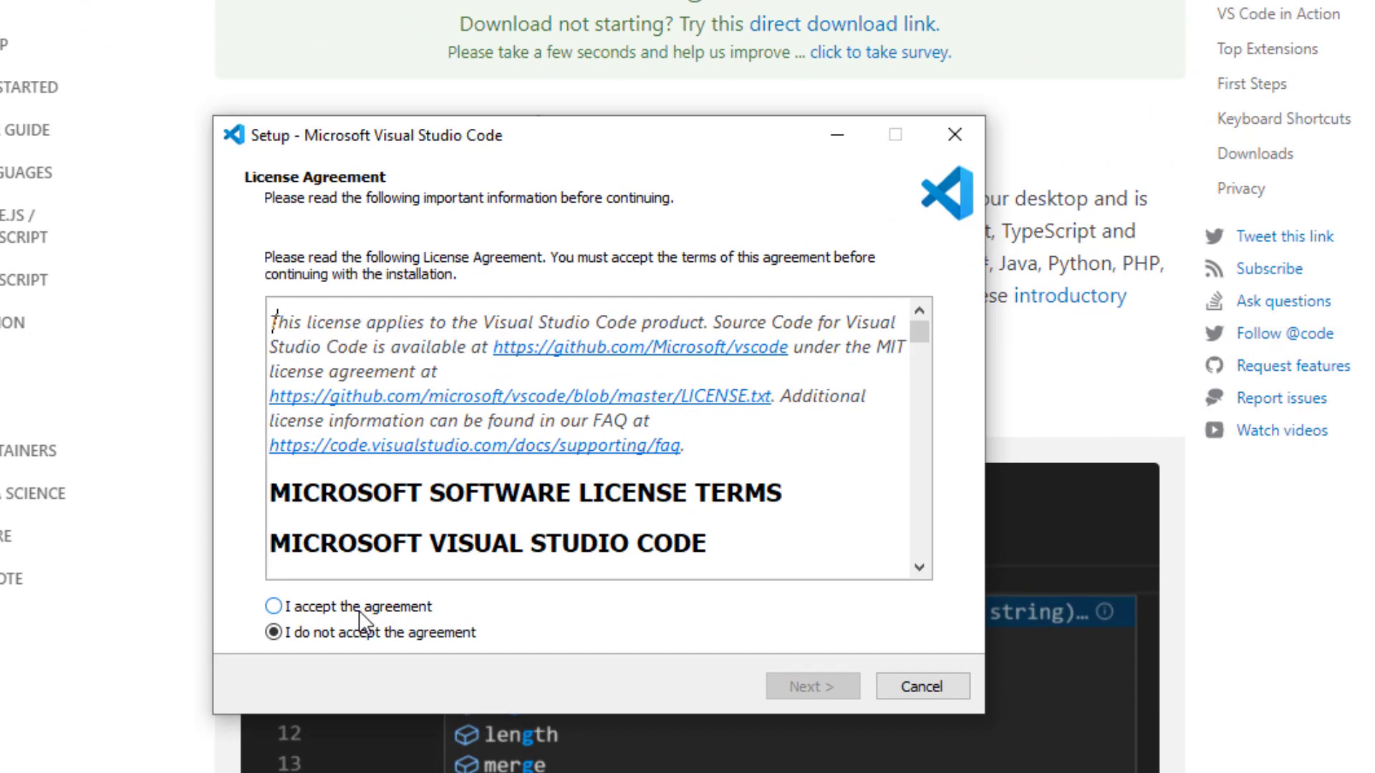
pyautogui.click(273, 605)
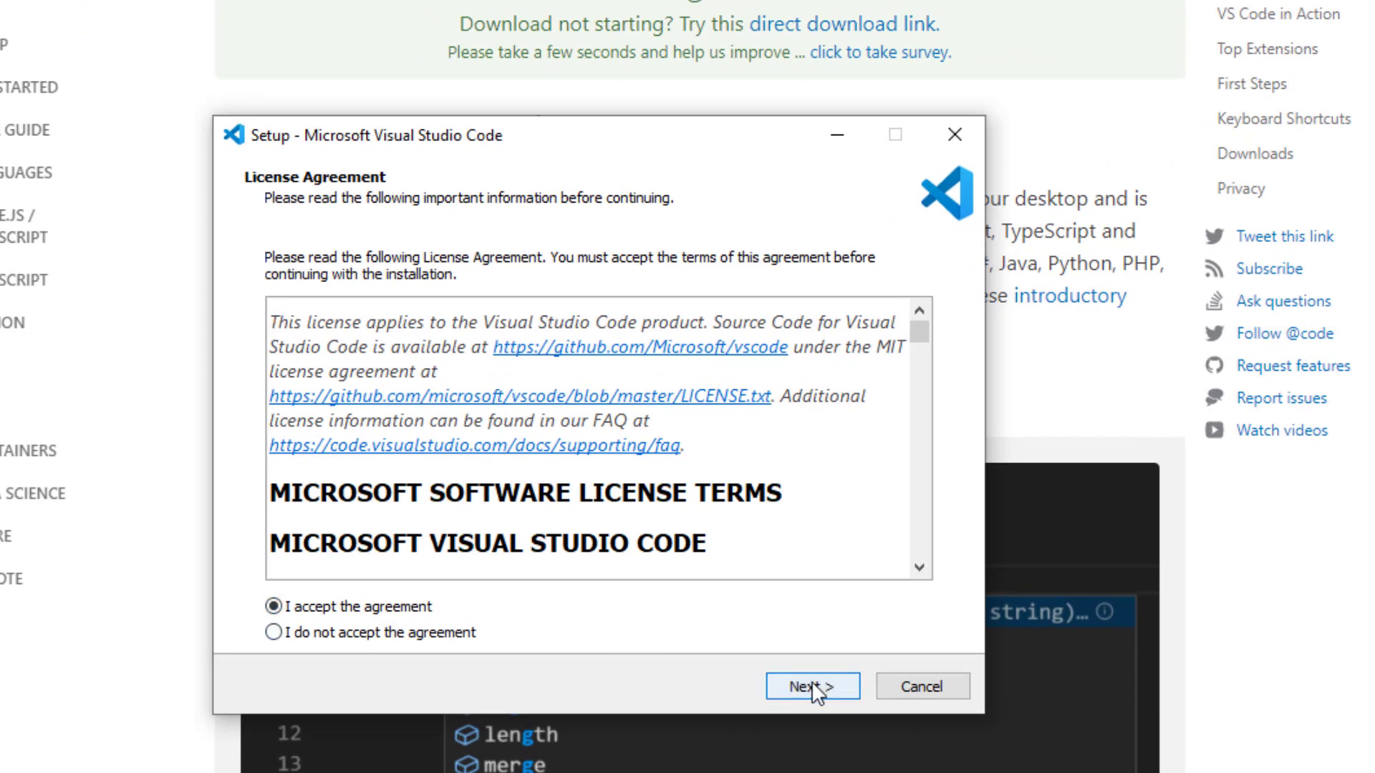
pyautogui.click(811, 686)
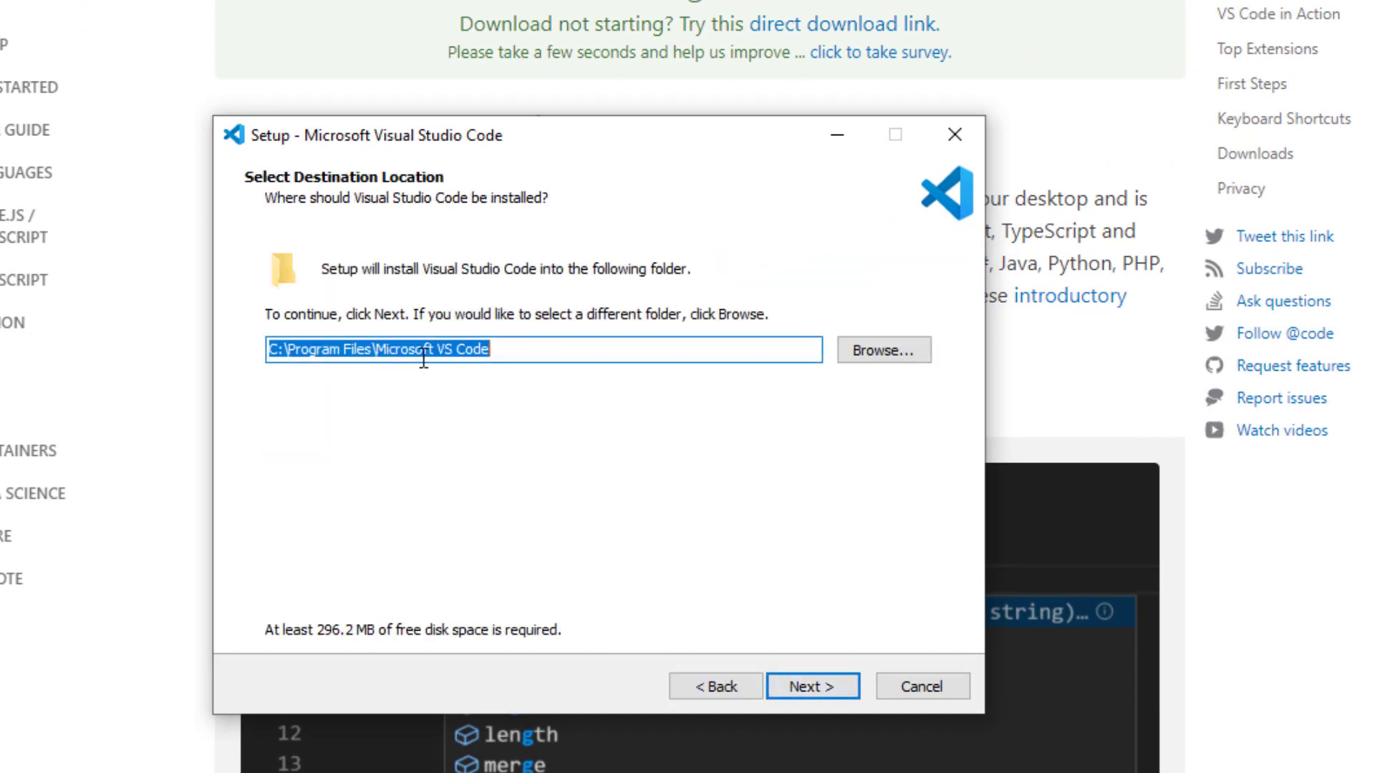
pyautogui.moveTo(540, 478)
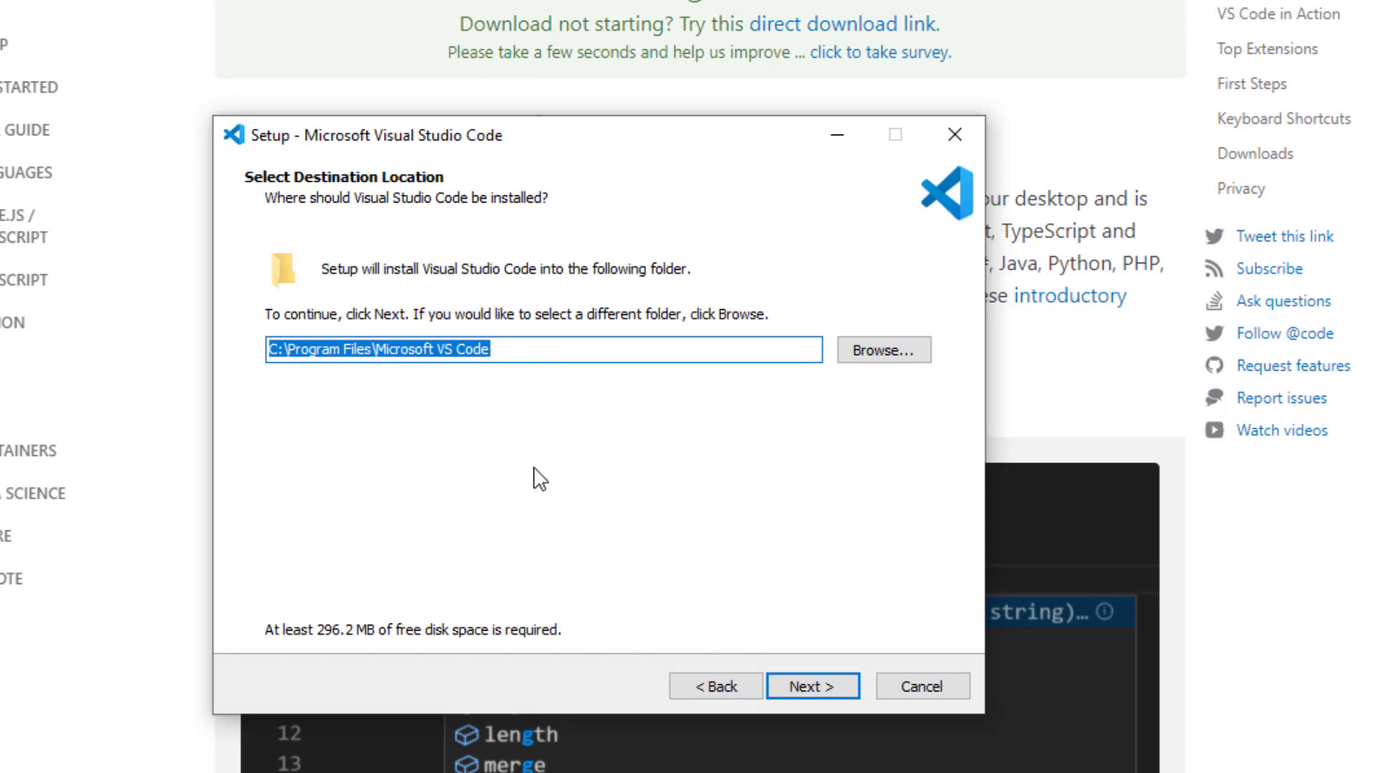
pyautogui.moveTo(883, 350)
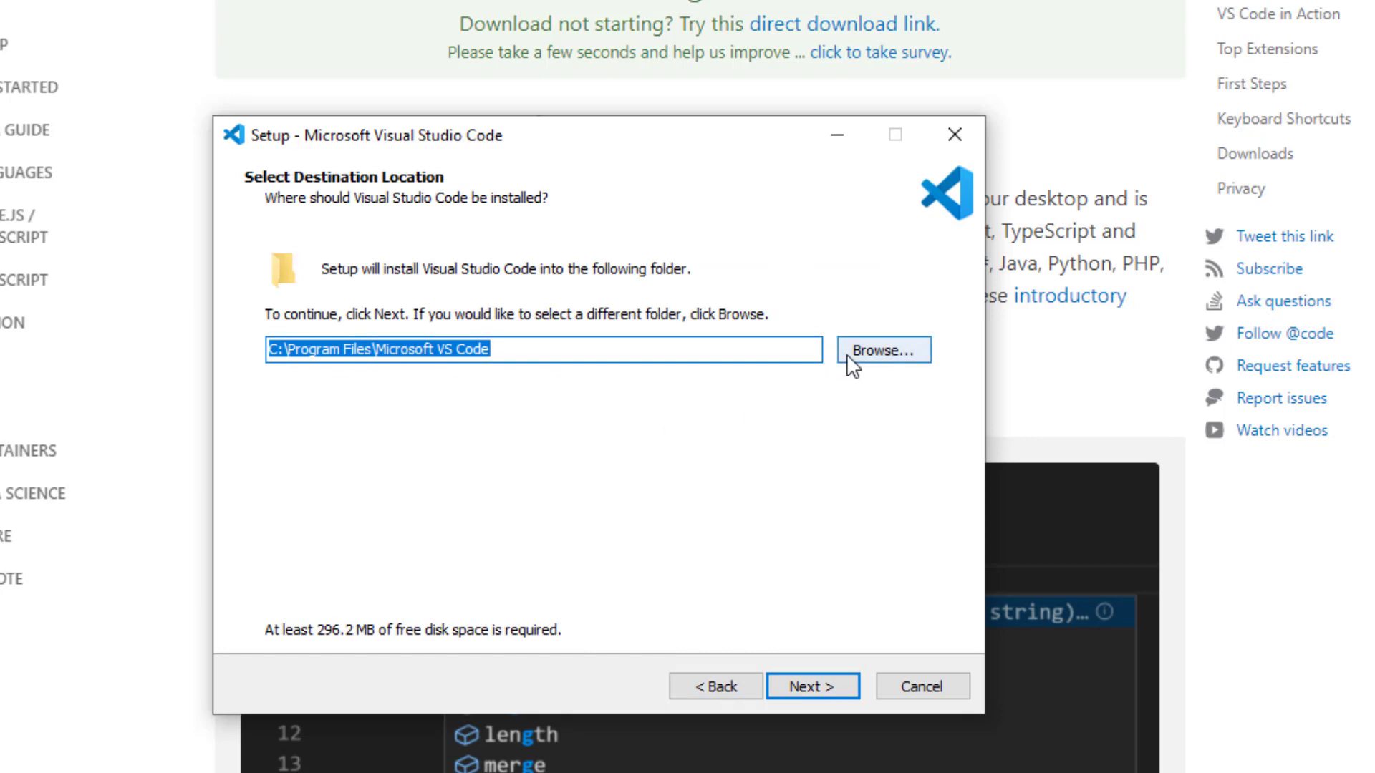
pyautogui.moveTo(321, 644)
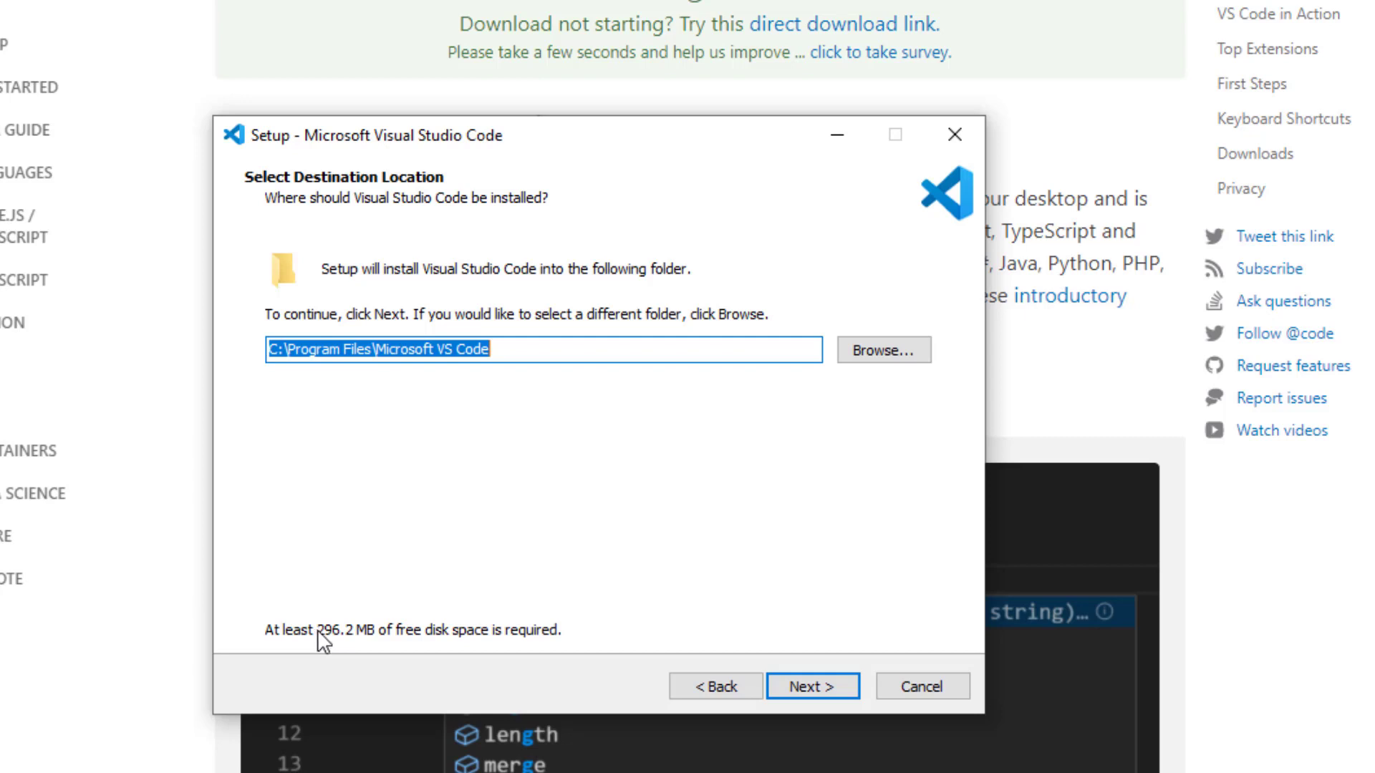
pyautogui.moveTo(441, 647)
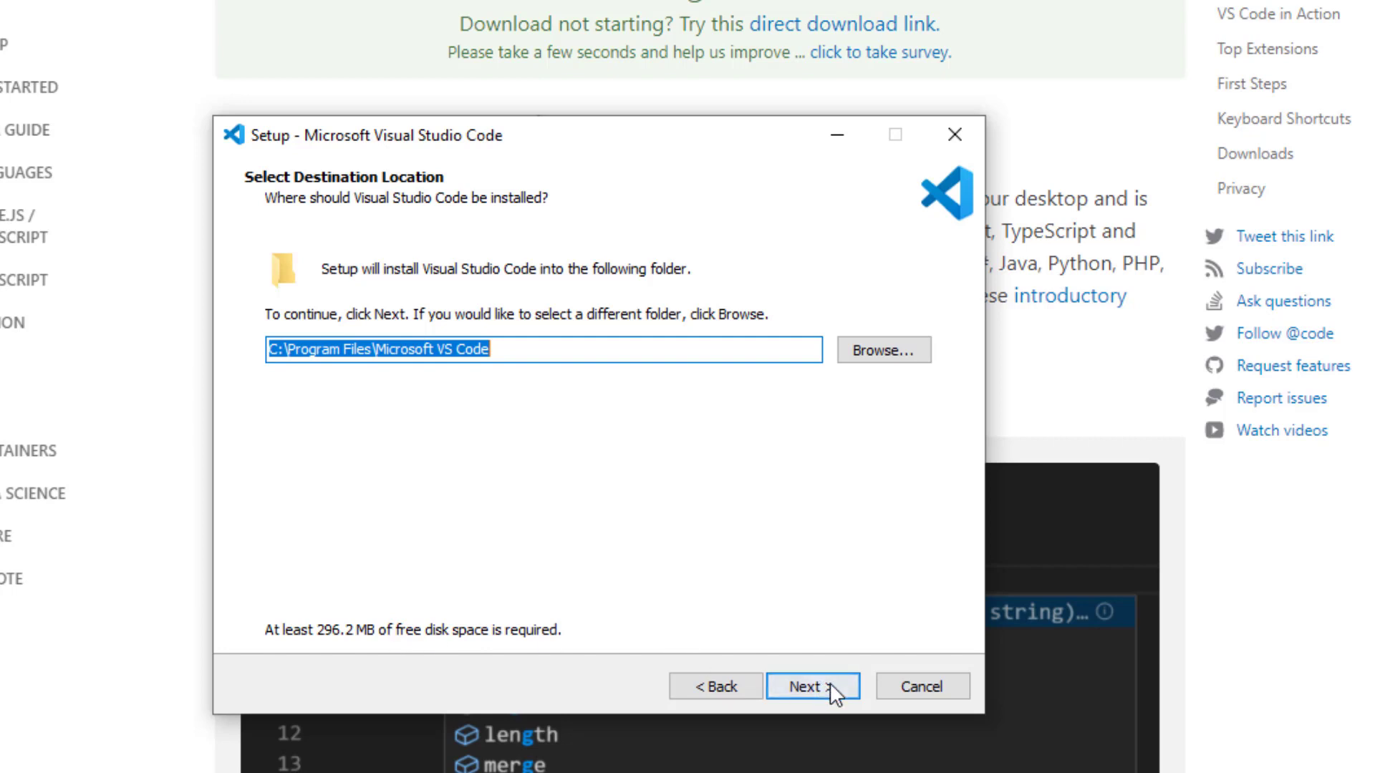
pyautogui.click(811, 686)
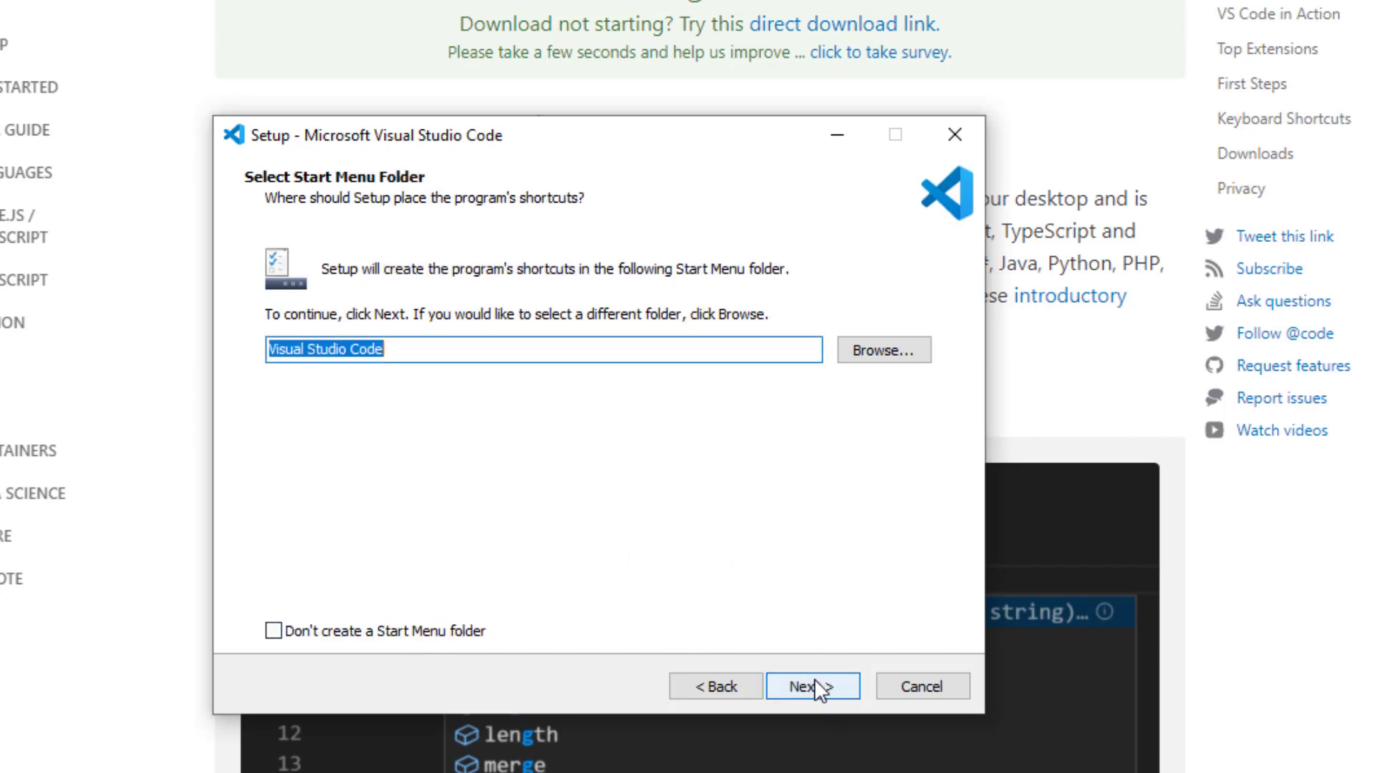
pyautogui.click(811, 686)
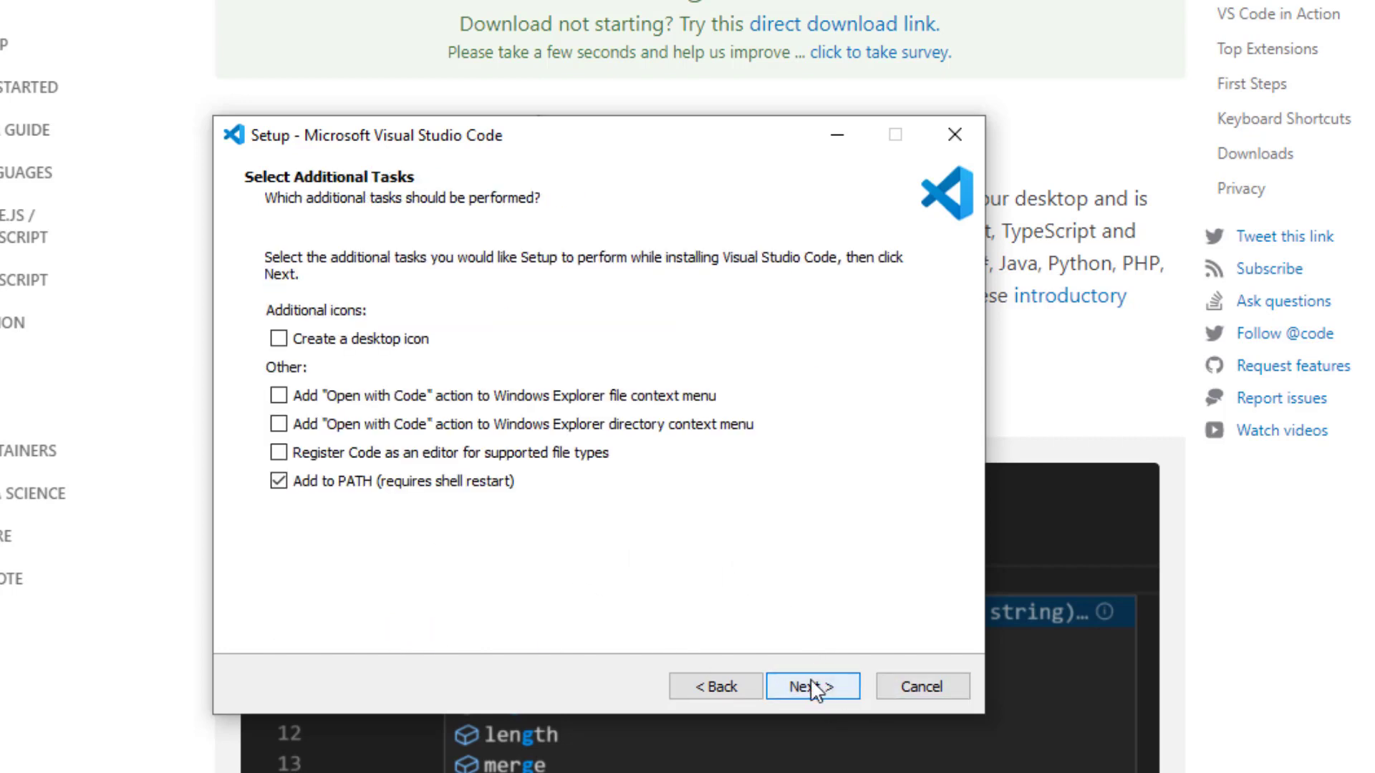
pyautogui.click(811, 686)
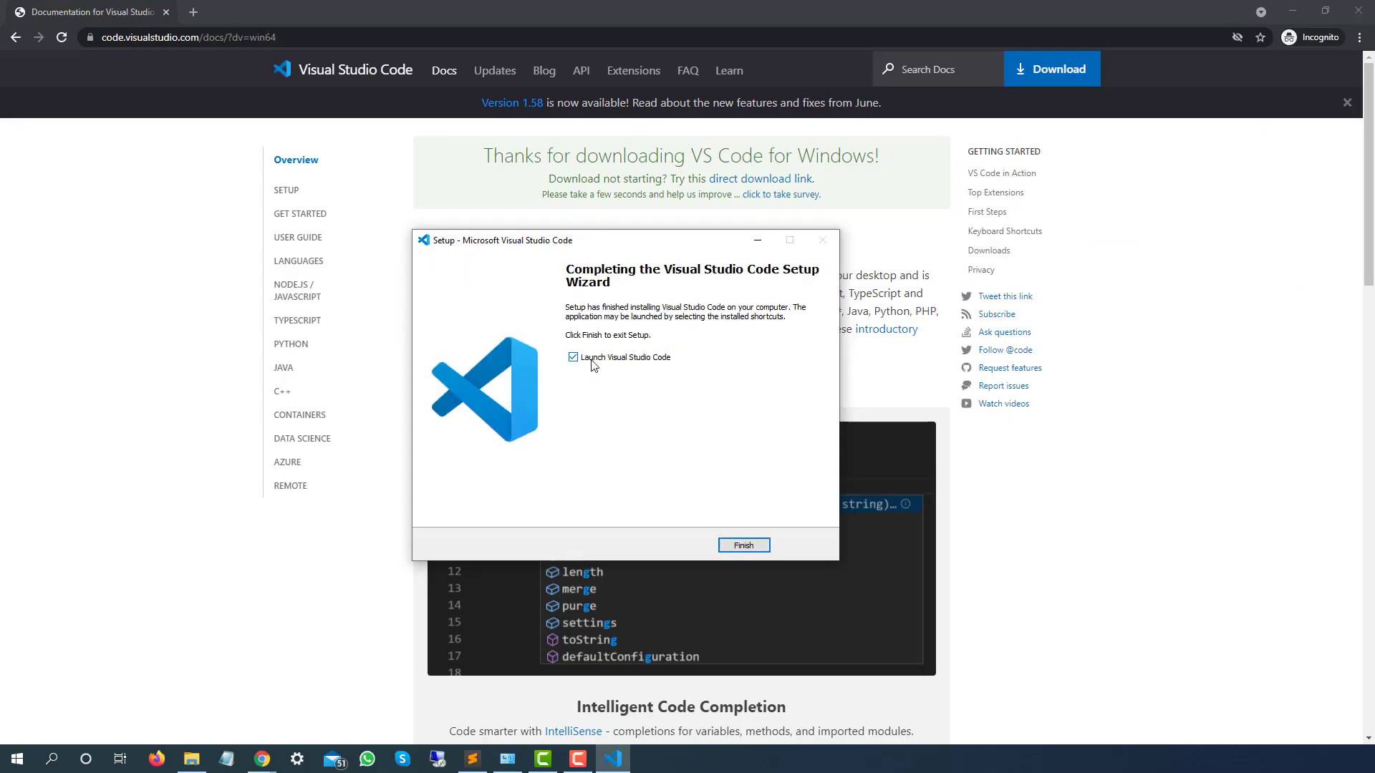
pyautogui.moveTo(605, 367)
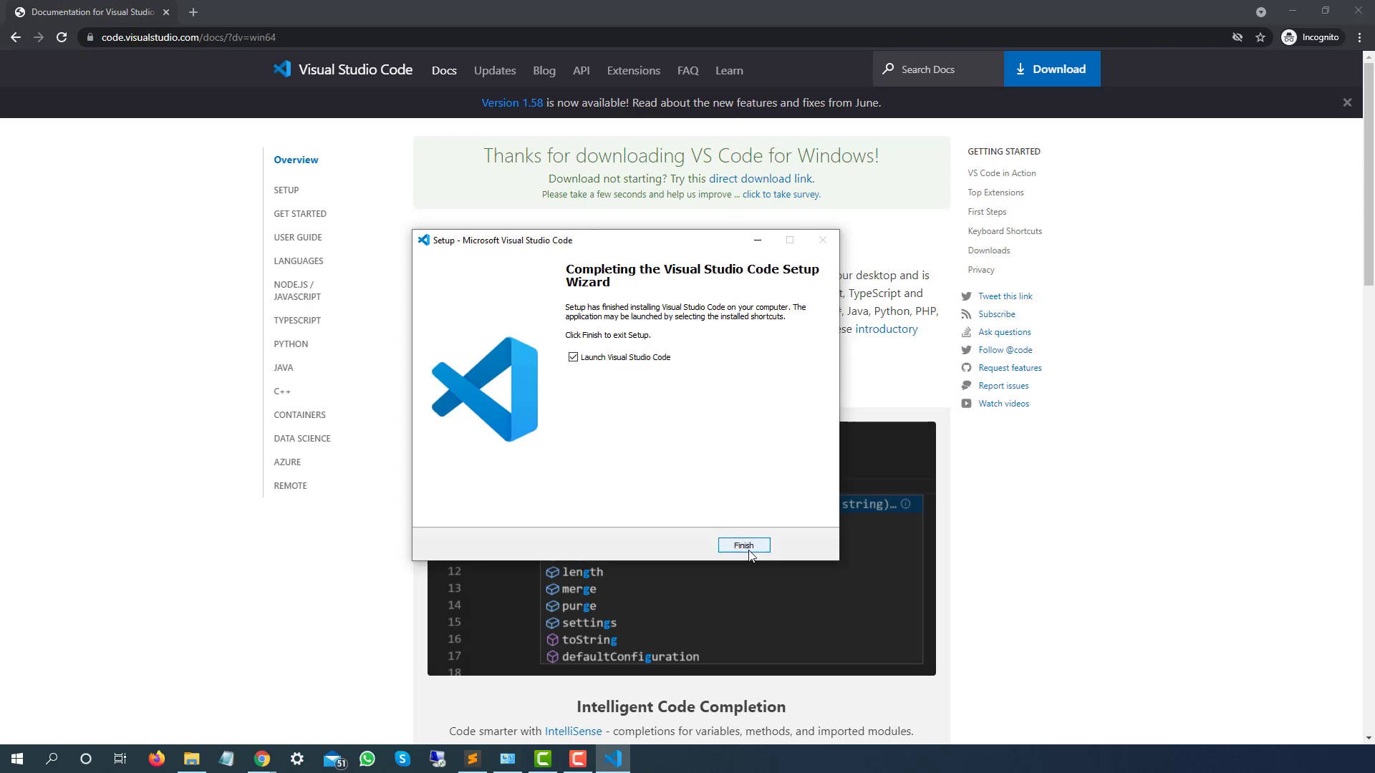
pyautogui.moveTo(618, 390)
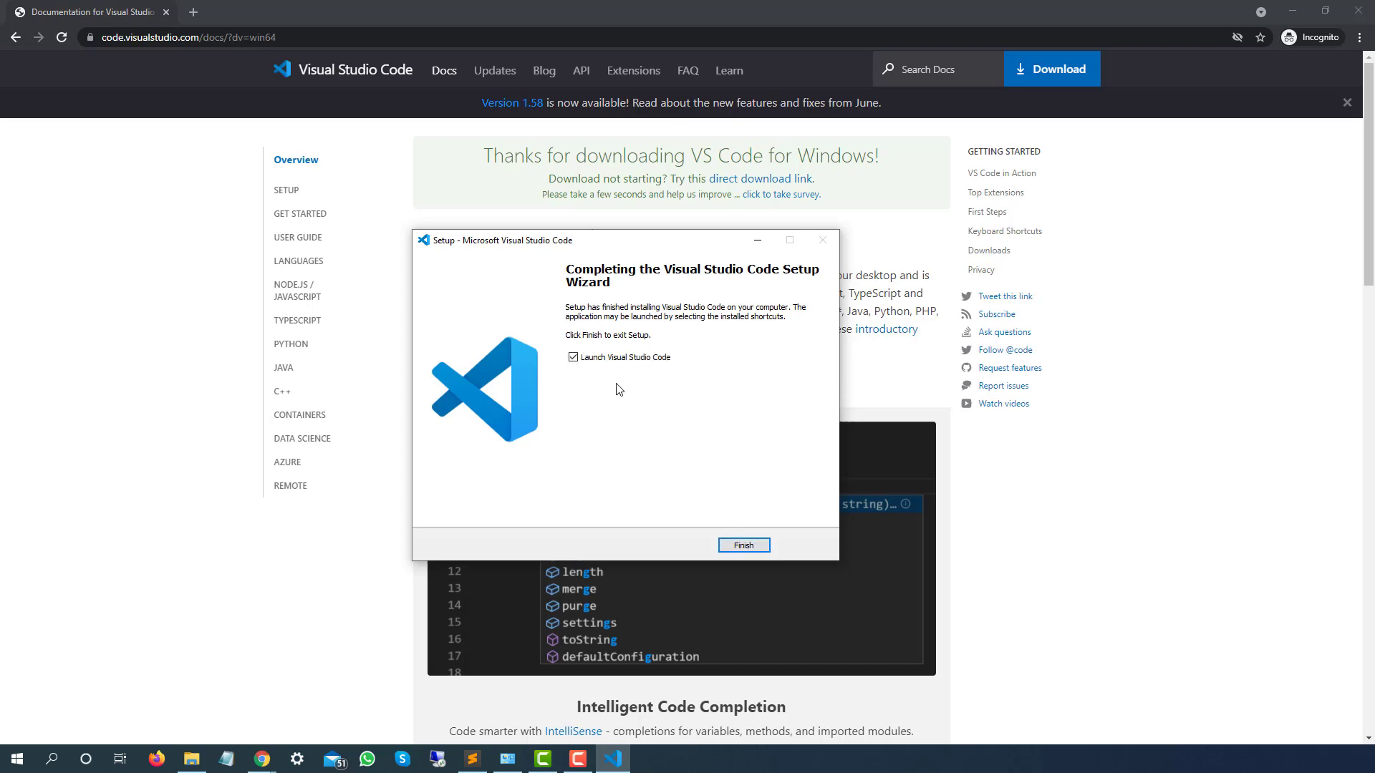
# Finish setup to launch VS Code, then view and dismiss the language mode list
pyautogui.click(742, 546)
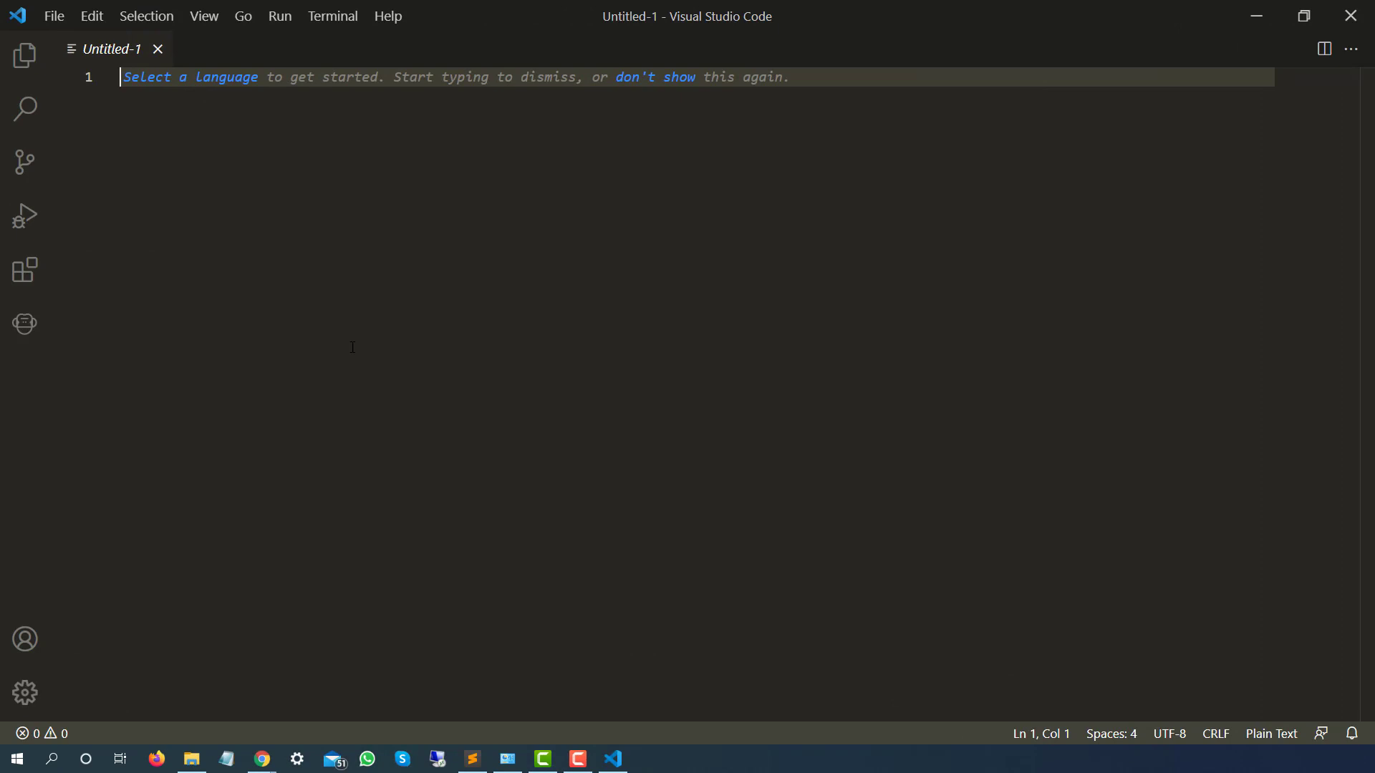
pyautogui.moveTo(192, 85)
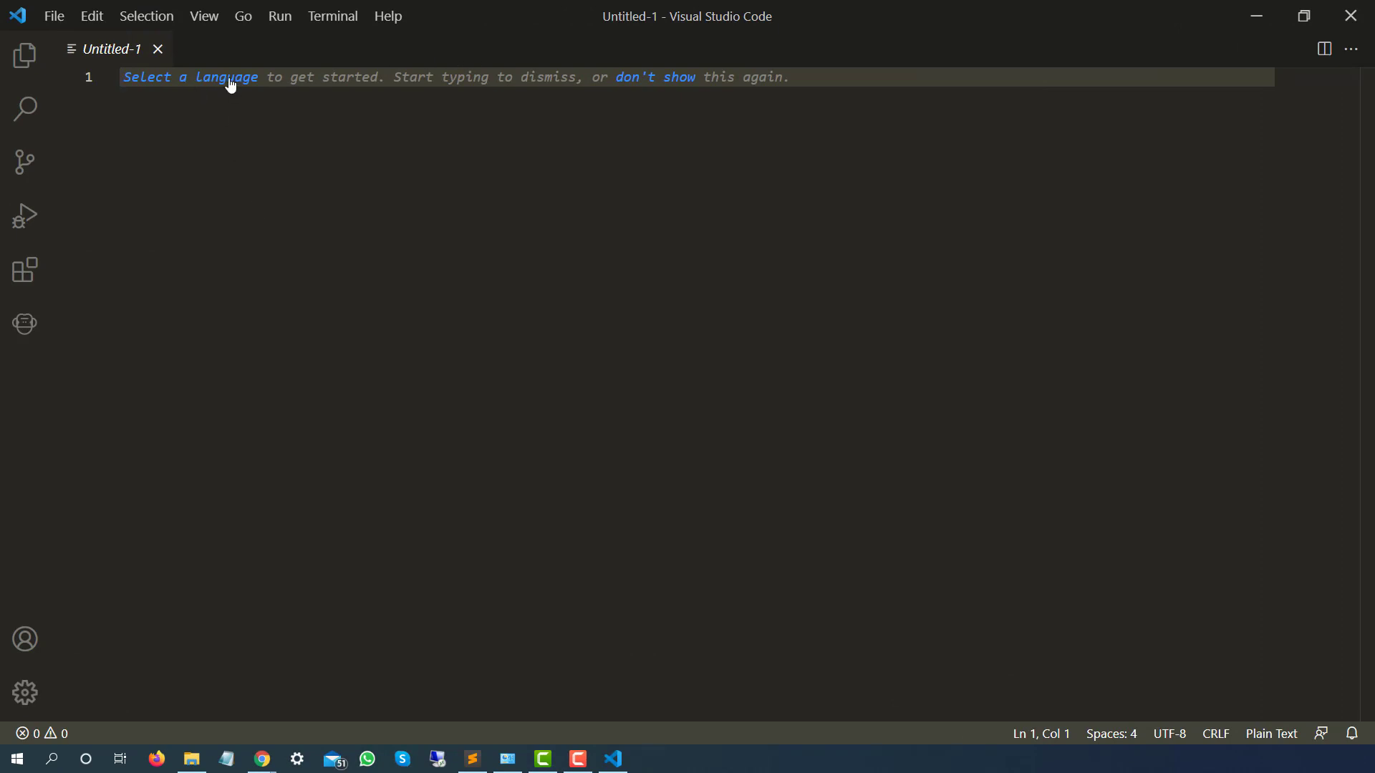
pyautogui.click(225, 78)
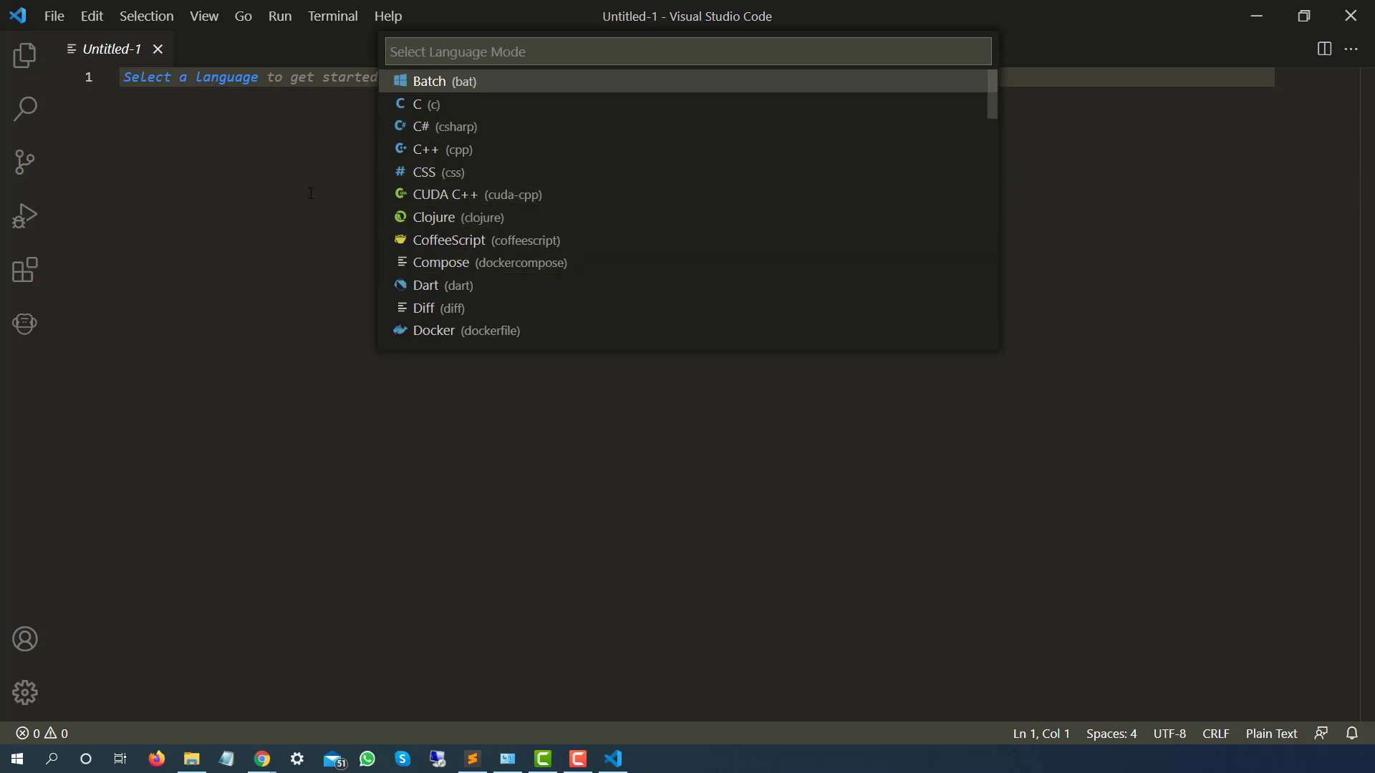
pyautogui.press('Escape')
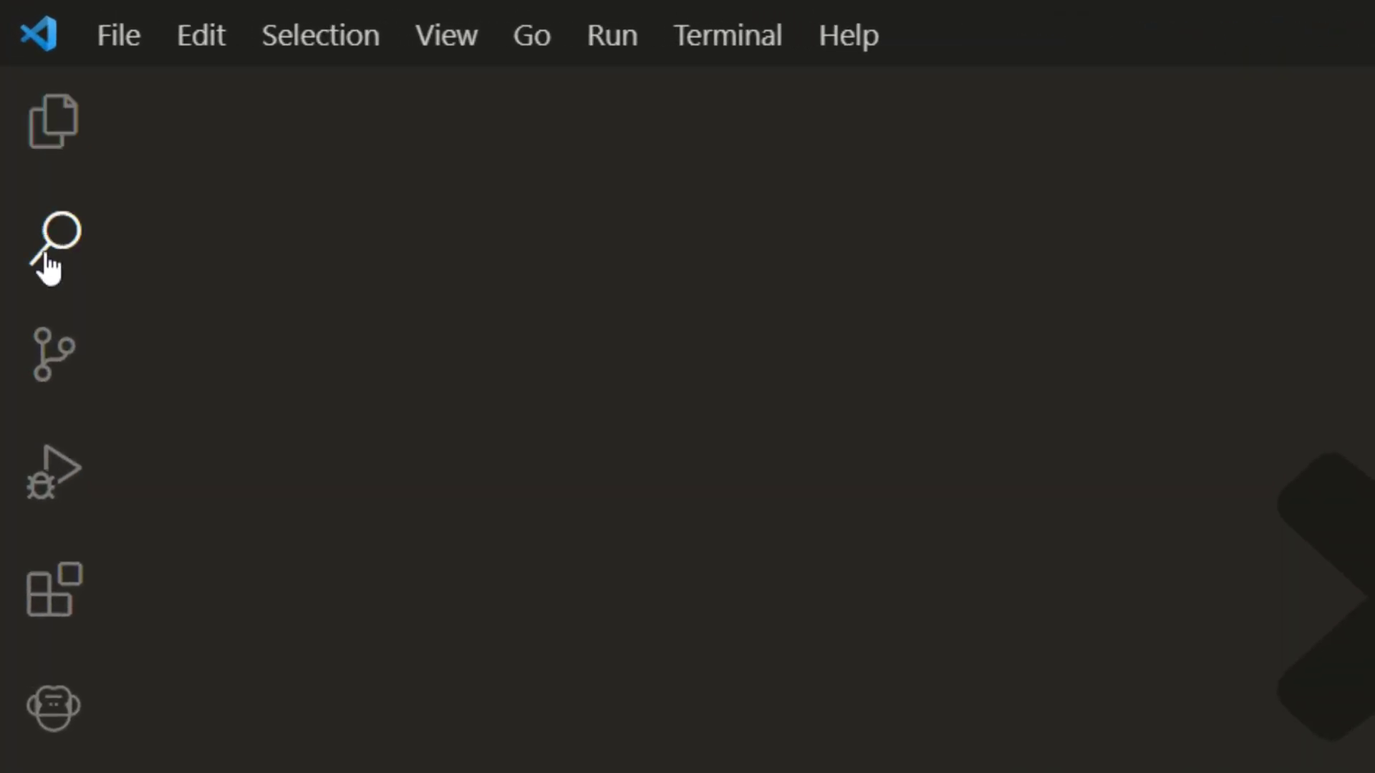
pyautogui.moveTo(51, 358)
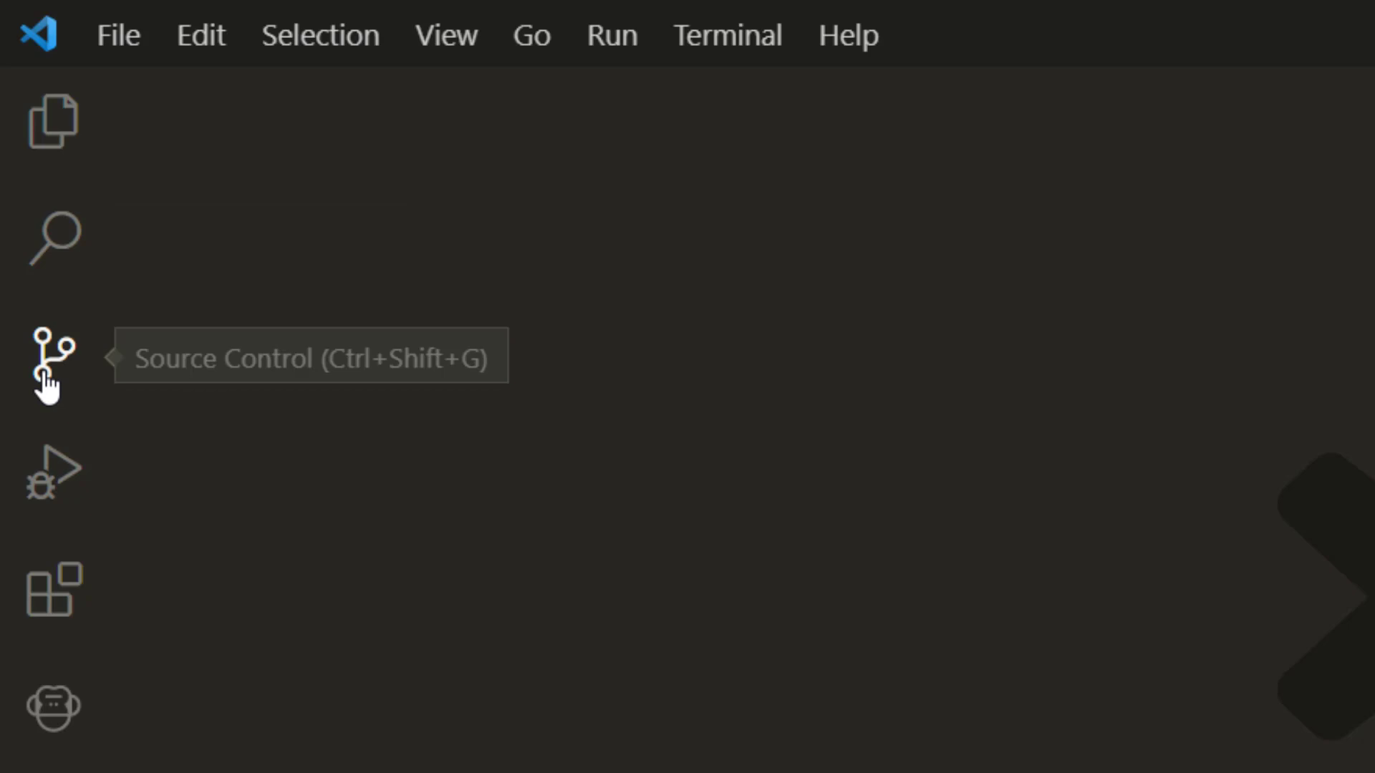
pyautogui.moveTo(46, 472)
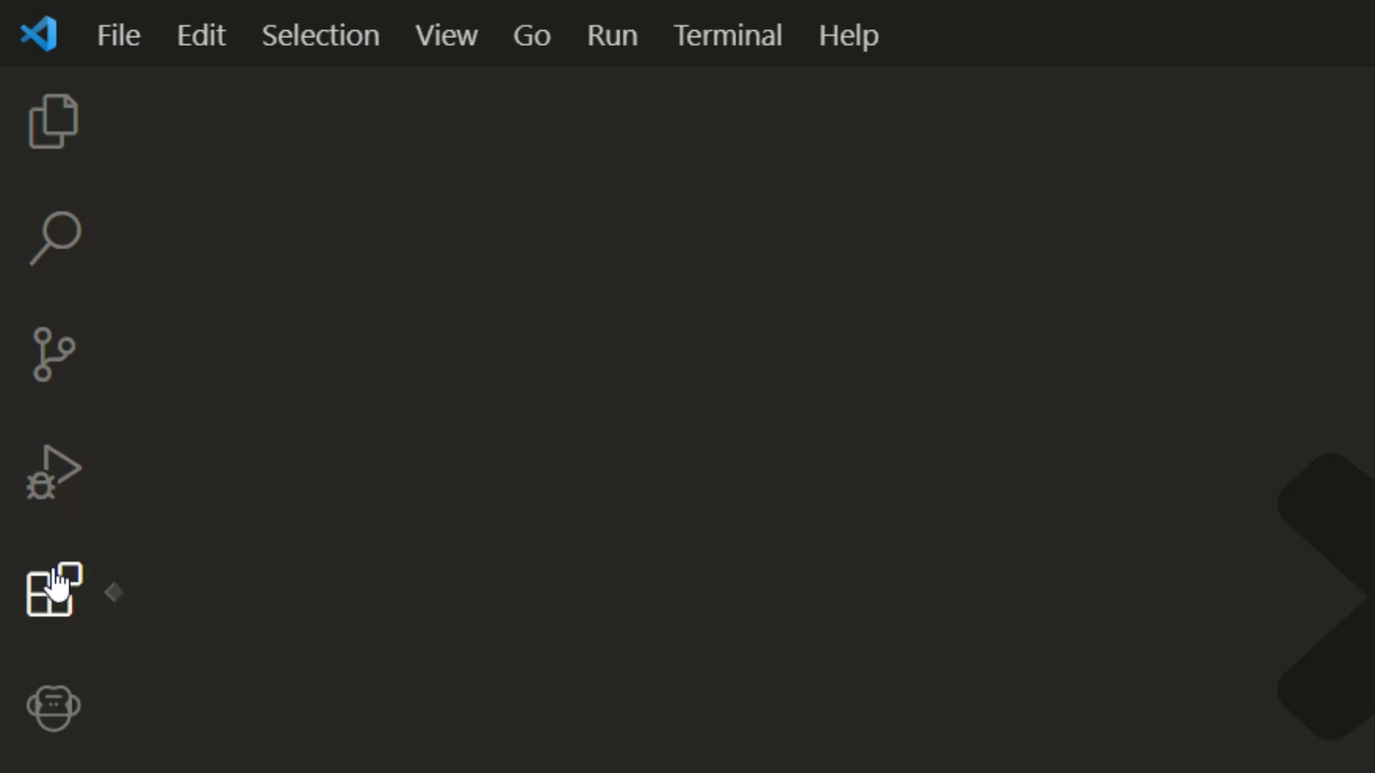
pyautogui.moveTo(50, 589)
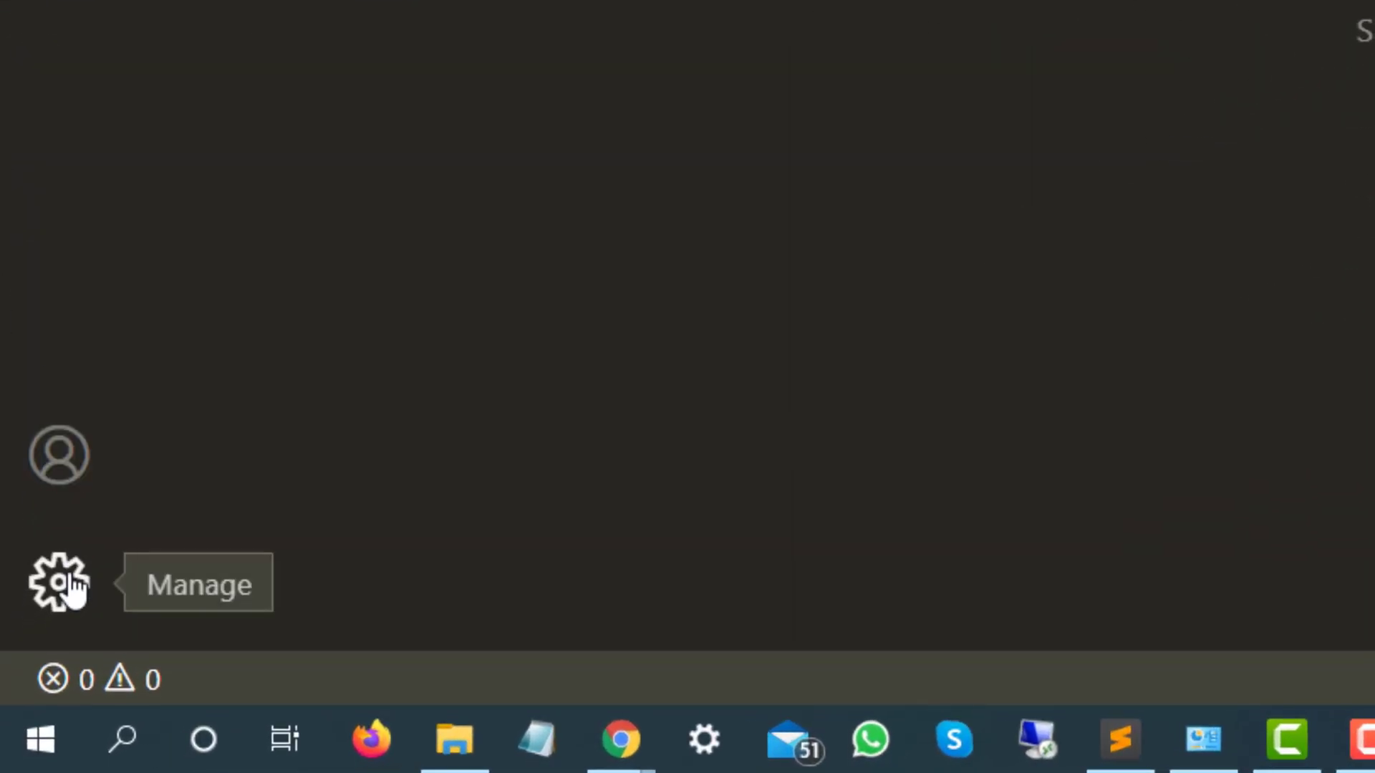
# Open Settings from the gear menu and close the Settings page
pyautogui.click(58, 583)
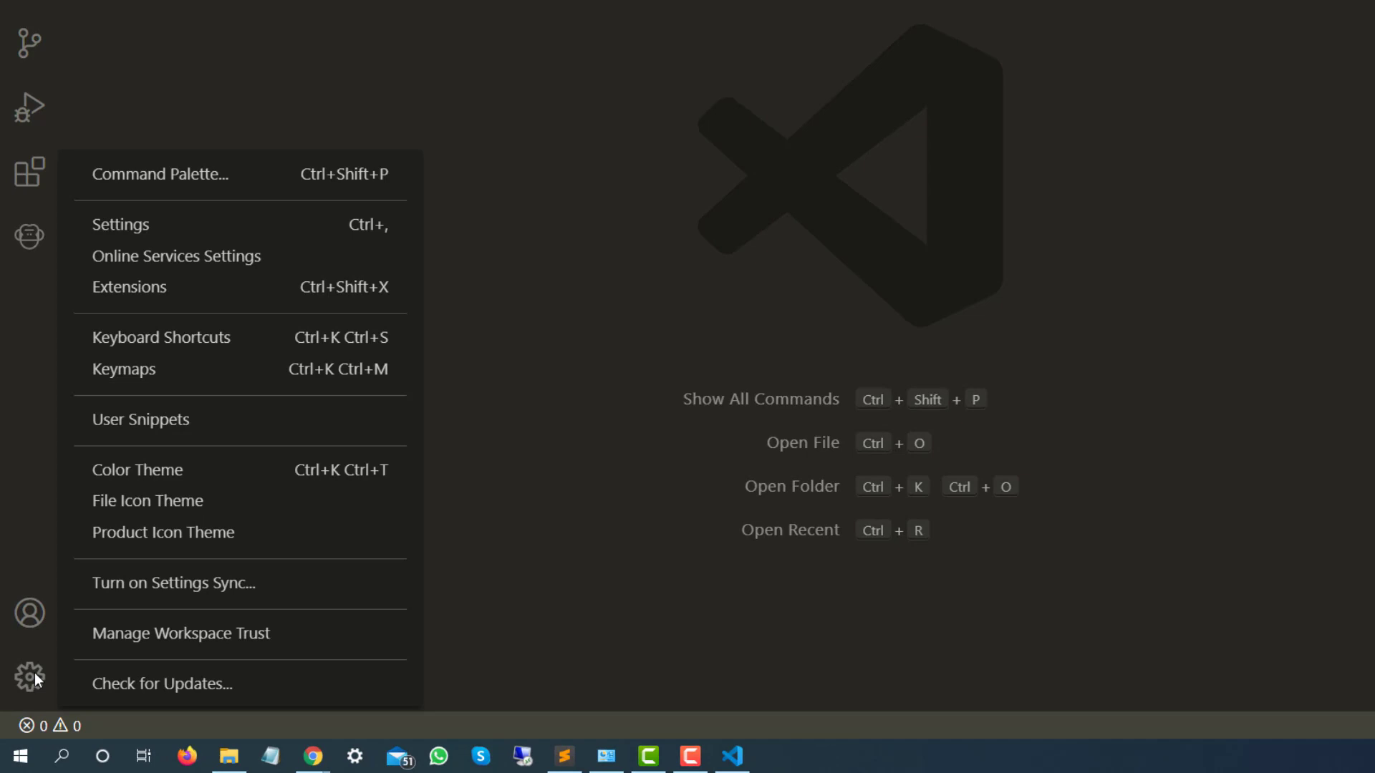
pyautogui.moveTo(176, 255)
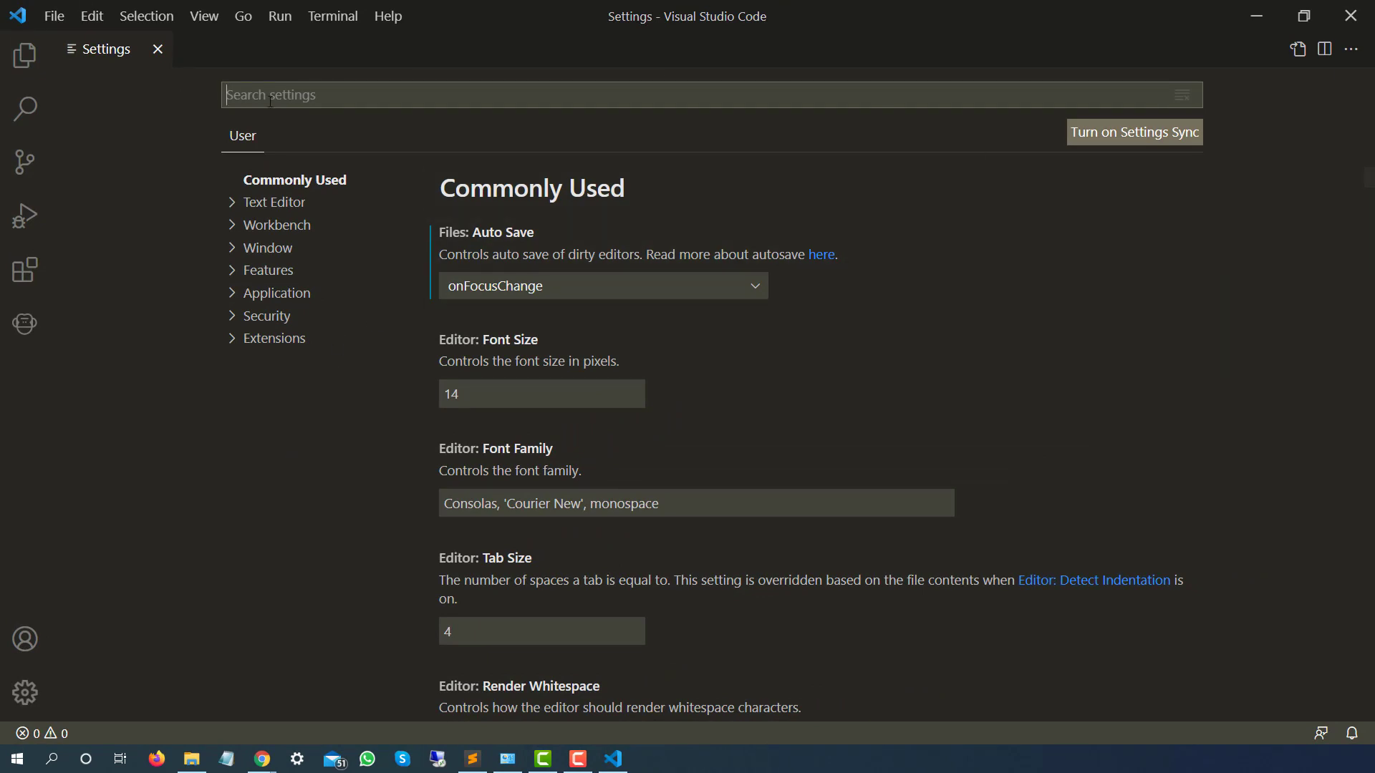
pyautogui.click(159, 50)
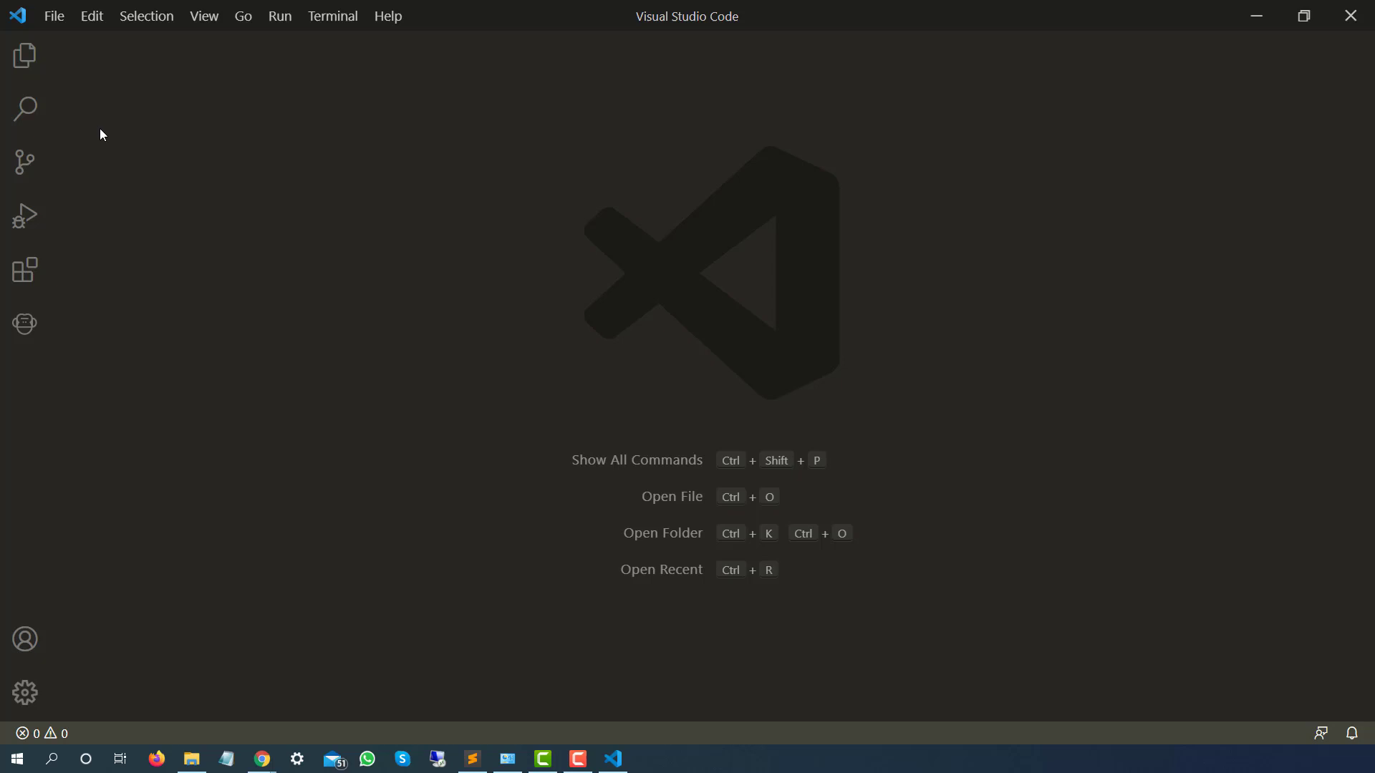
pyautogui.moveTo(388, 16)
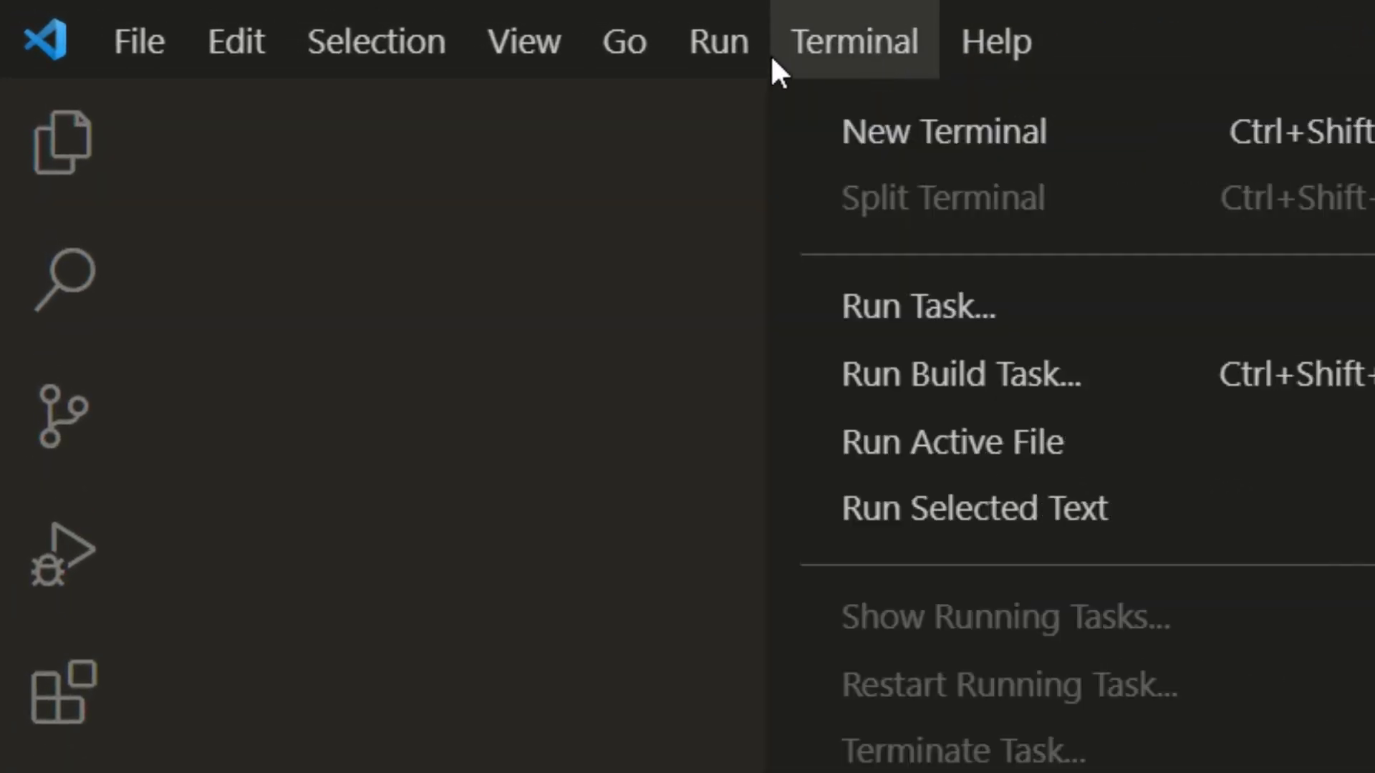
# Browse the Selection menu commands, then dismiss the menu
pyautogui.click(375, 40)
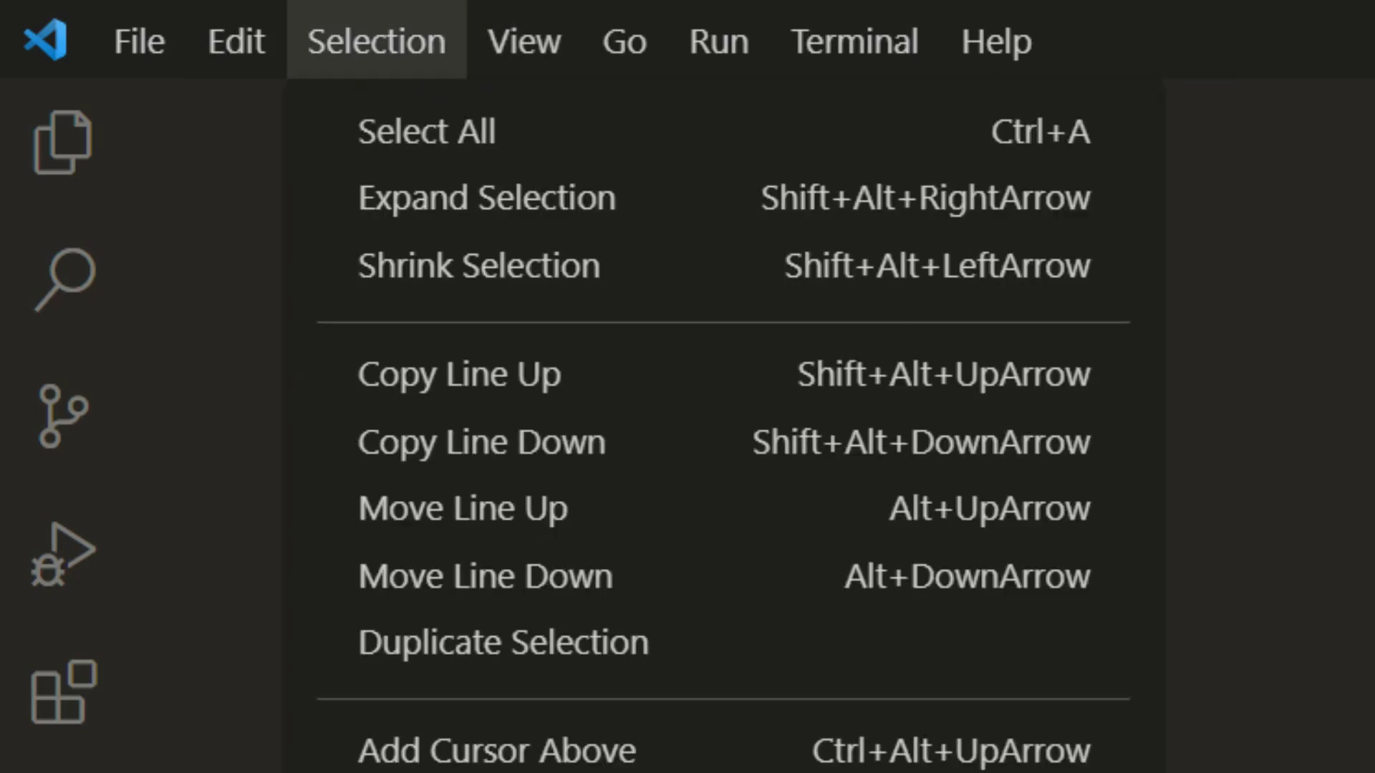
pyautogui.click(848, 418)
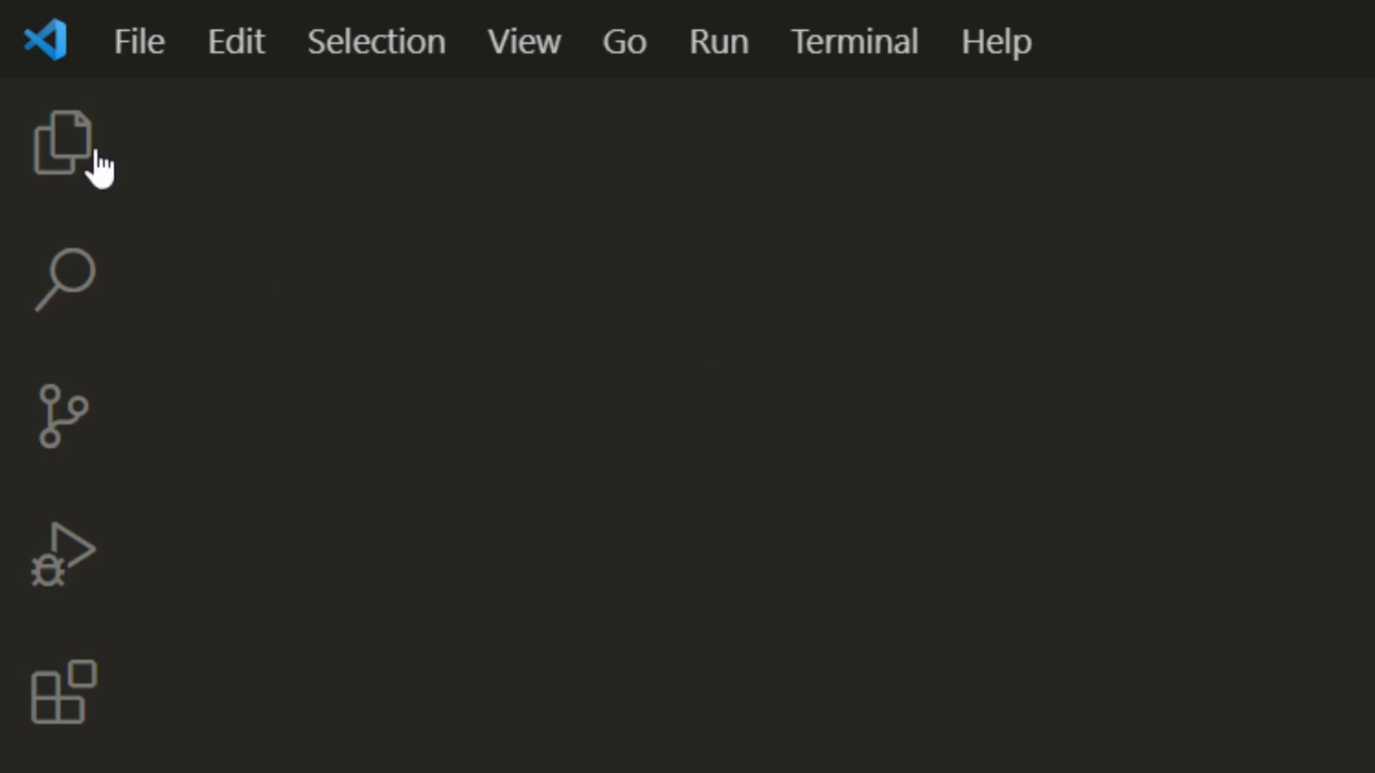
# Show the Explorer panel and toggle its No Folder Opened section
pyautogui.click(59, 145)
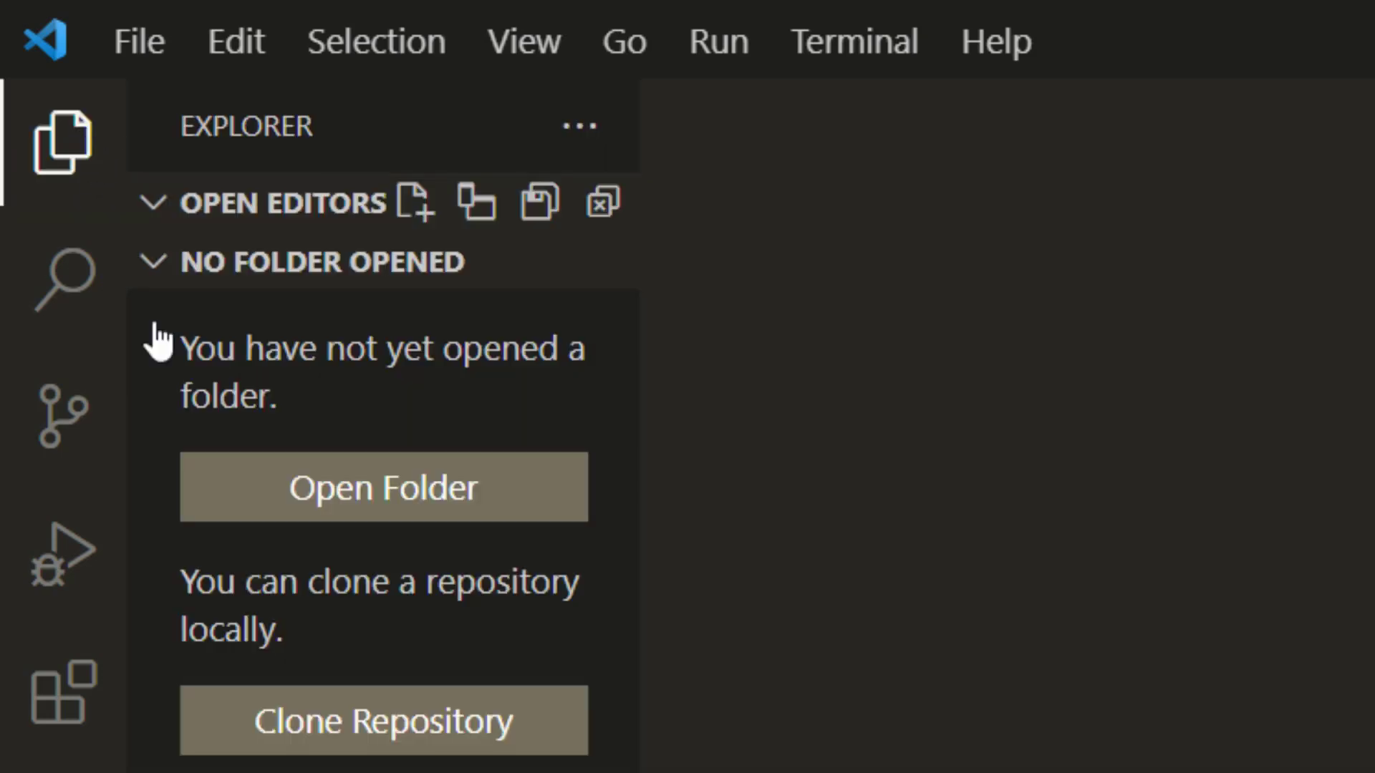
pyautogui.moveTo(158, 272)
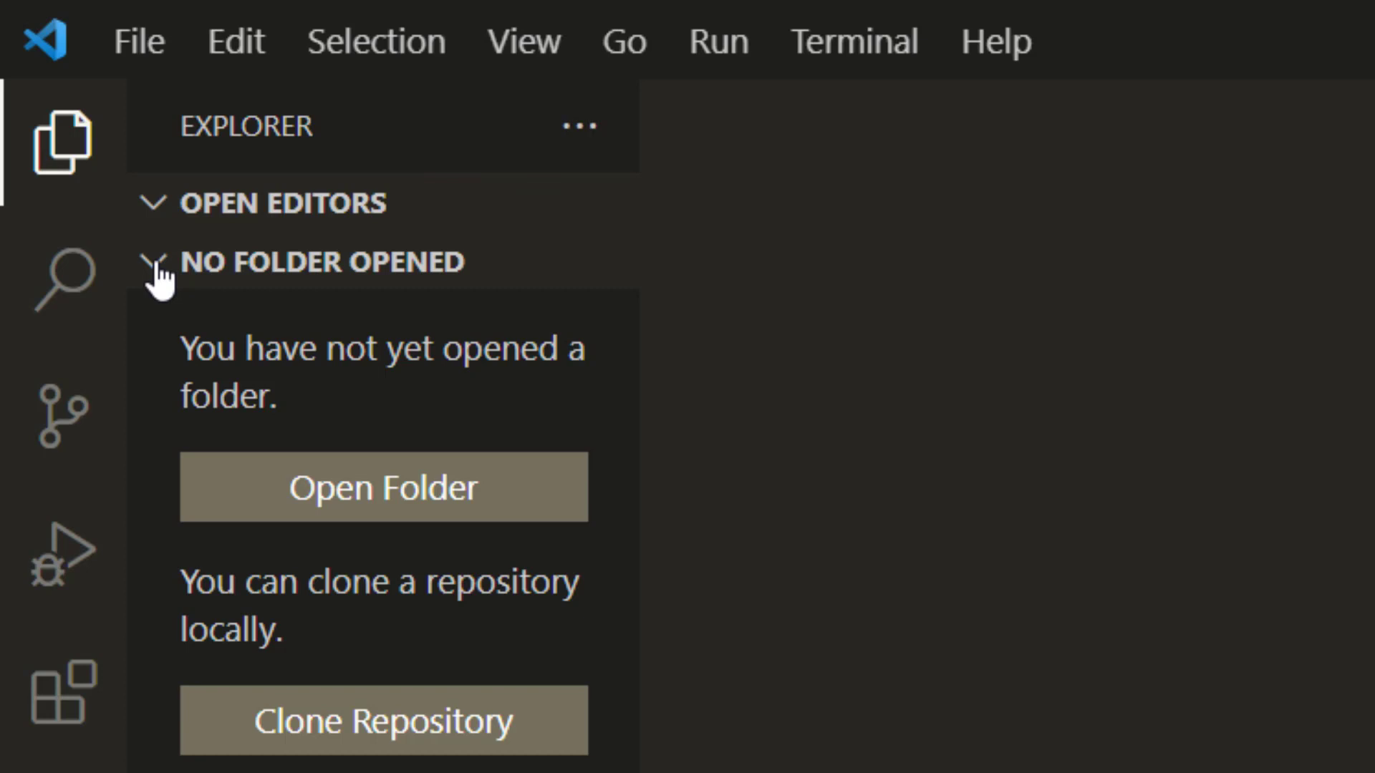
pyautogui.click(153, 261)
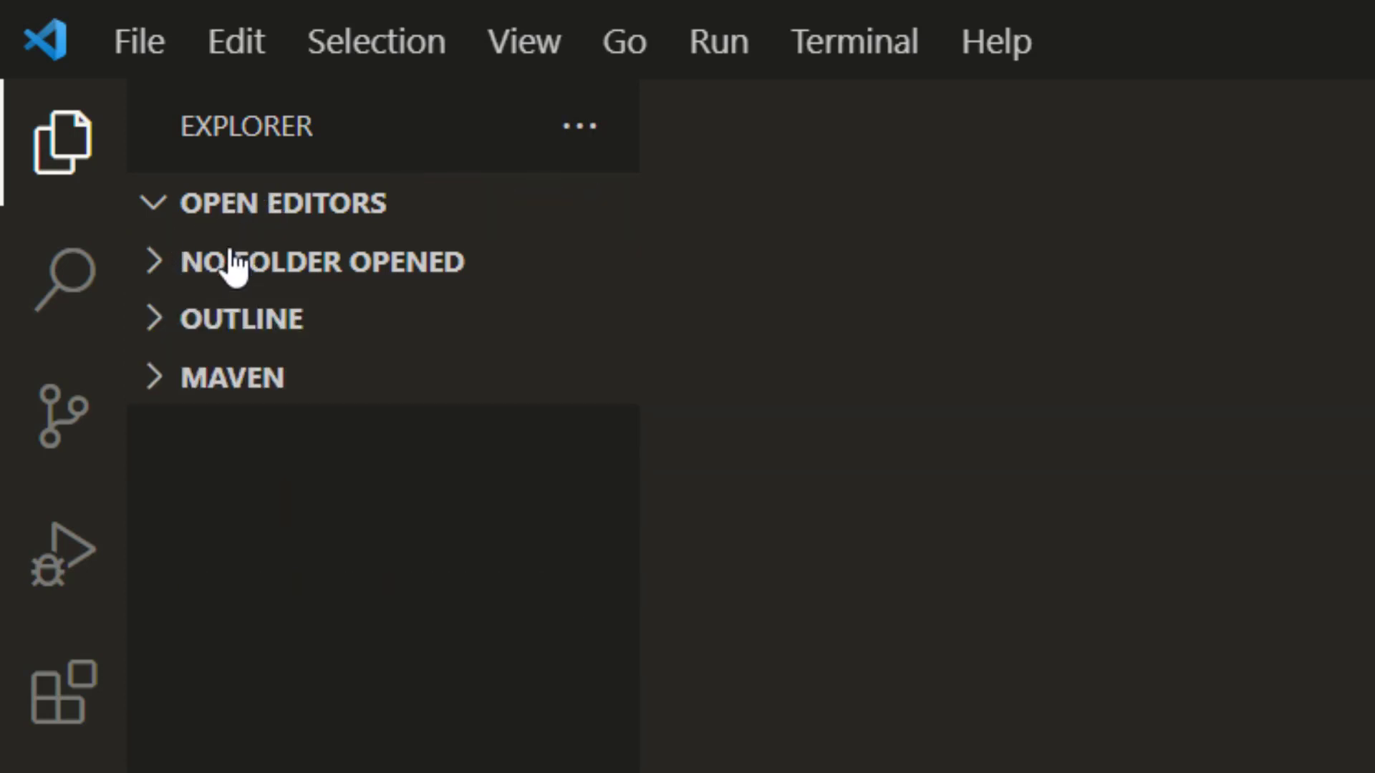
pyautogui.click(320, 261)
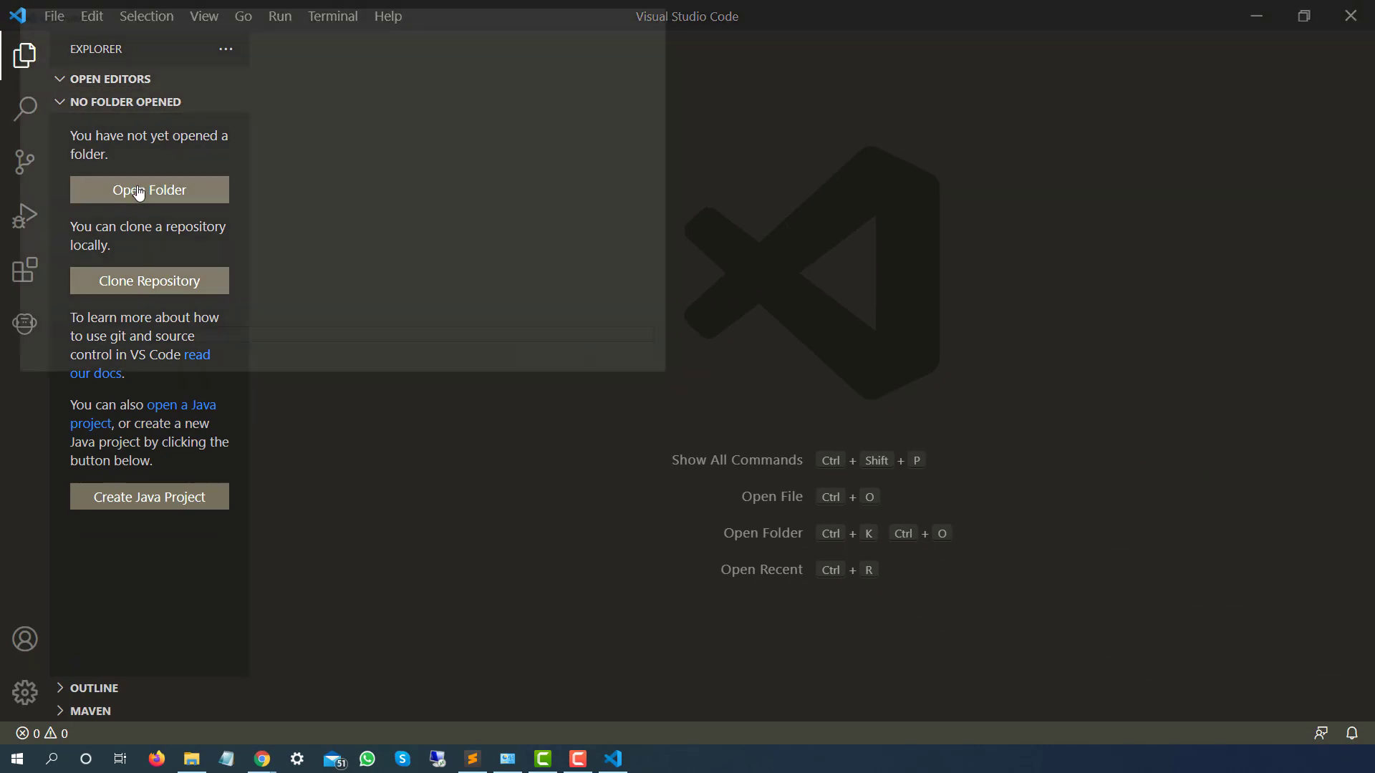
# Browse to Desktop and pick the JavaScriptExample folder to open
pyautogui.click(149, 191)
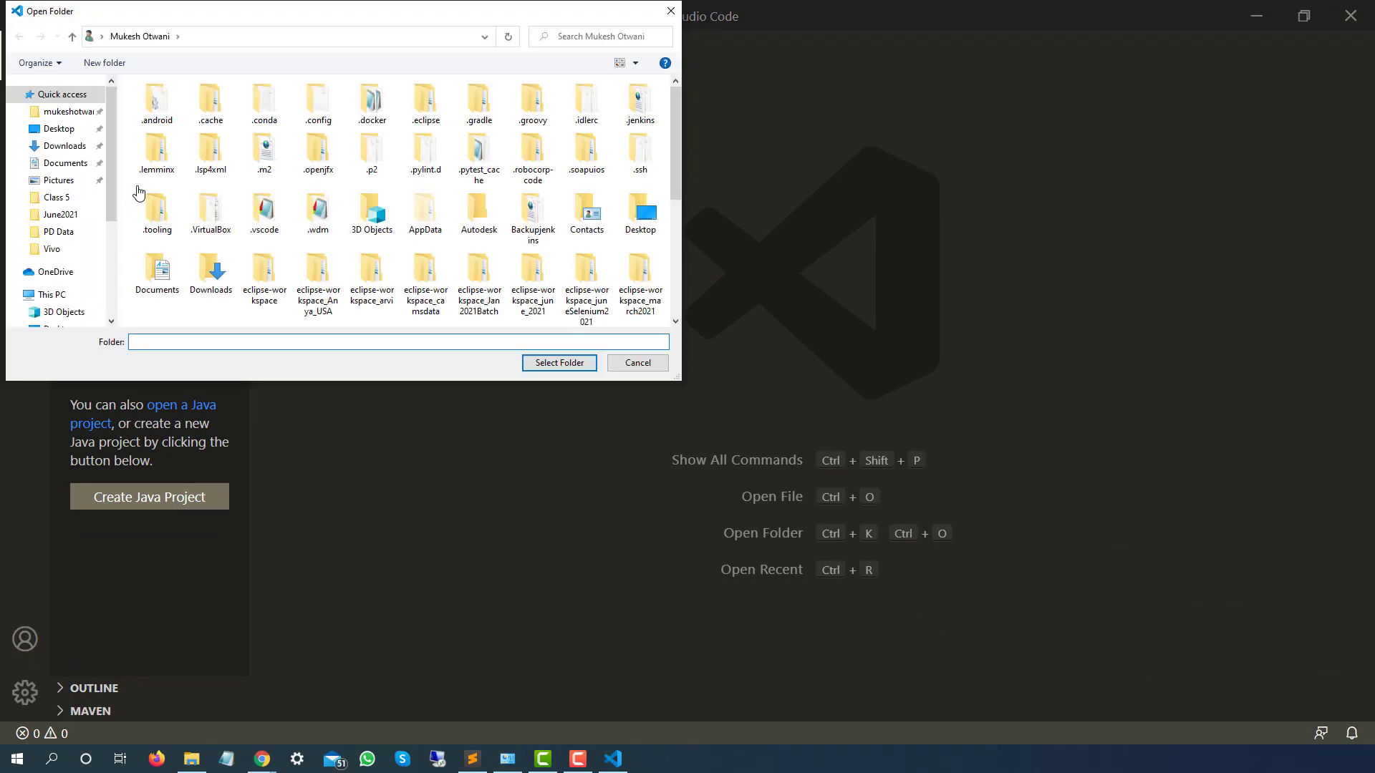
pyautogui.click(58, 129)
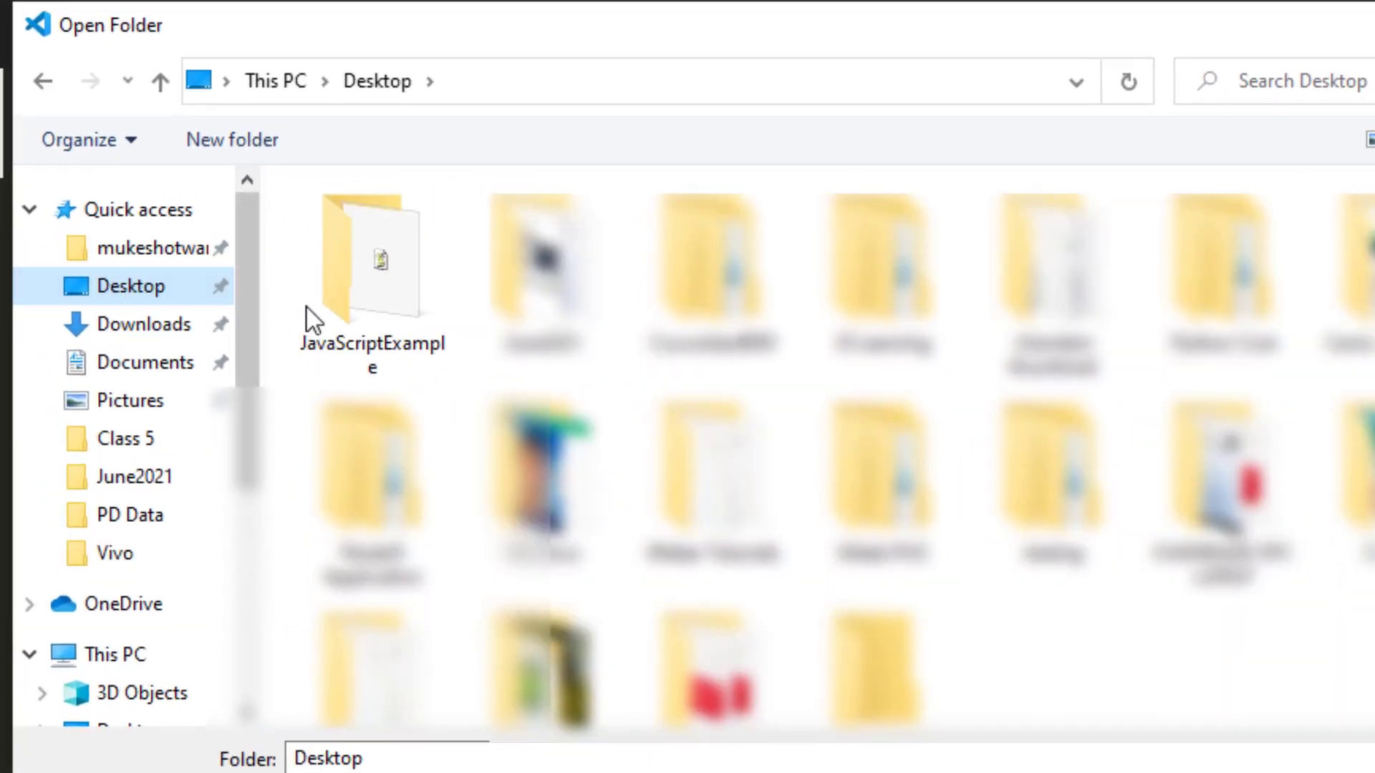
pyautogui.click(372, 262)
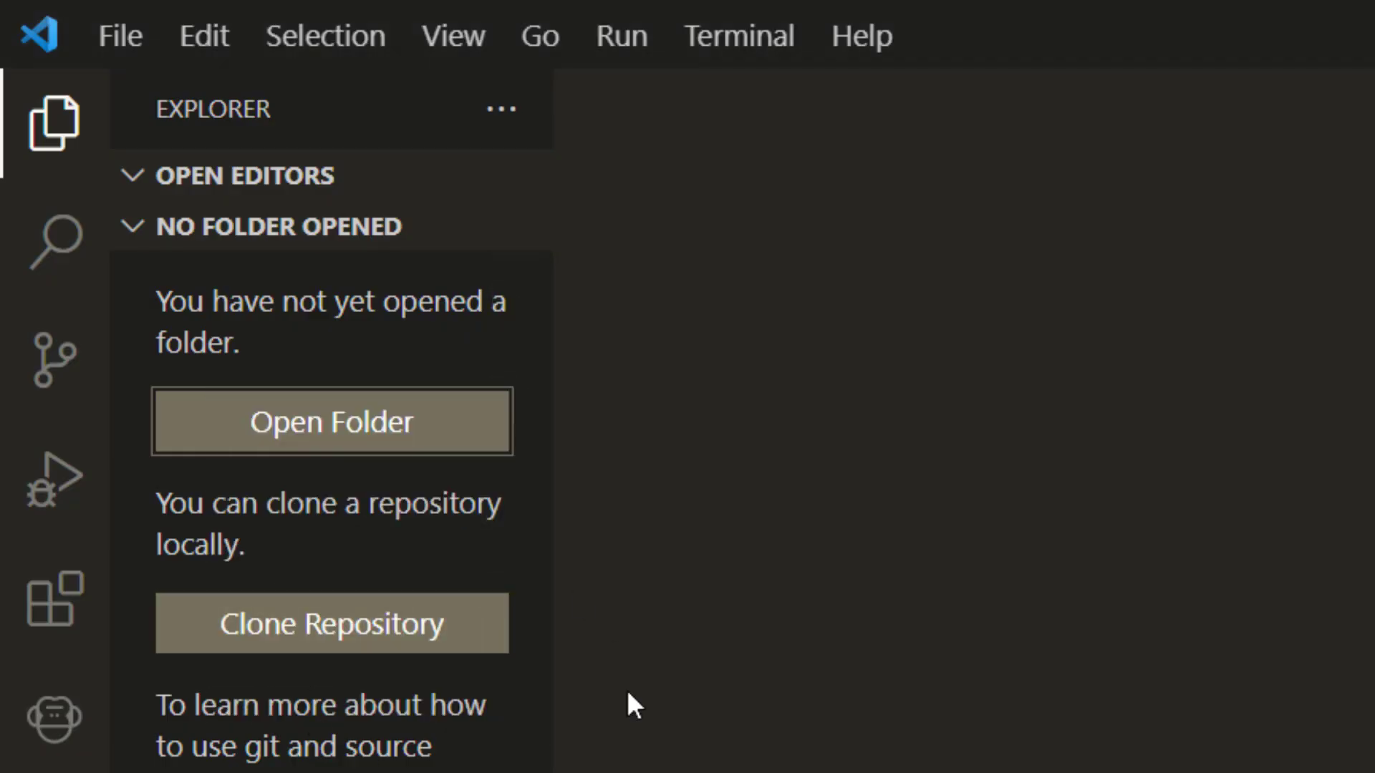
# Open JavaScriptExample, trust the Desktop parent folder's authors, and view Hello.js
pyautogui.click(331, 421)
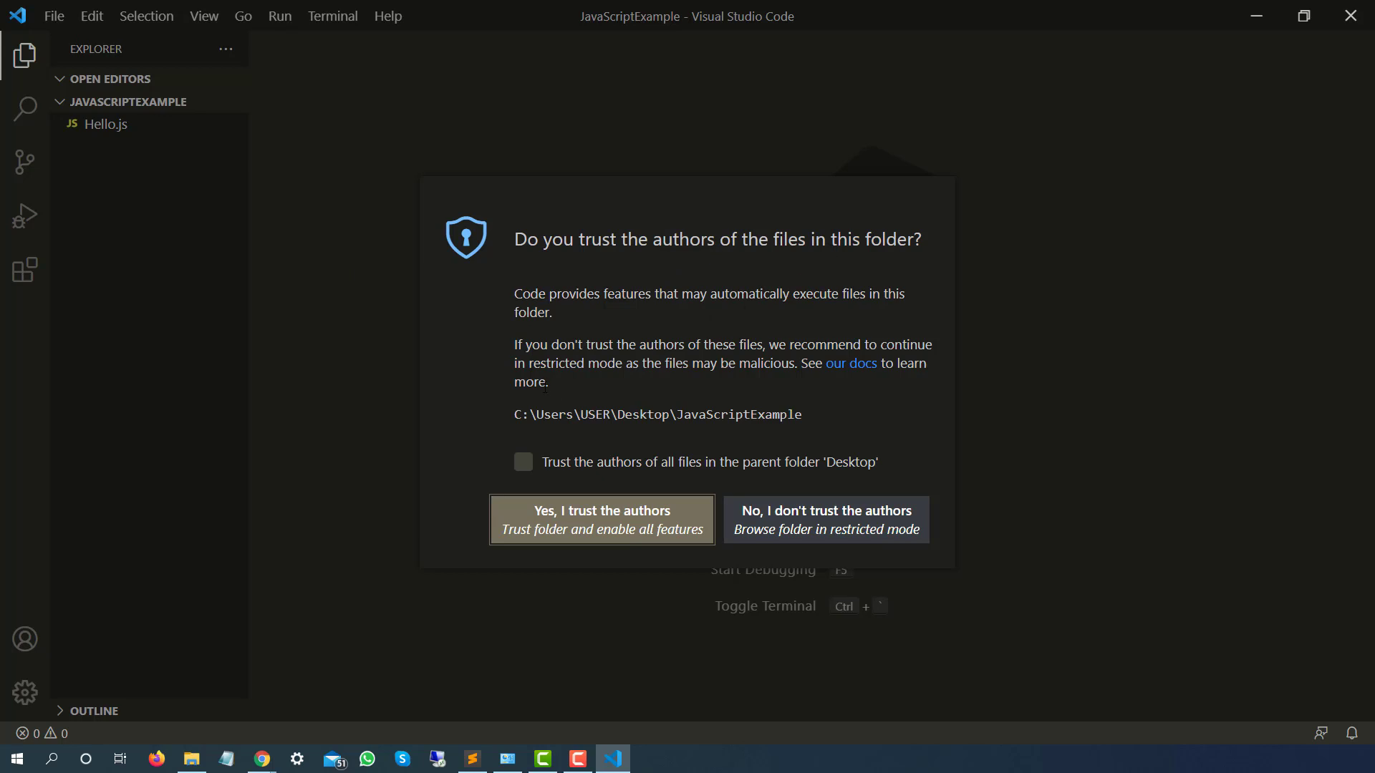
pyautogui.click(522, 462)
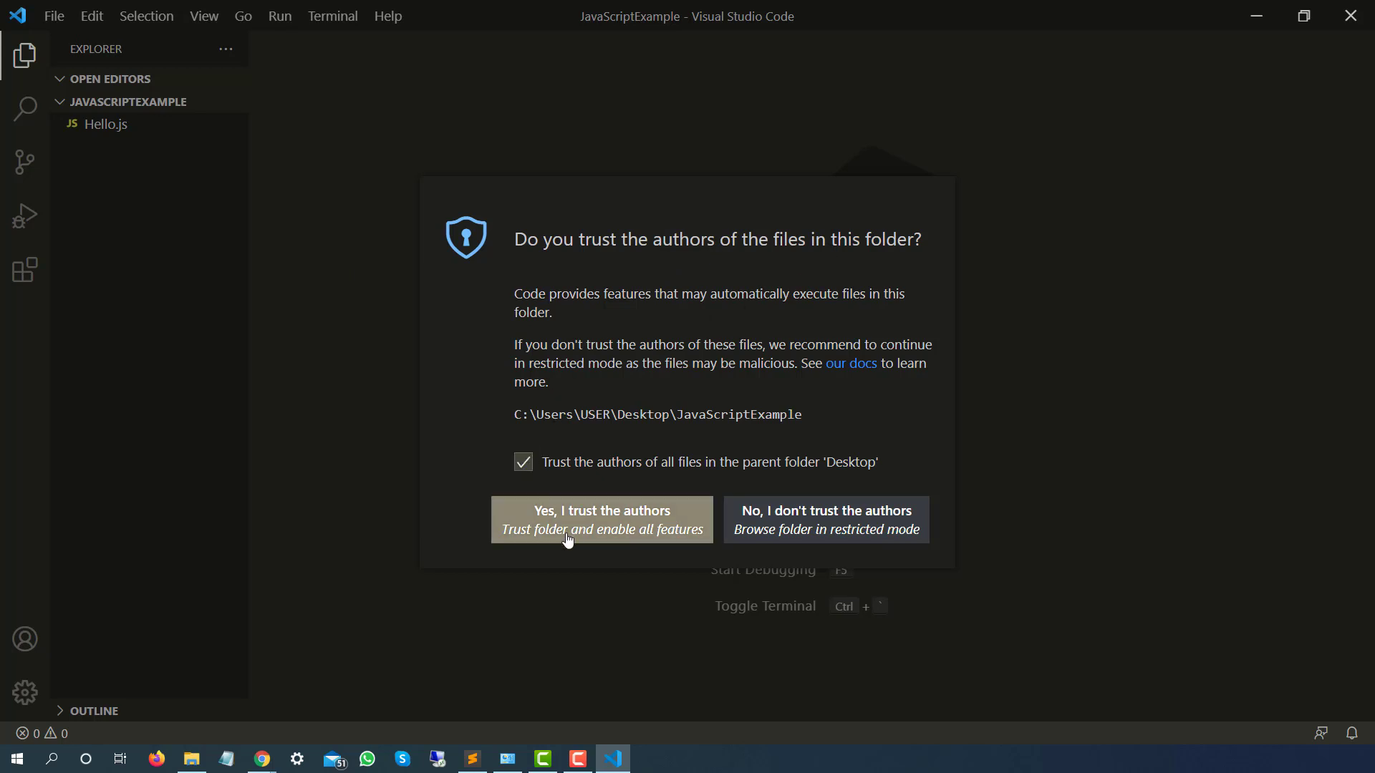
pyautogui.click(601, 519)
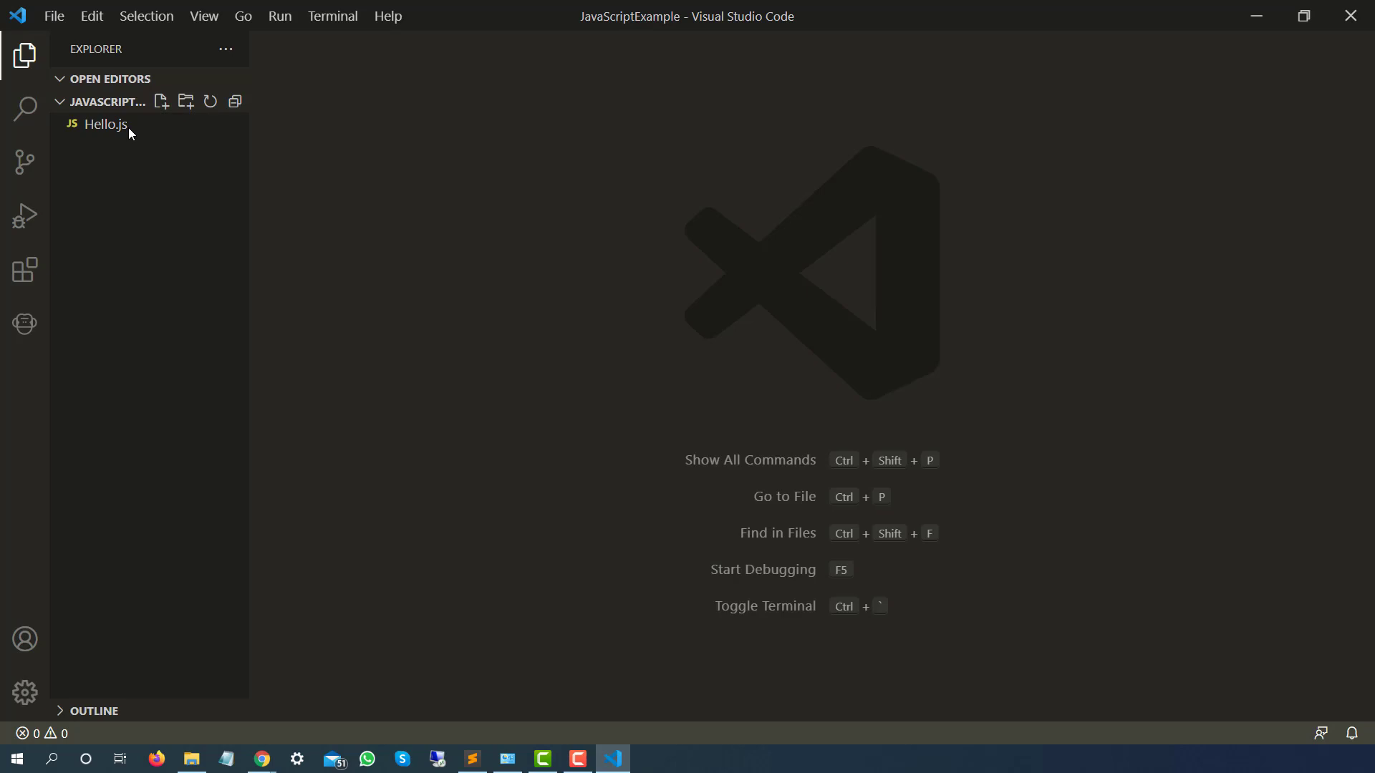
pyautogui.click(105, 124)
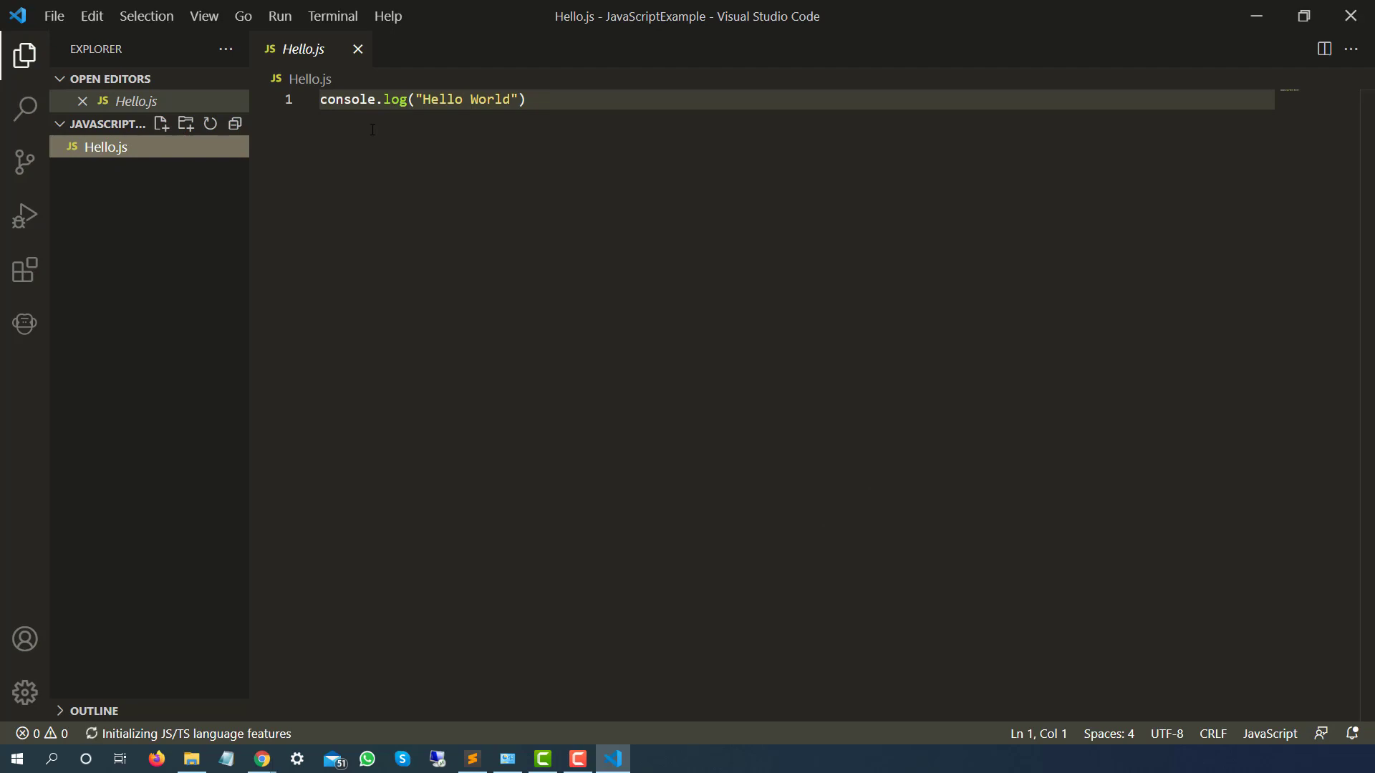
pyautogui.moveTo(538, 101)
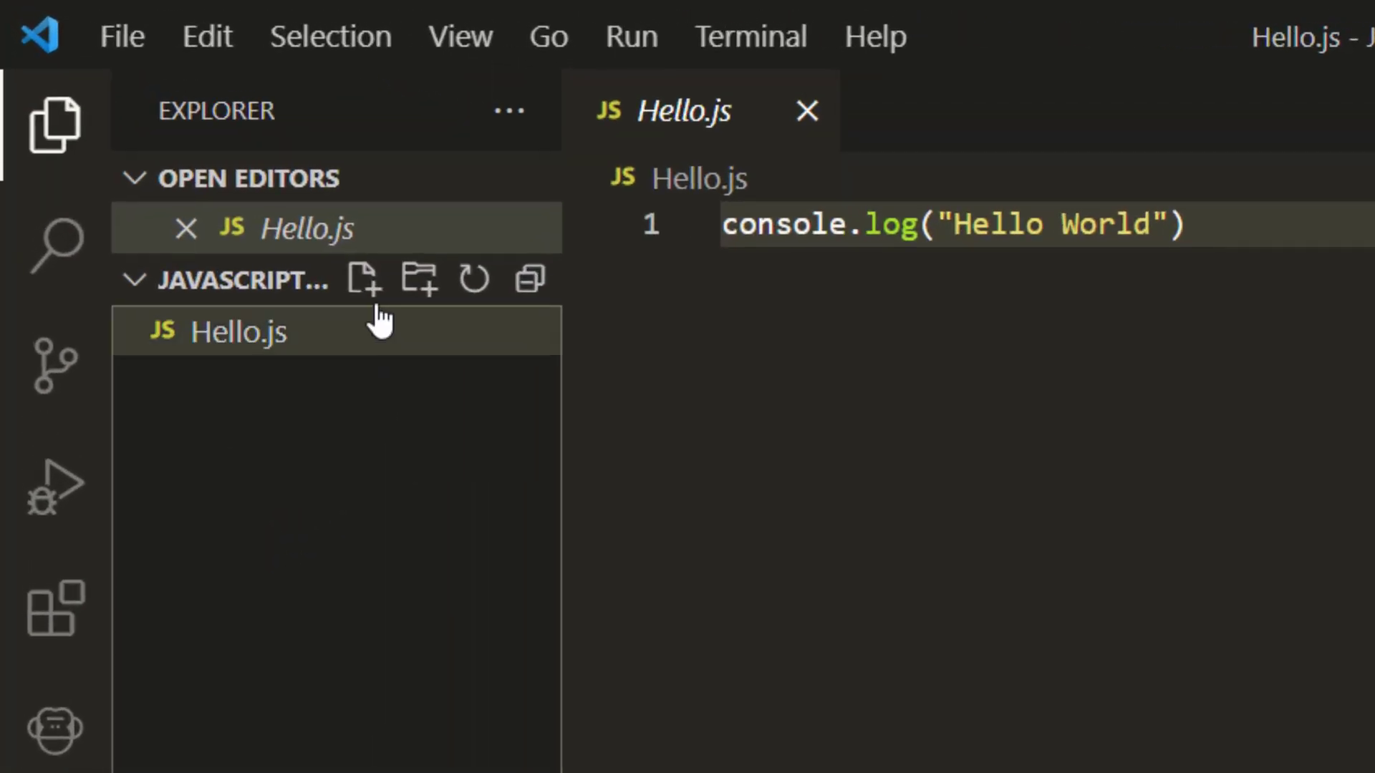
pyautogui.moveTo(363, 279)
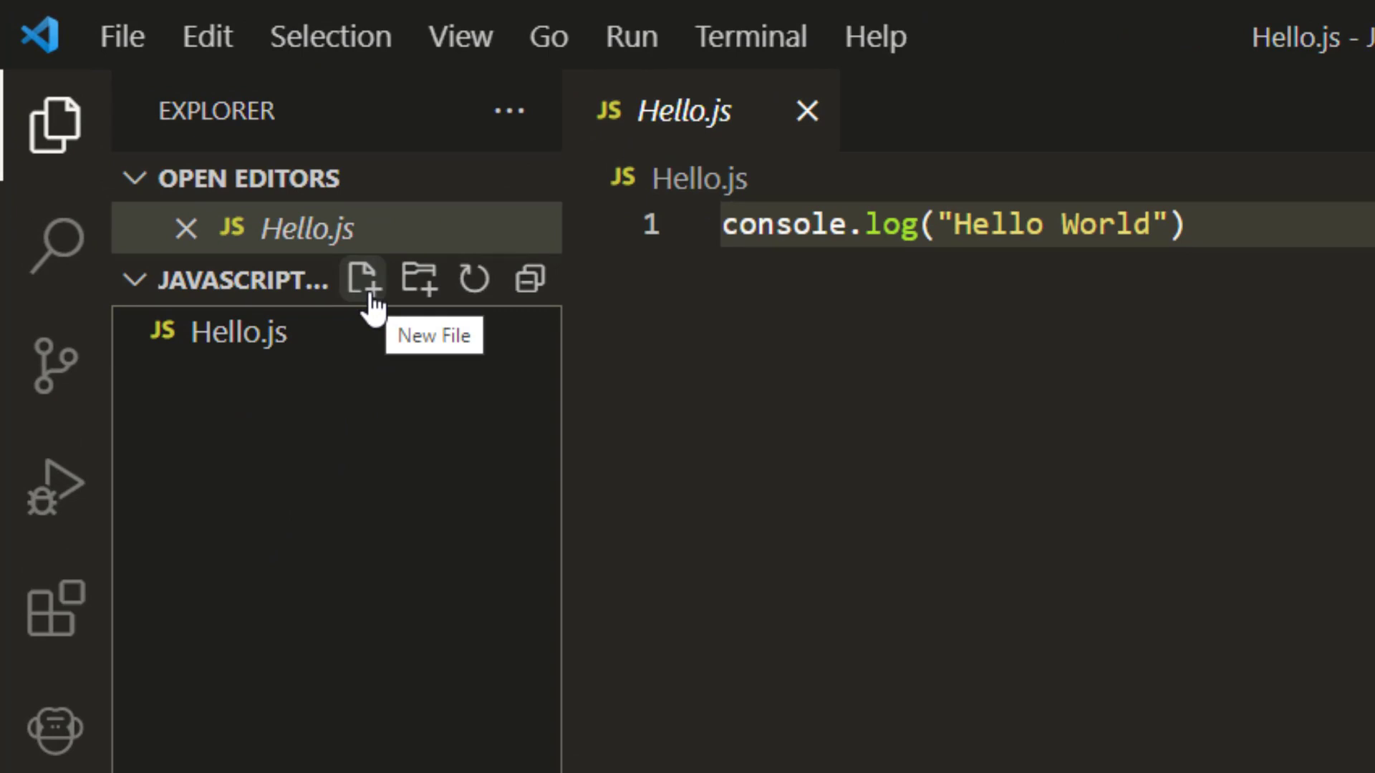
# Create a new file named MyFirstJSCode.js in the Explorer
pyautogui.click(363, 279)
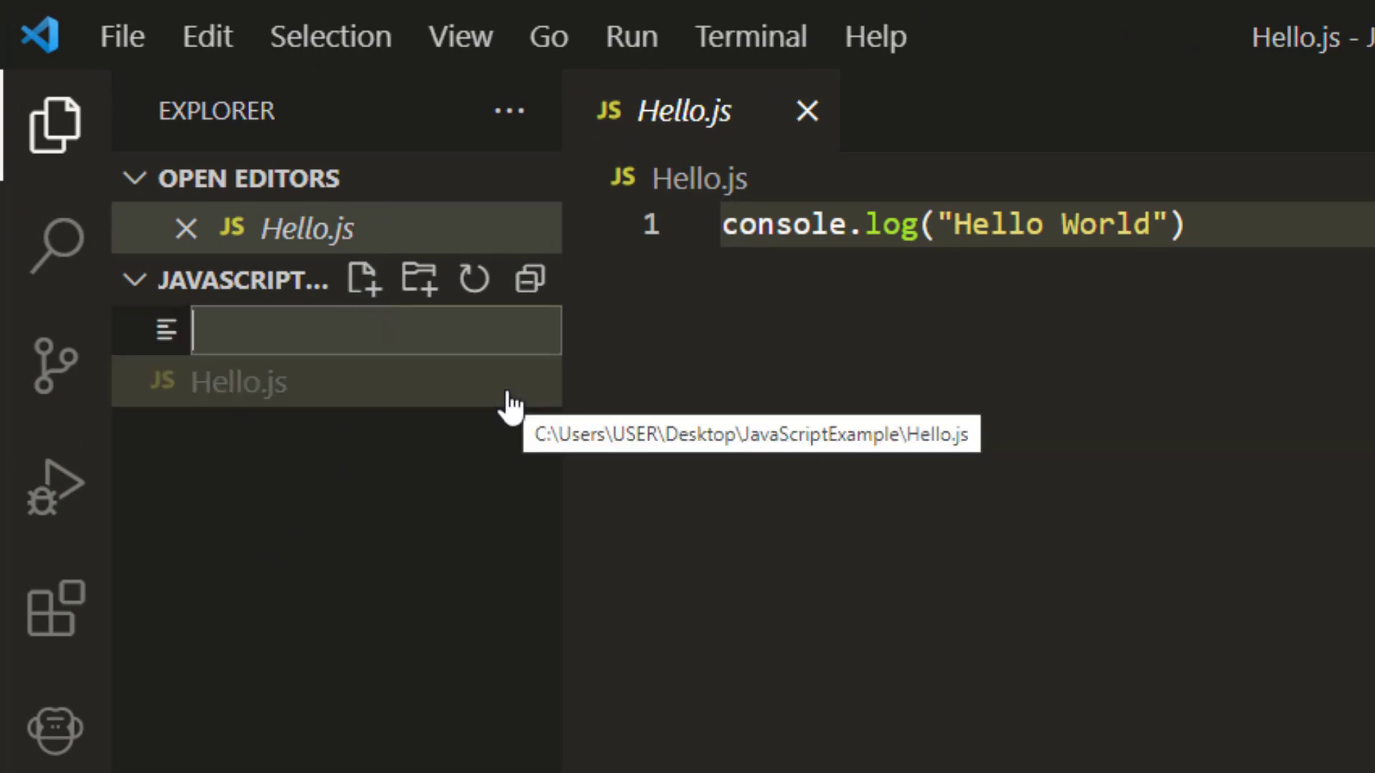
pyautogui.press('Enter')
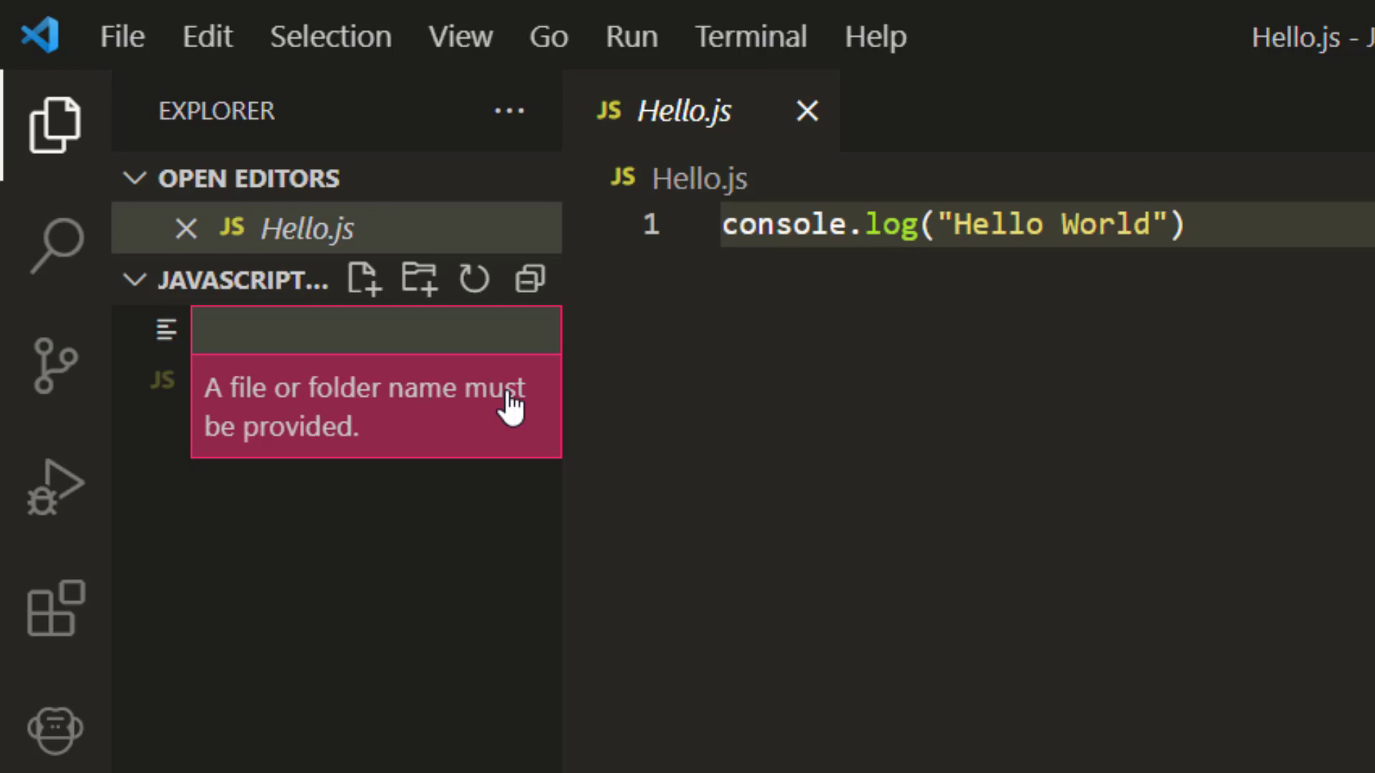
pyautogui.write('MyFirstJ')
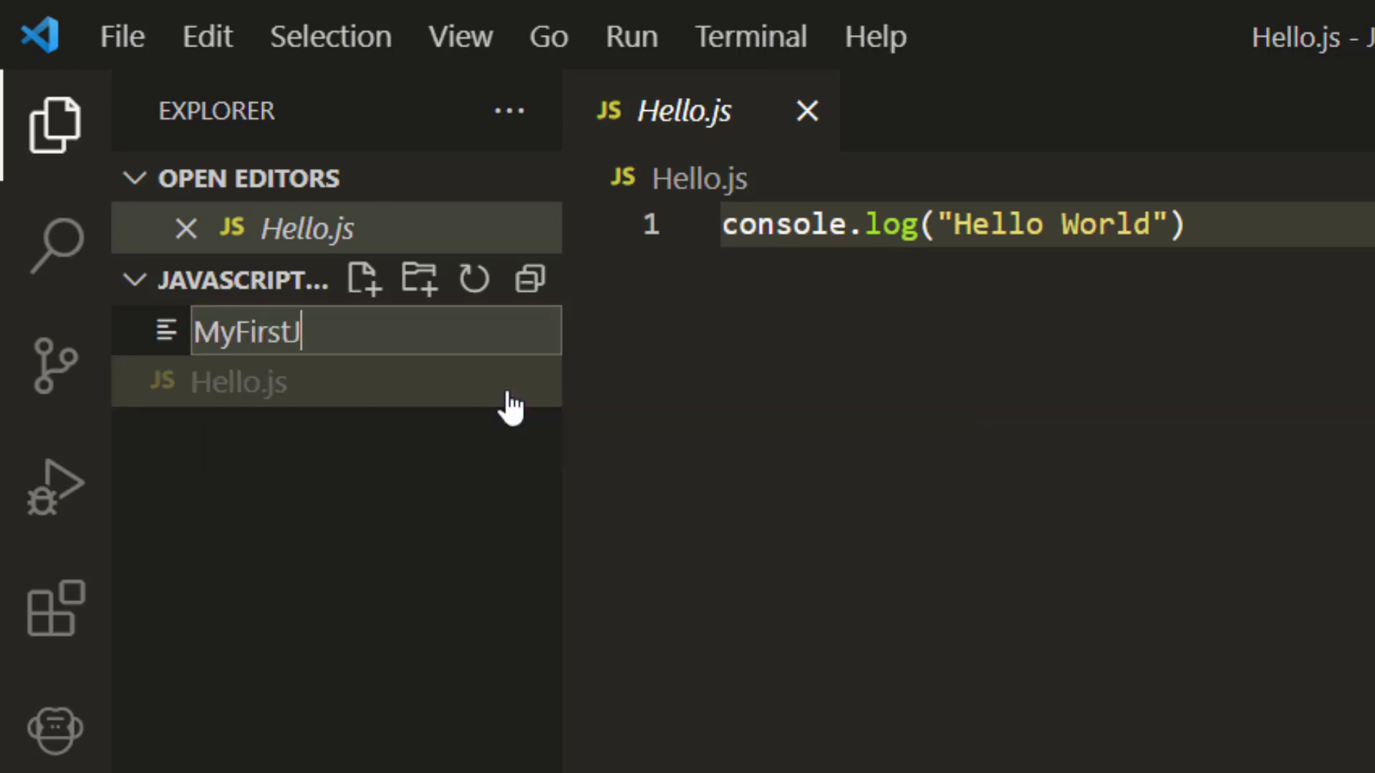
pyautogui.write('SCode')
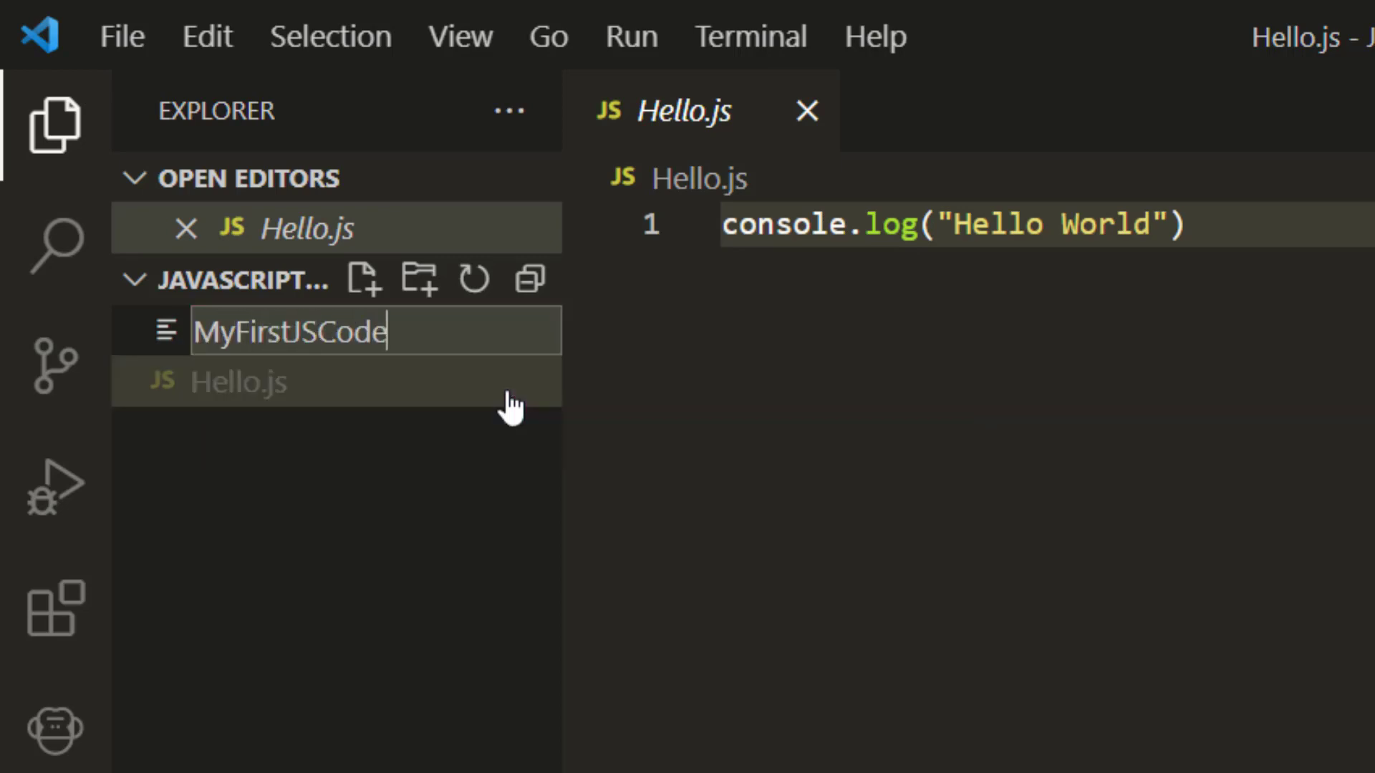
pyautogui.write('.js')
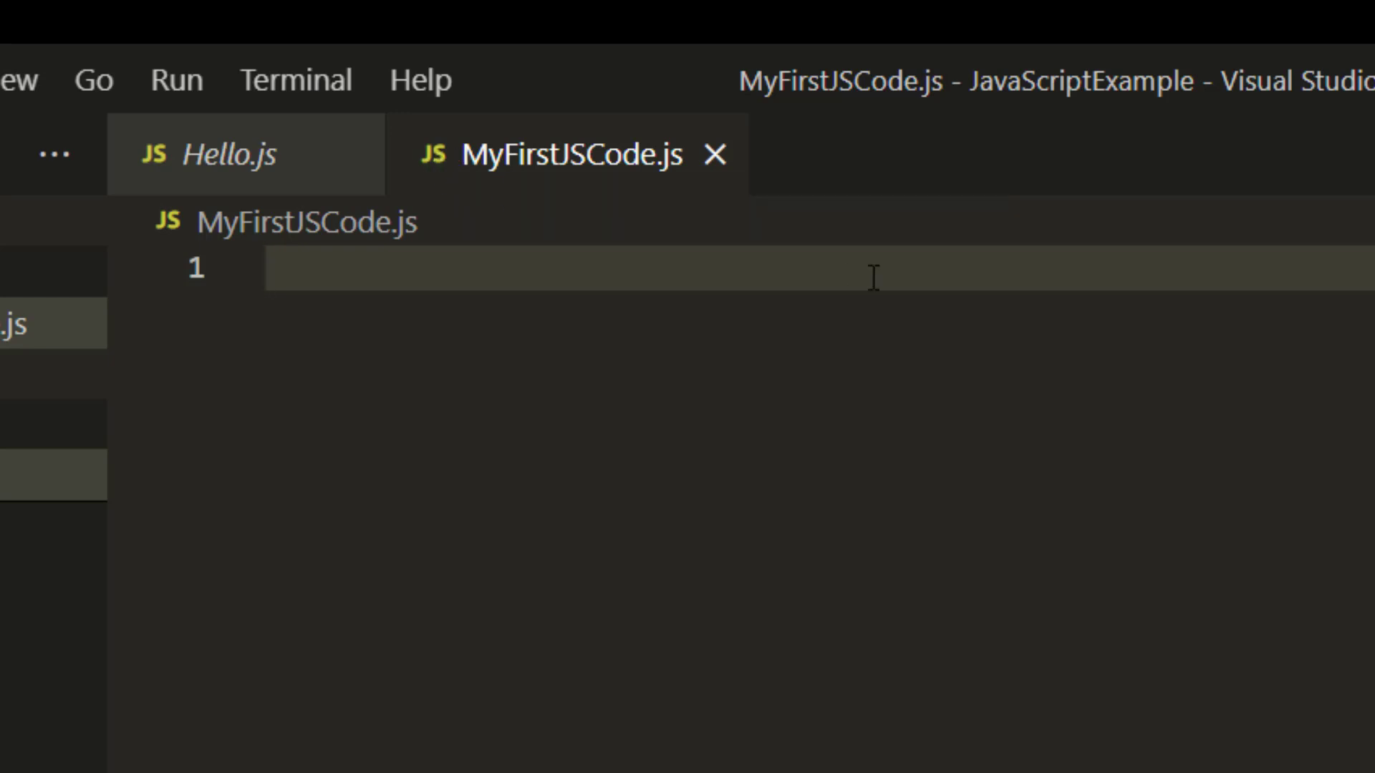
# Write console.log(12) and console.log("Mukesh") in MyFirstJSCode.js
pyautogui.write('co')
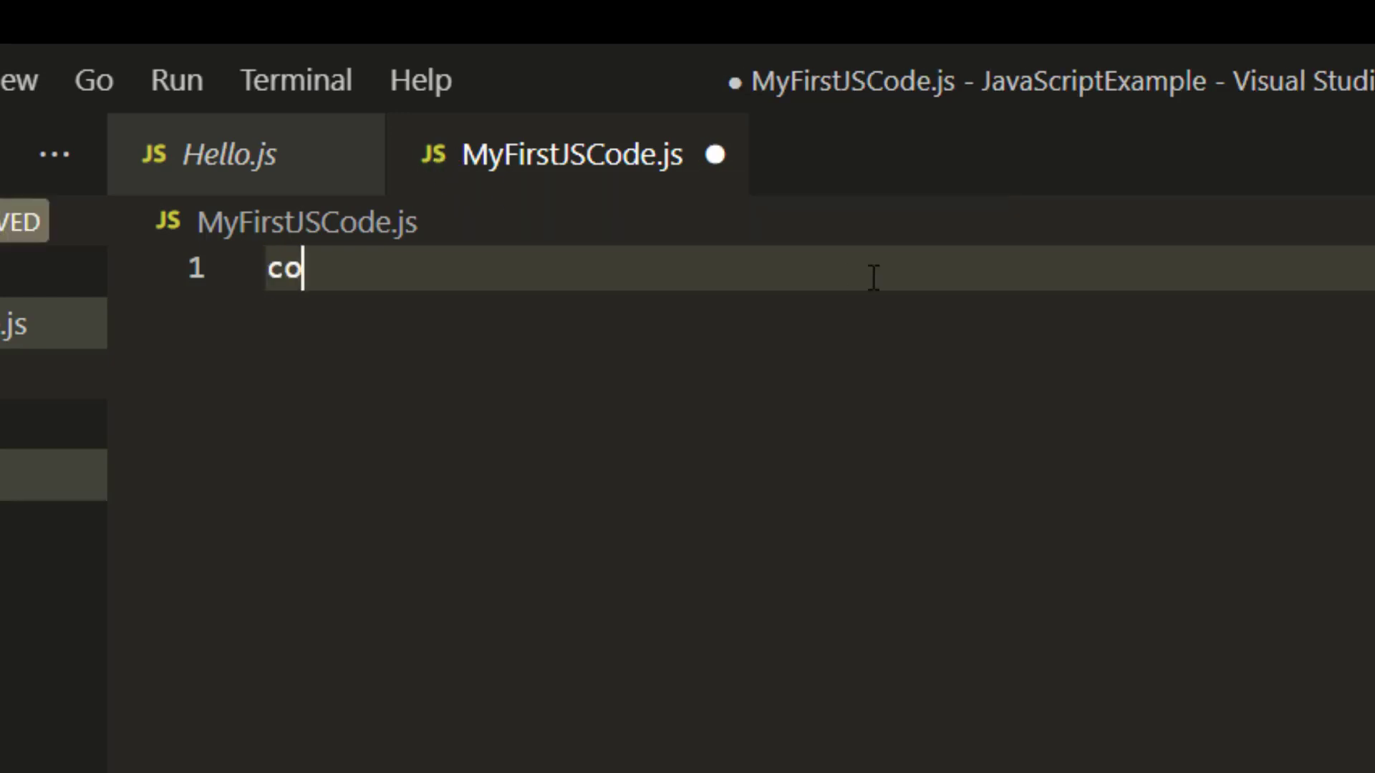
pyautogui.write('nsole.log')
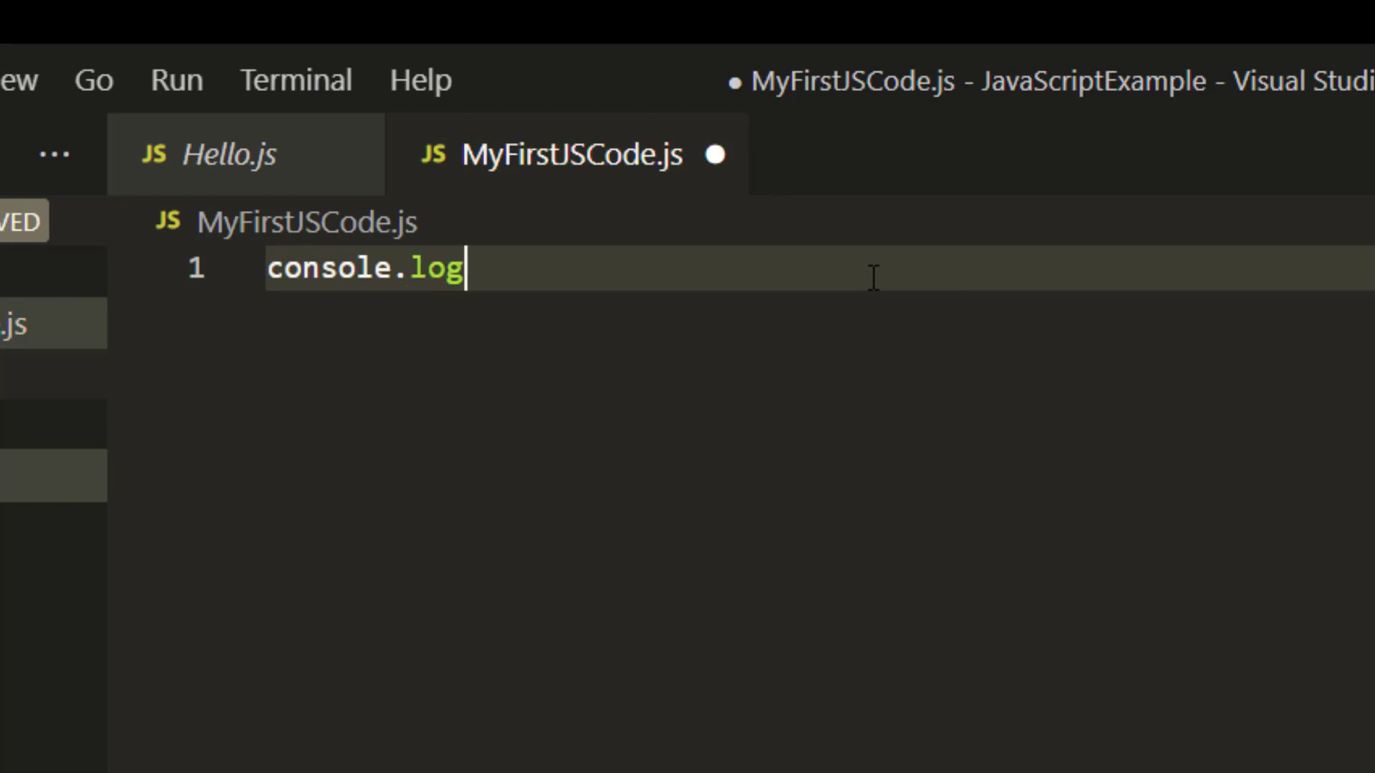
pyautogui.write('(1')
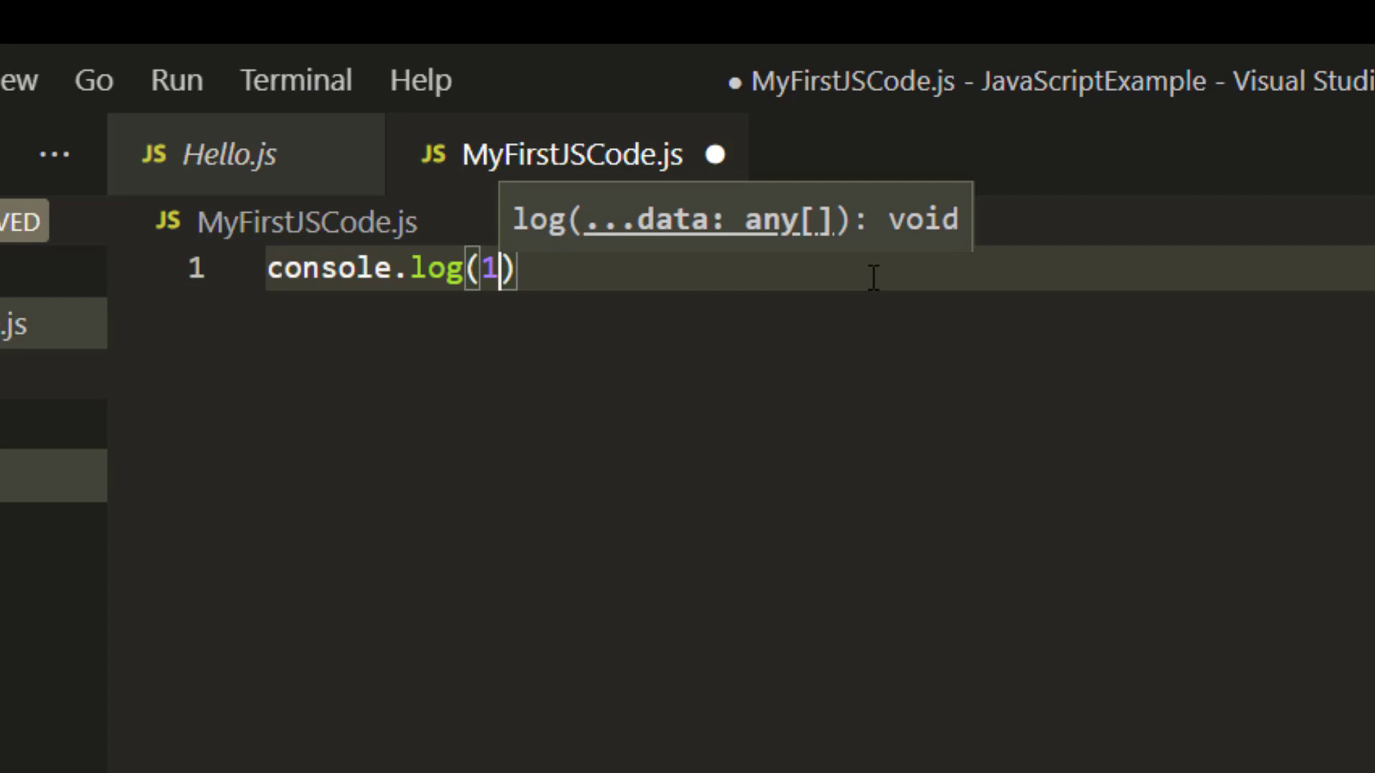
pyautogui.write('2')
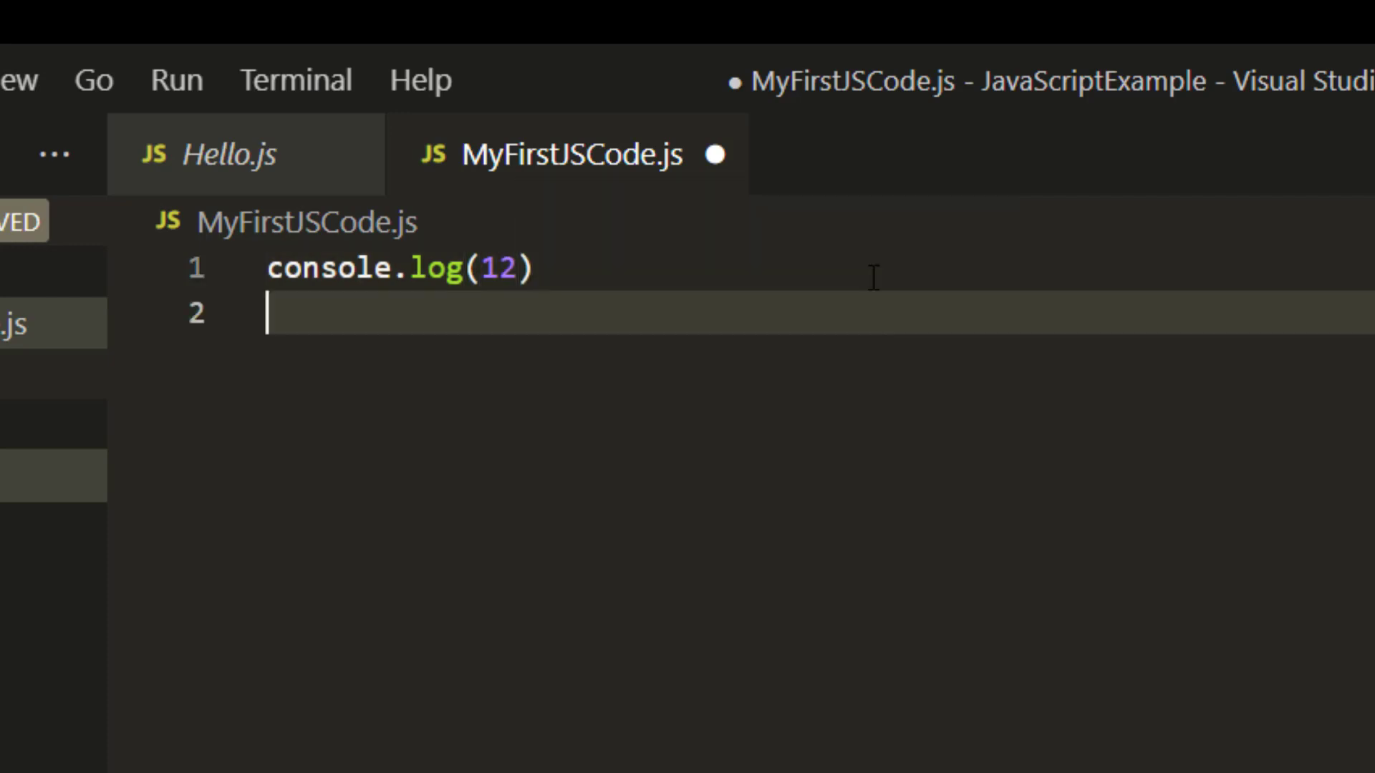
pyautogui.write('co')
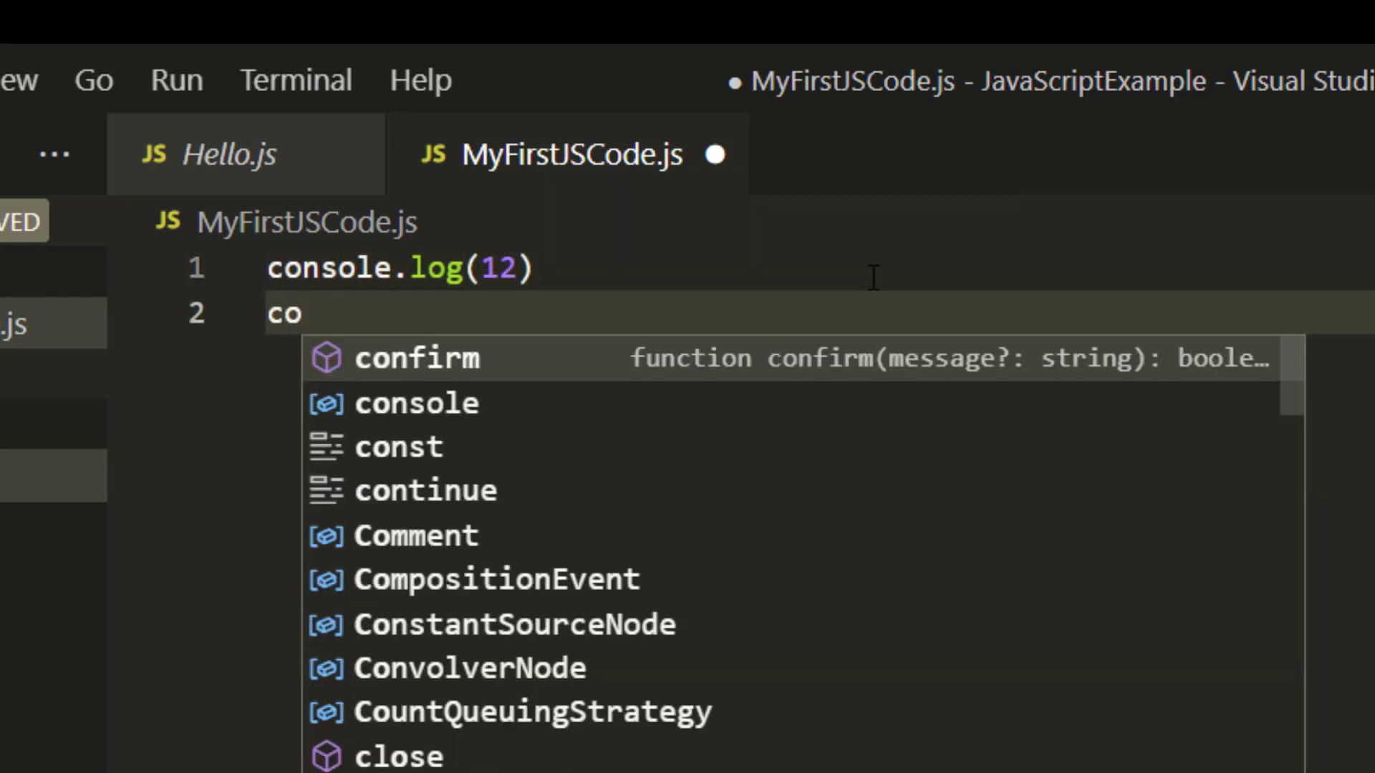
pyautogui.write('nsole.log(')
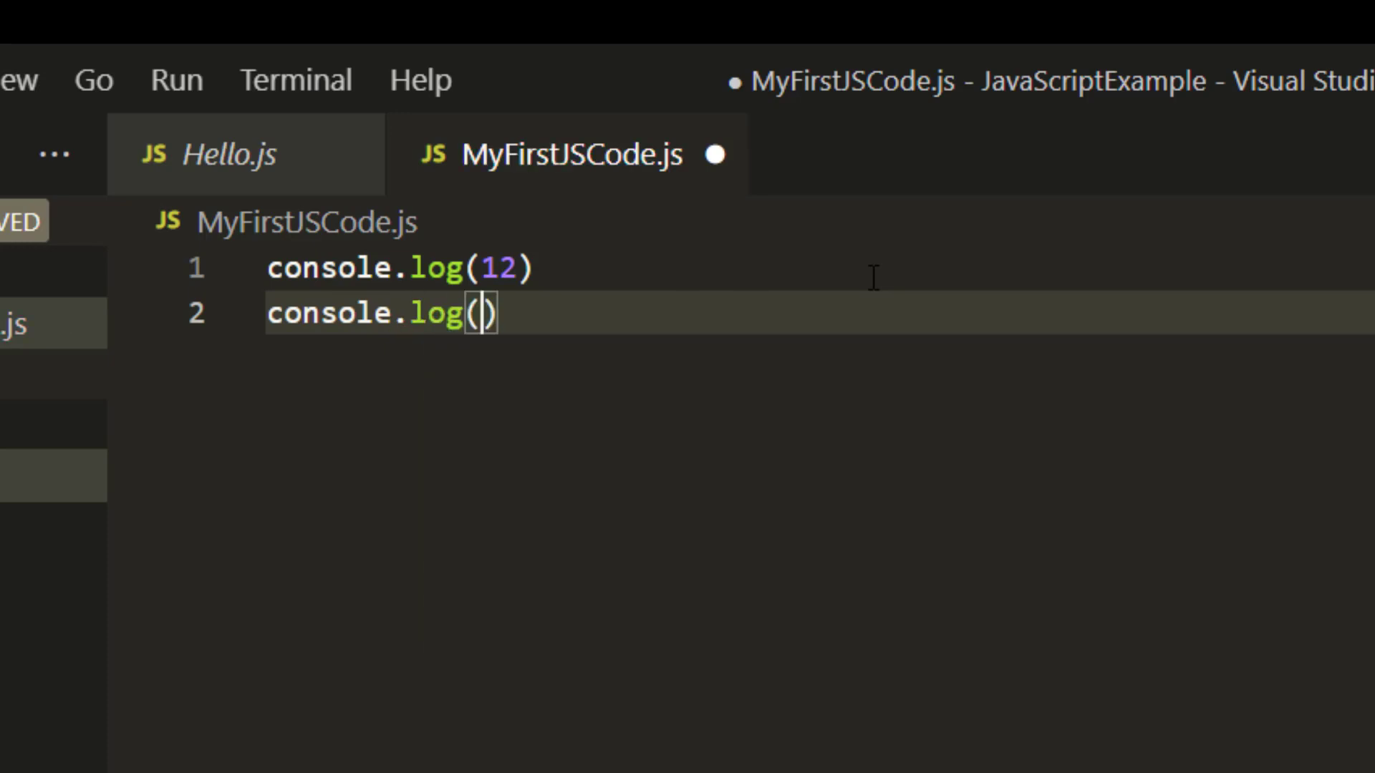
pyautogui.write('"Mu')
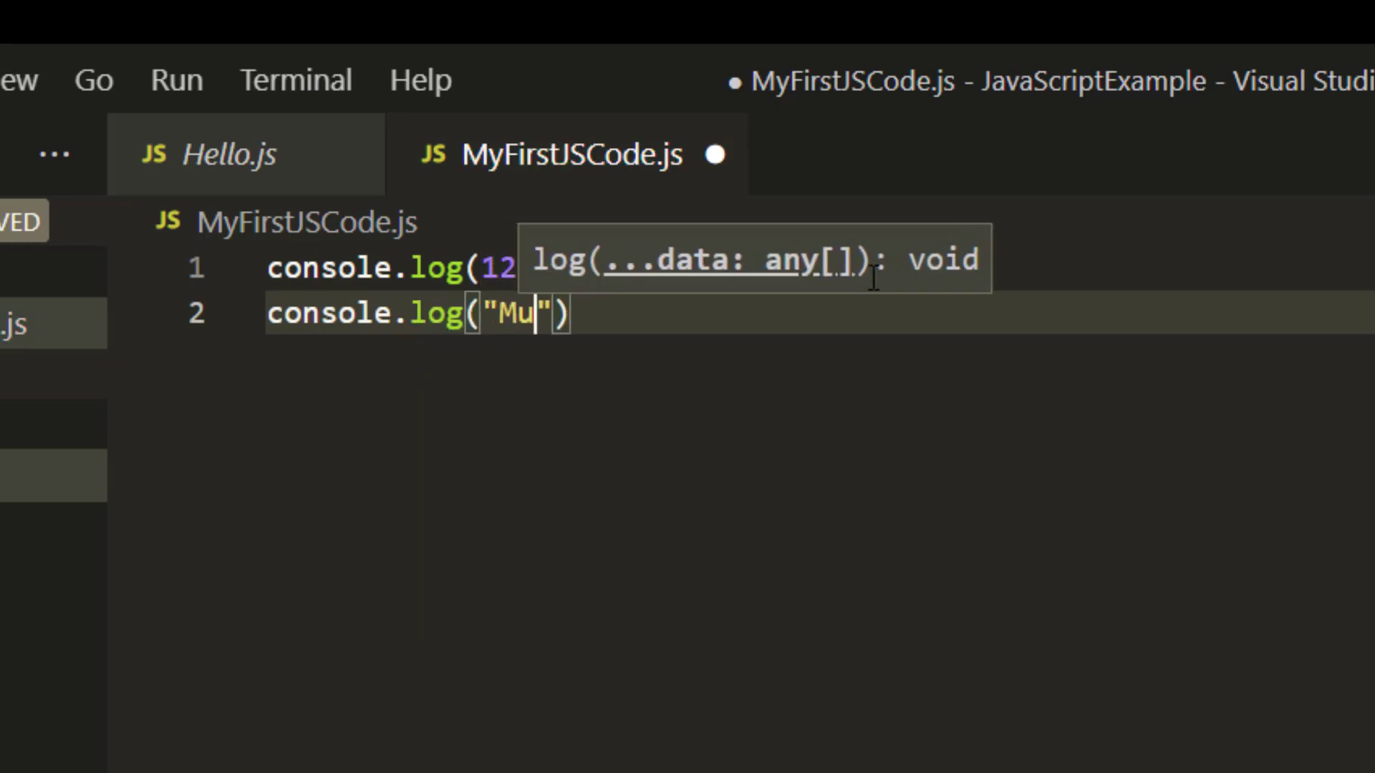
pyautogui.write('kesh')
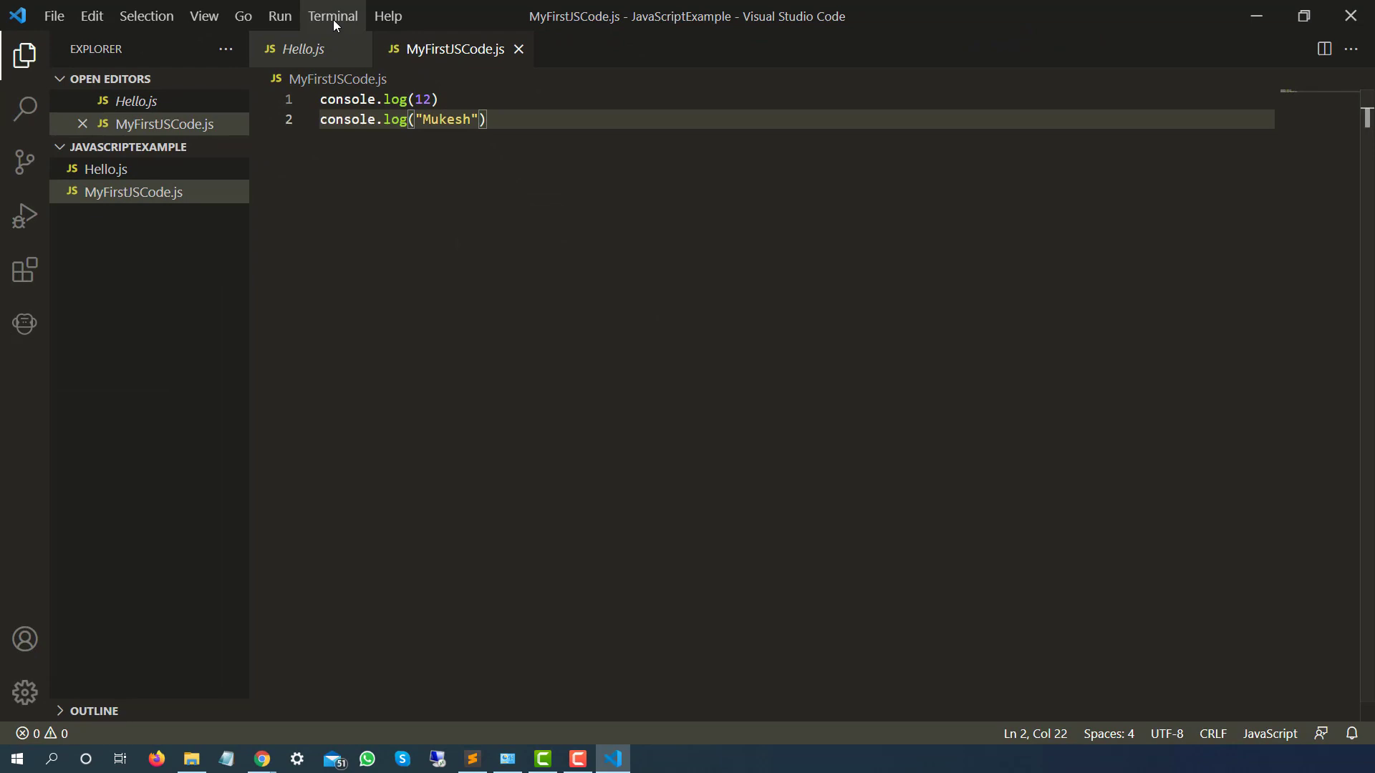
# Open a new terminal and run node MyFirstJSCode.js, printing 12 and Mukesh
pyautogui.click(332, 16)
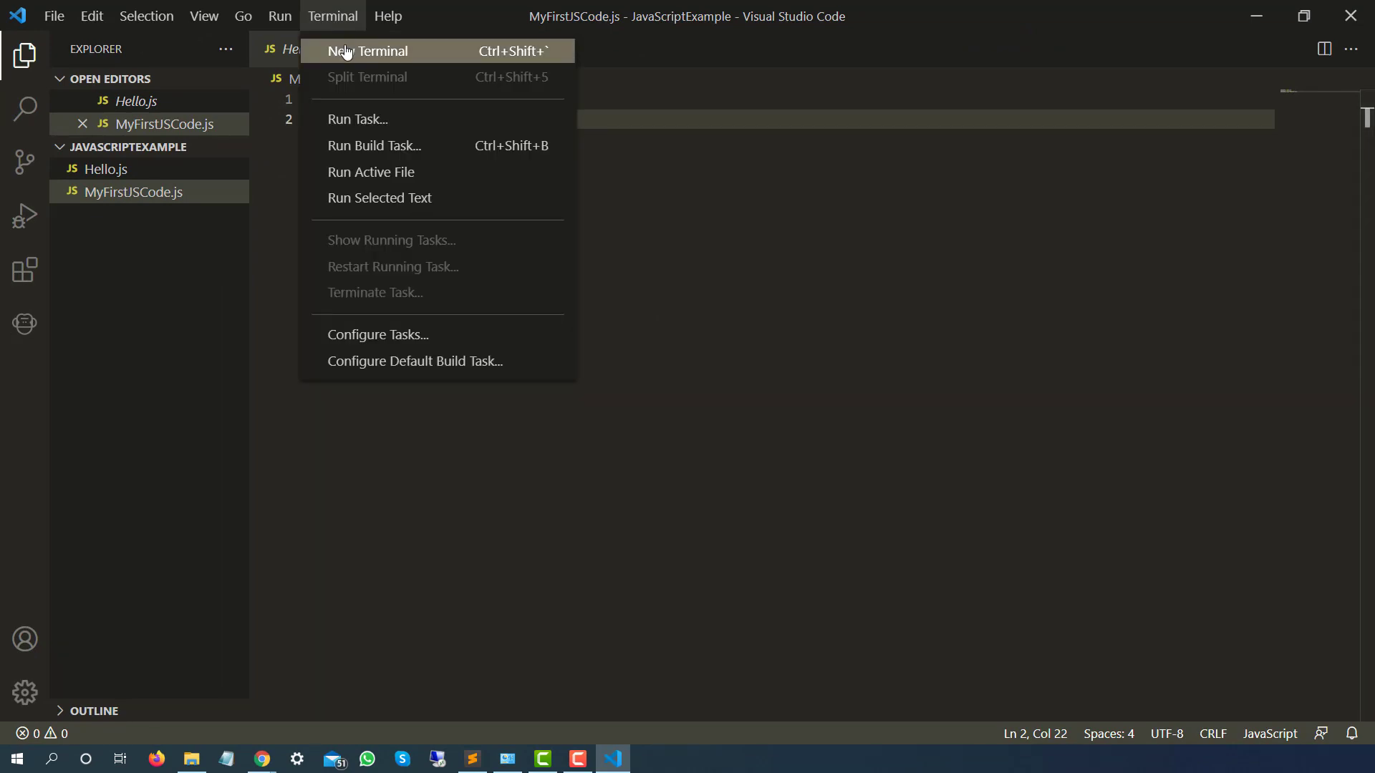
pyautogui.click(368, 50)
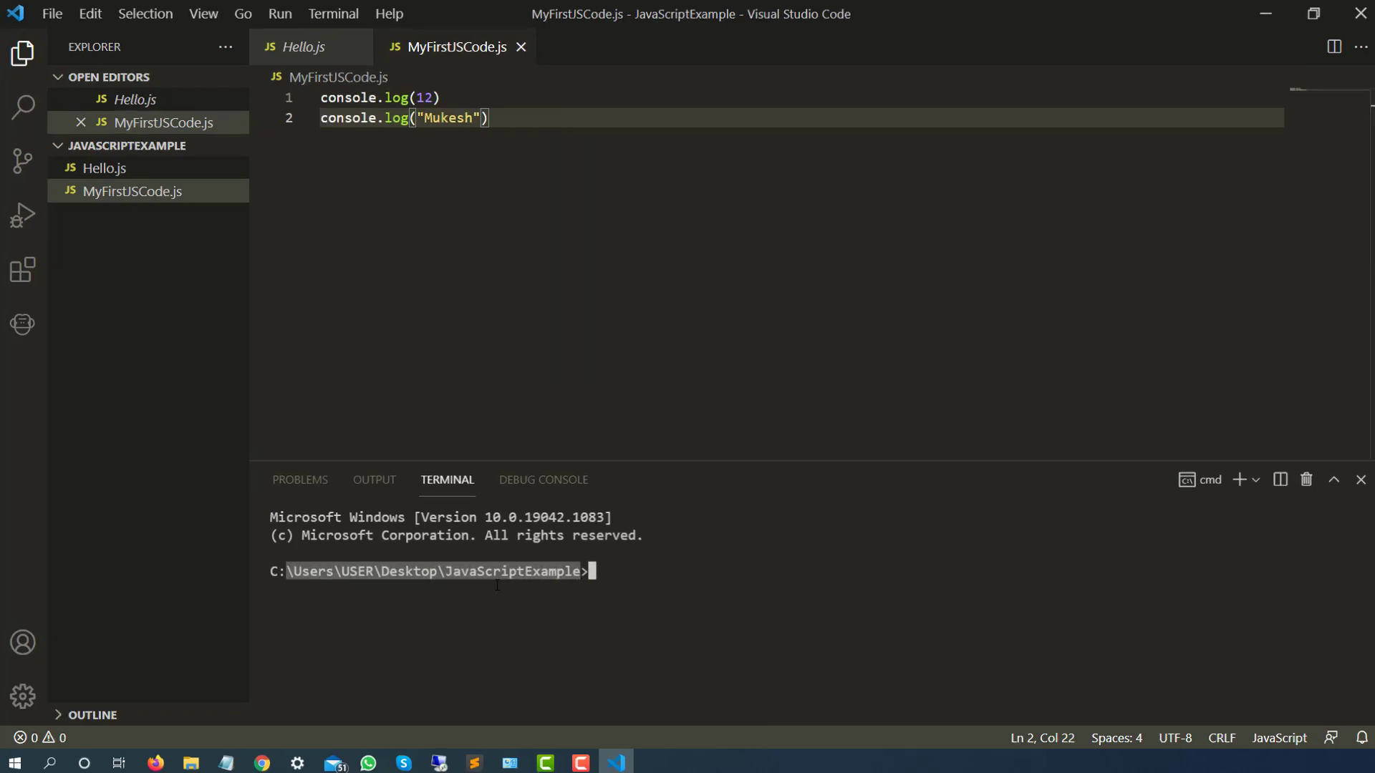
pyautogui.write('n')
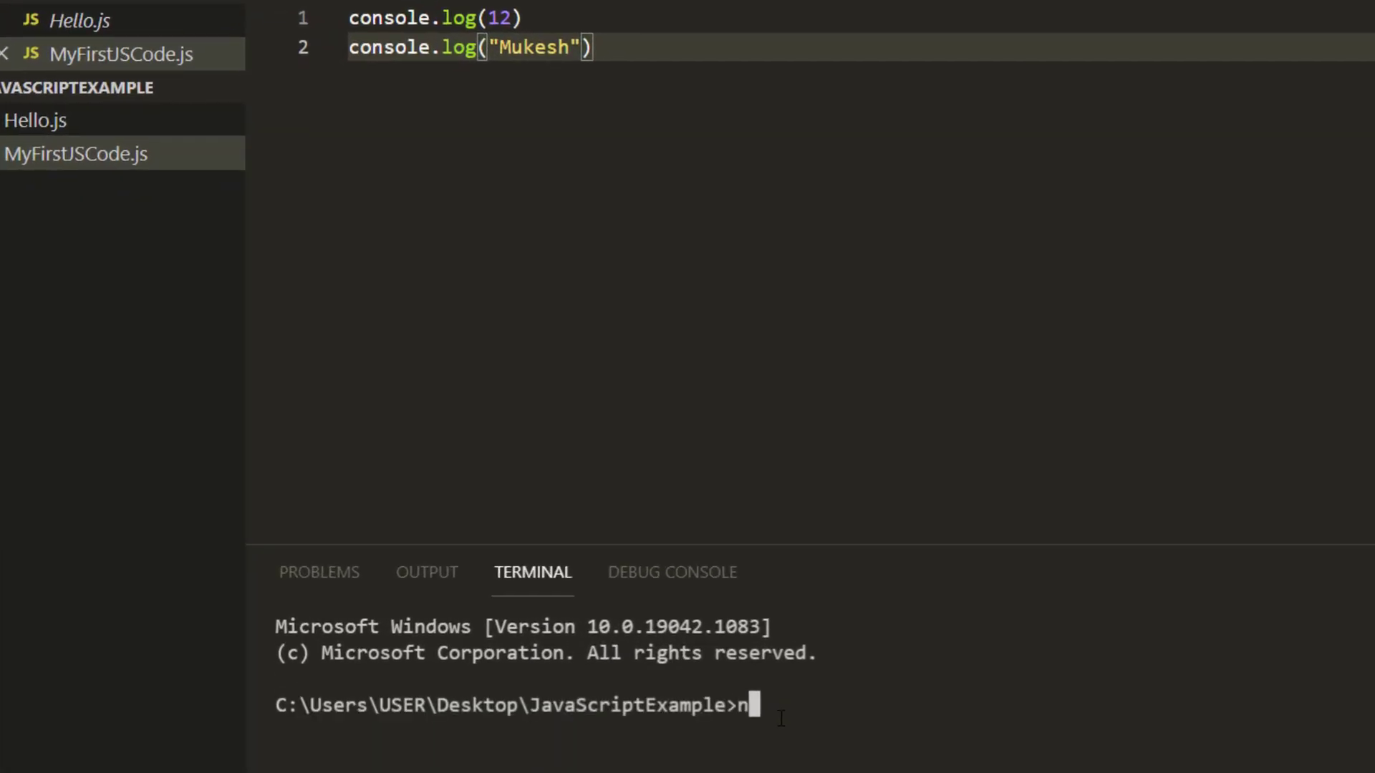
pyautogui.write('ode')
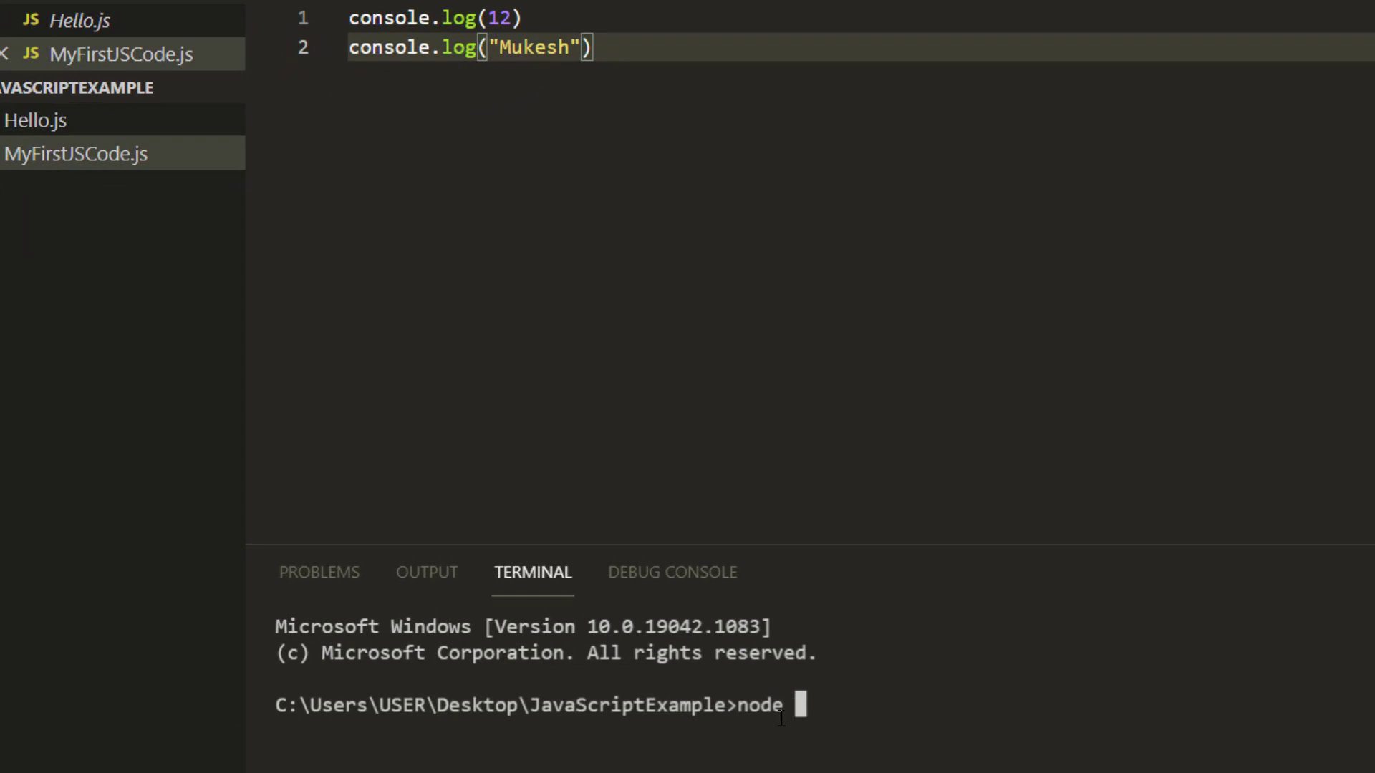
pyautogui.write('MyFirstJSCode.js')
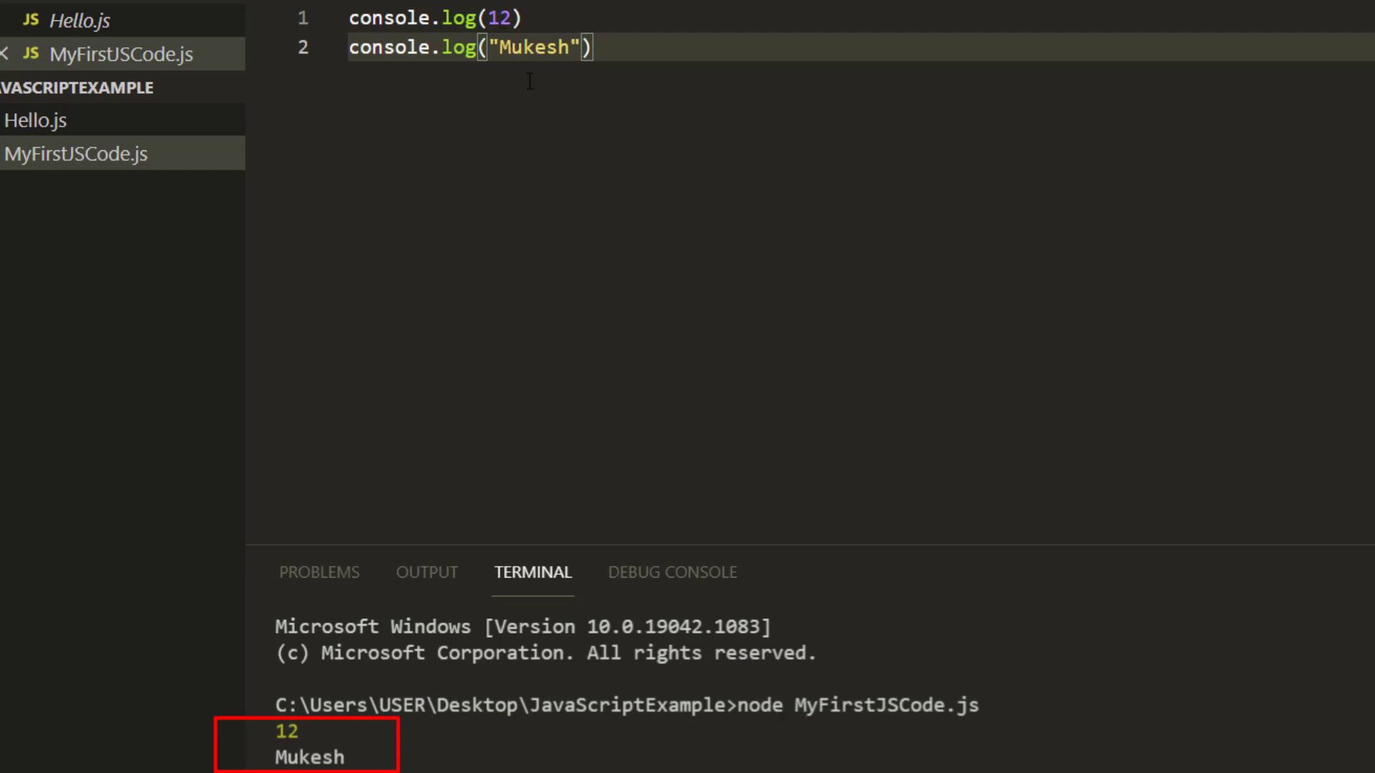
pyautogui.moveTo(605, 55)
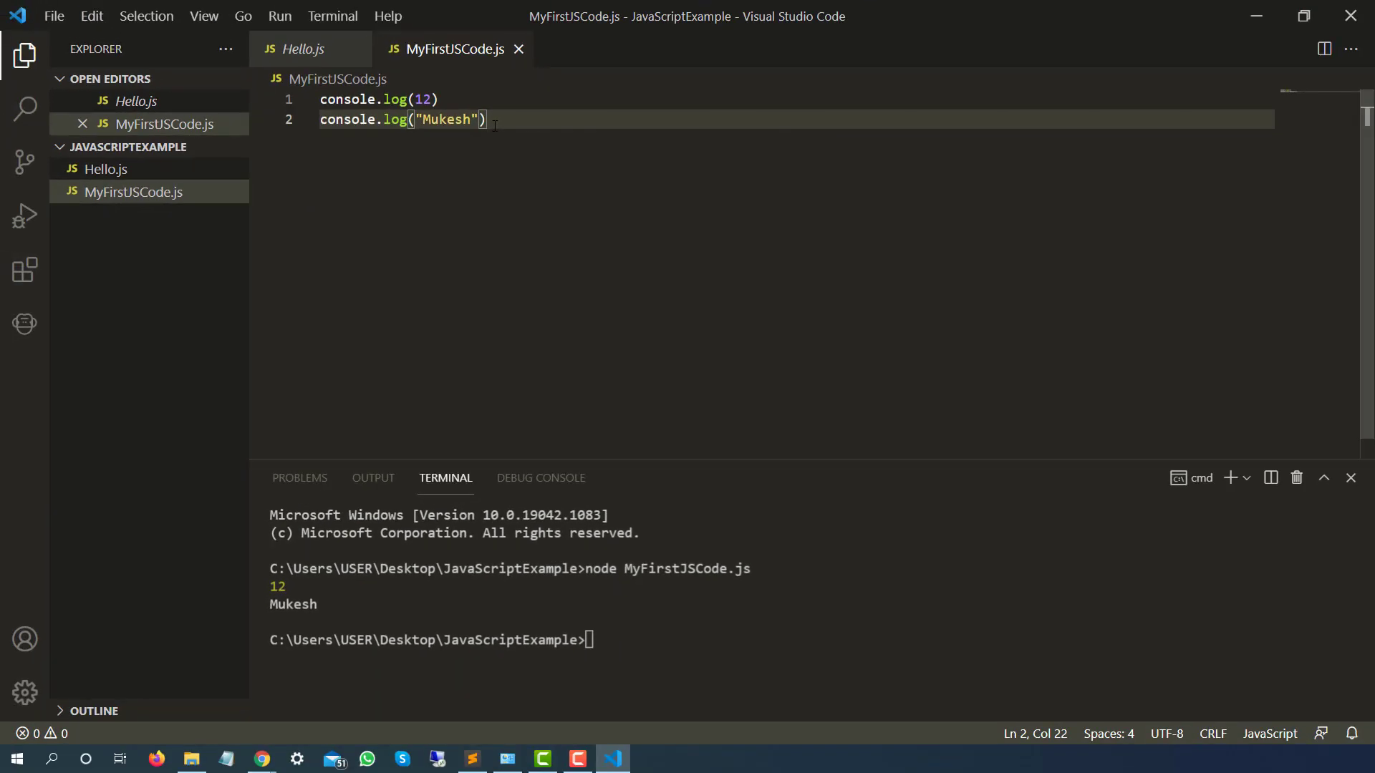
# Add console.error("Something went wrong") to MyFirstJSCode.js and rerun it with node
pyautogui.write('1')
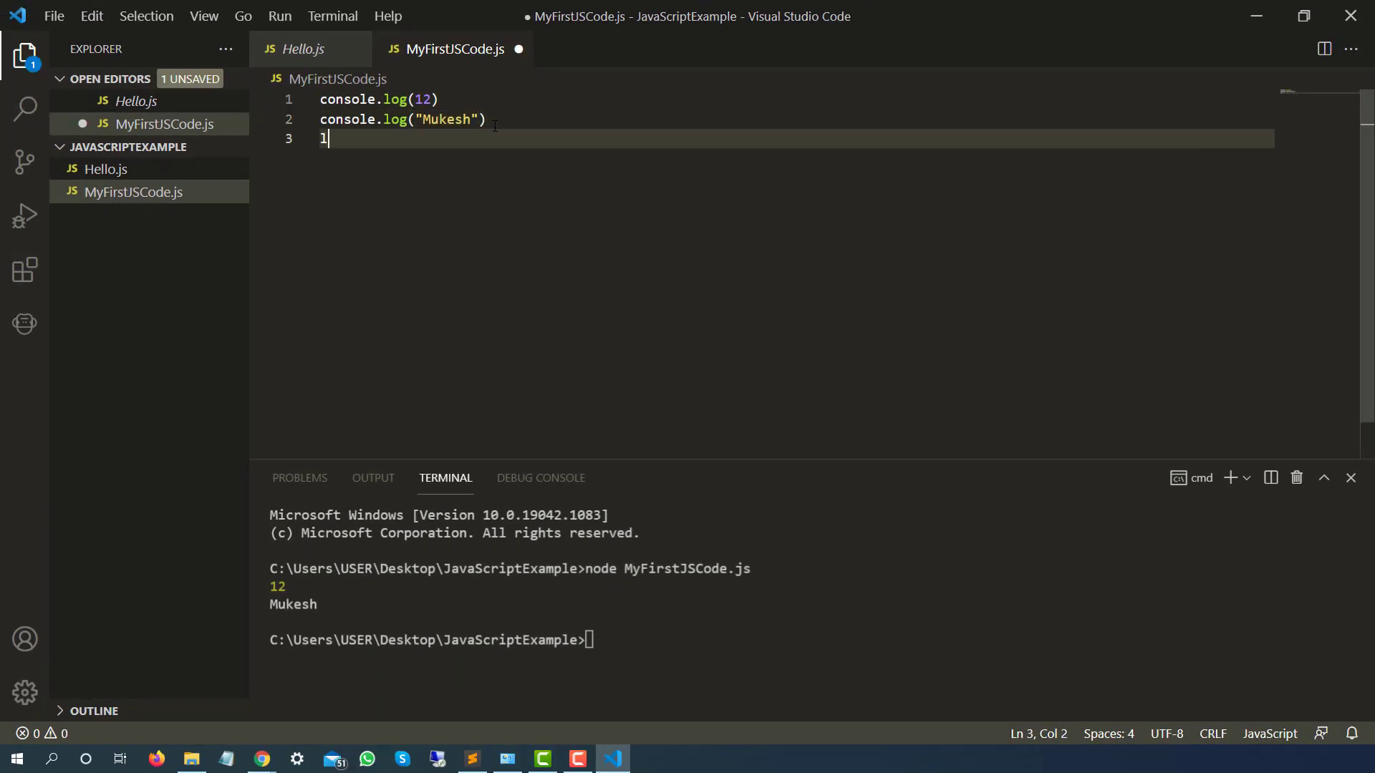
pyautogui.write('ons')
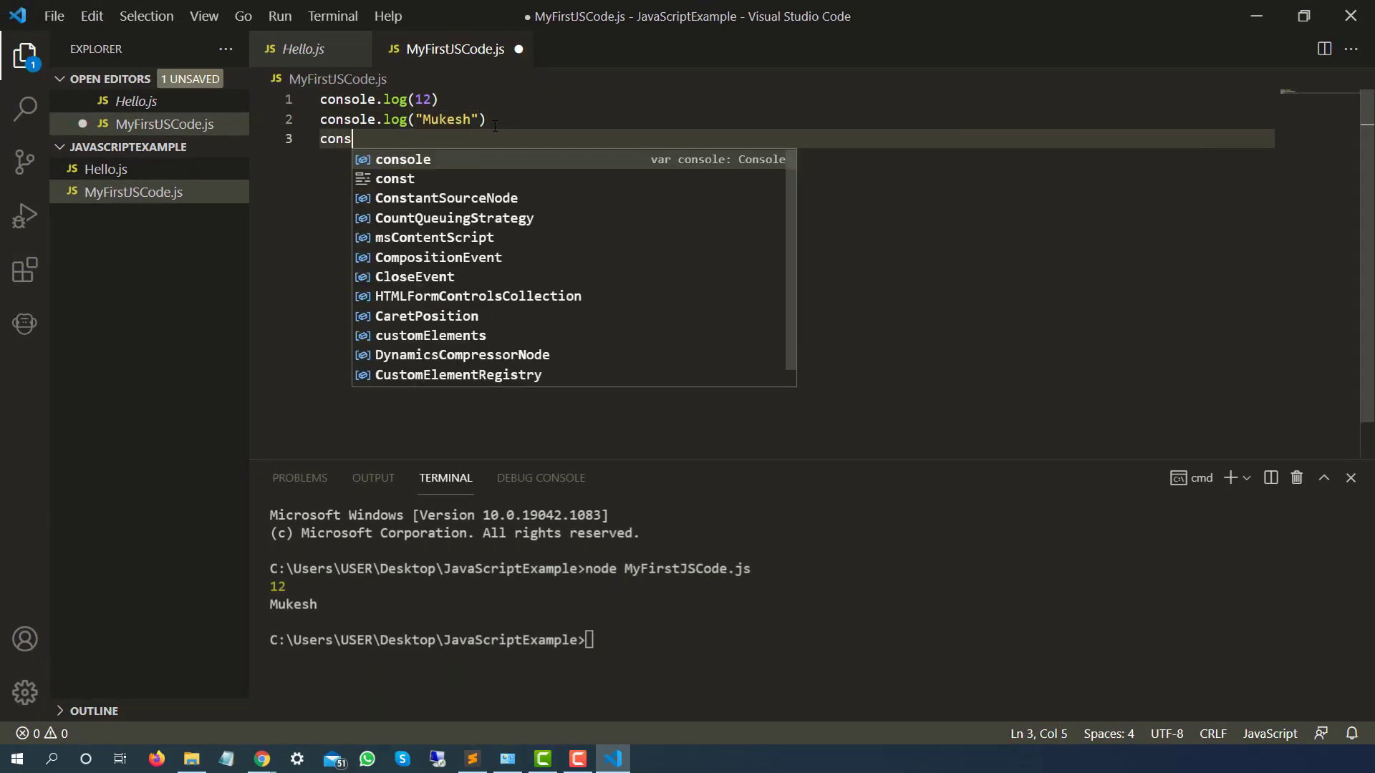
pyautogui.write('ole.')
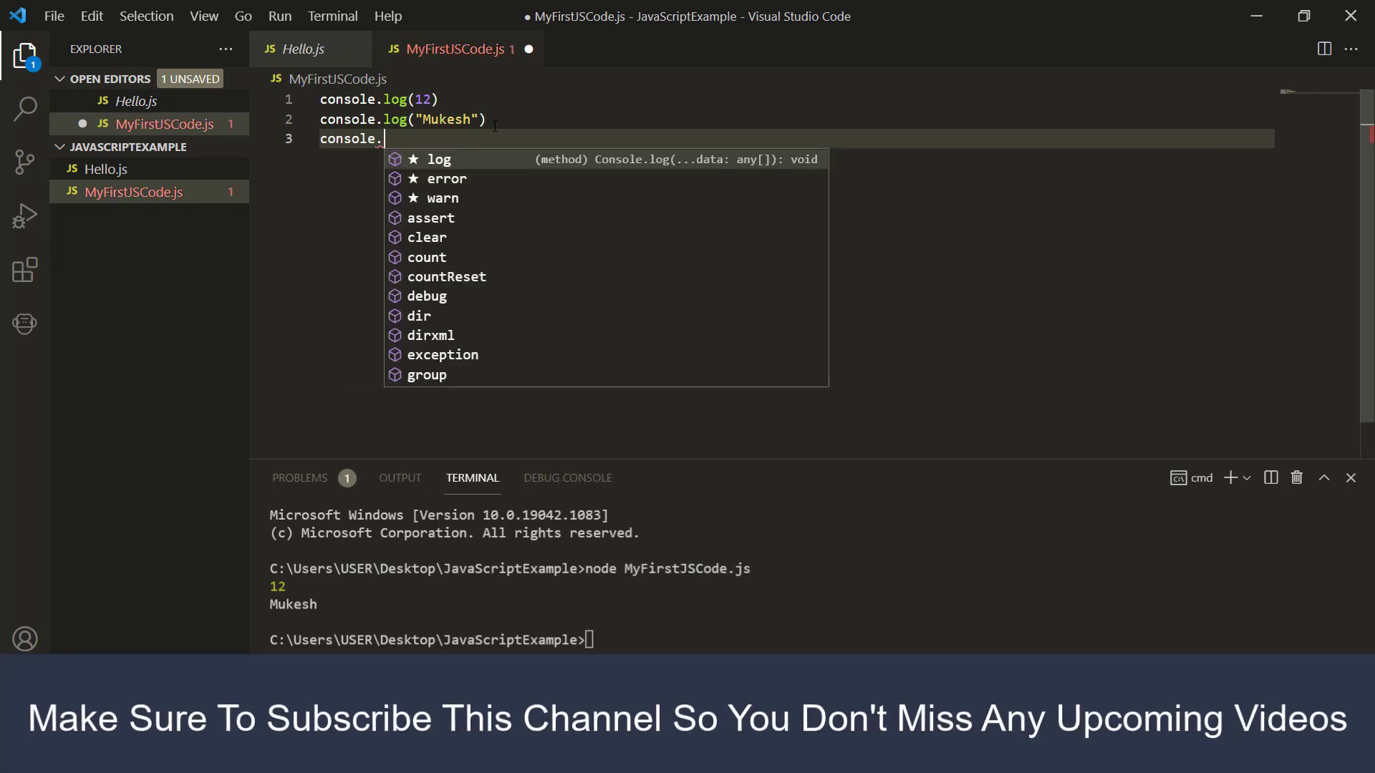
pyautogui.press('Down')
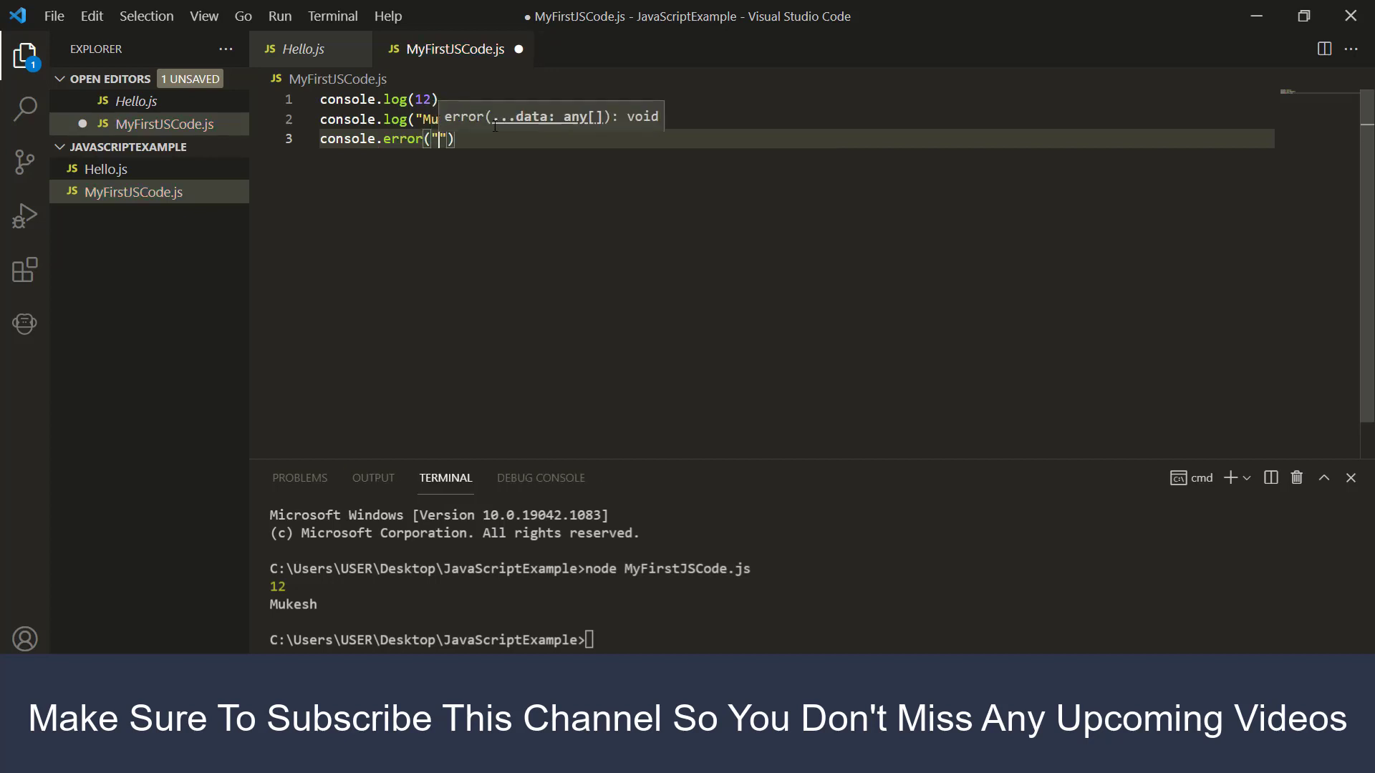
pyautogui.write('Something whent')
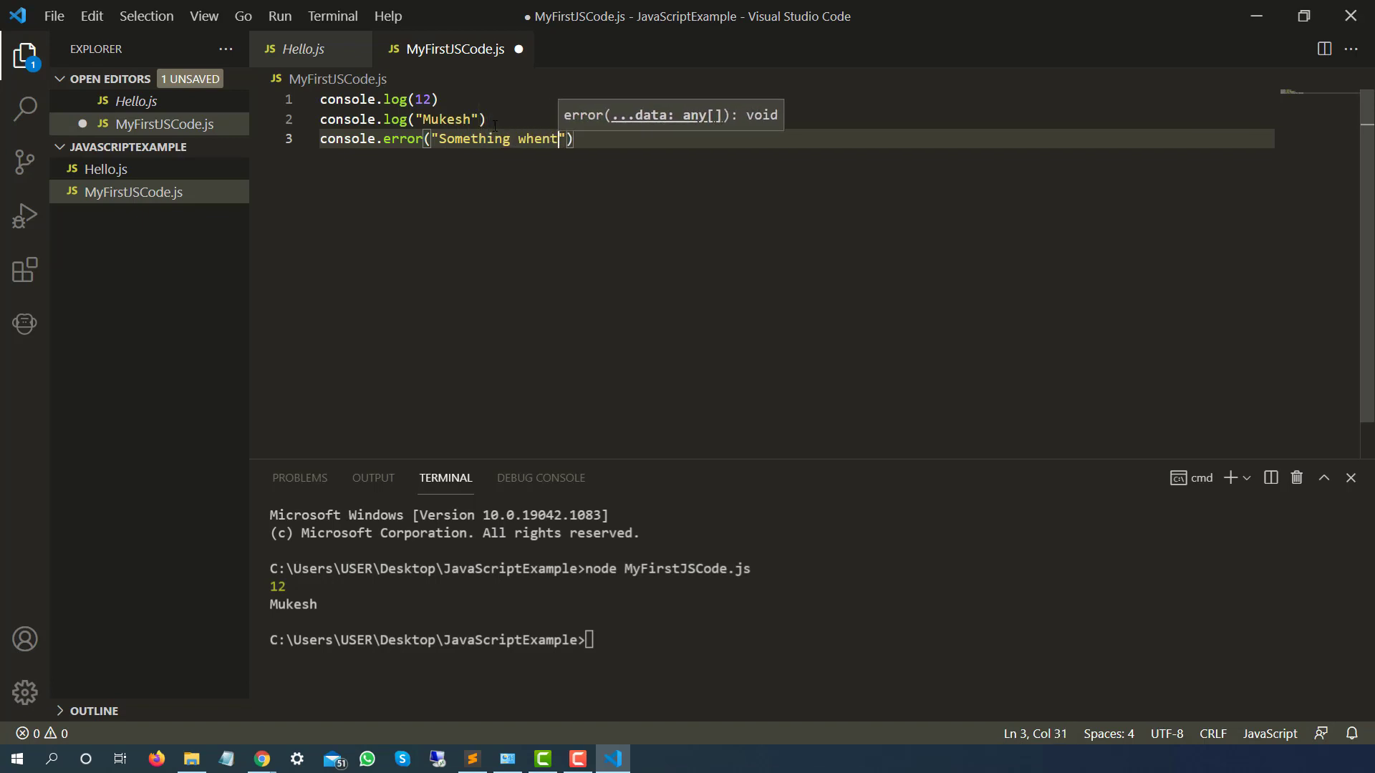
pyautogui.write('went')
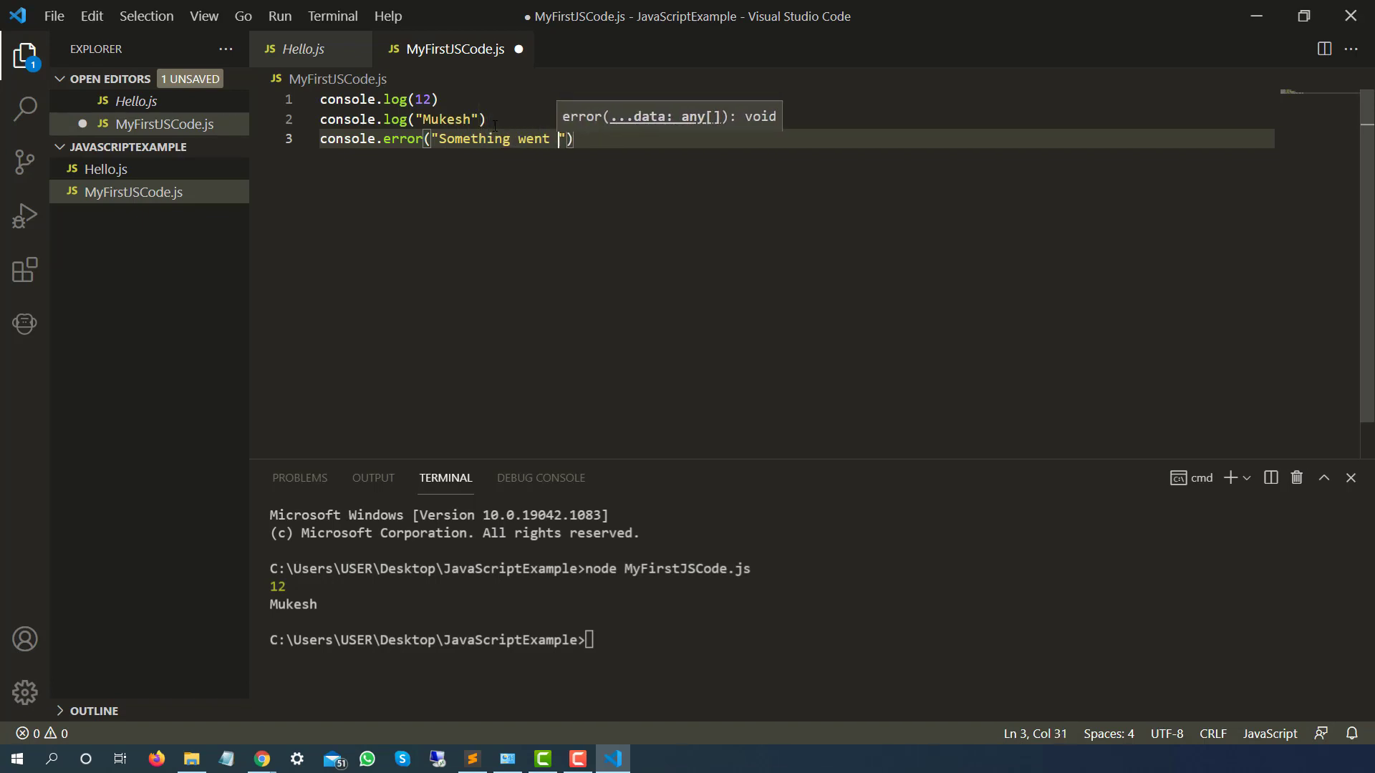
pyautogui.write('wroo')
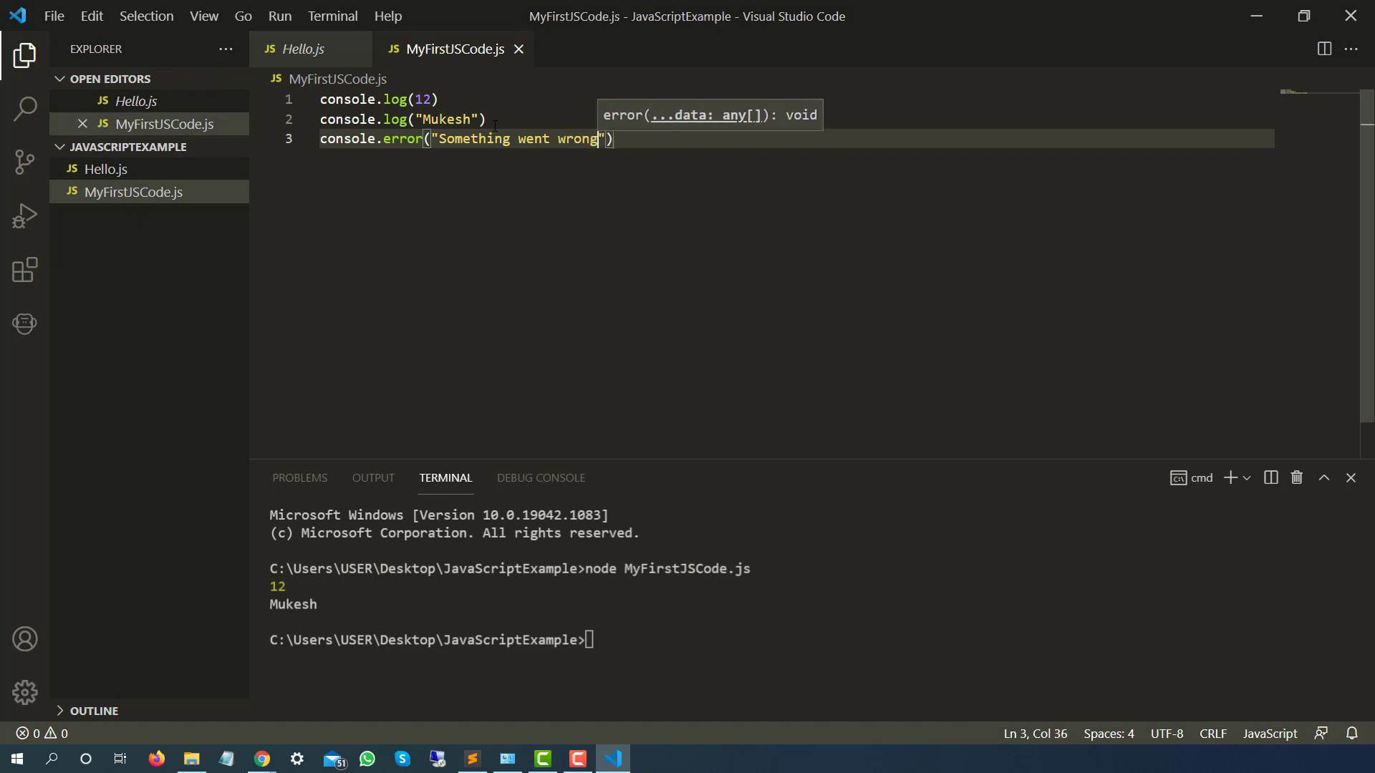
pyautogui.write('node MyFirstJSCode.js')
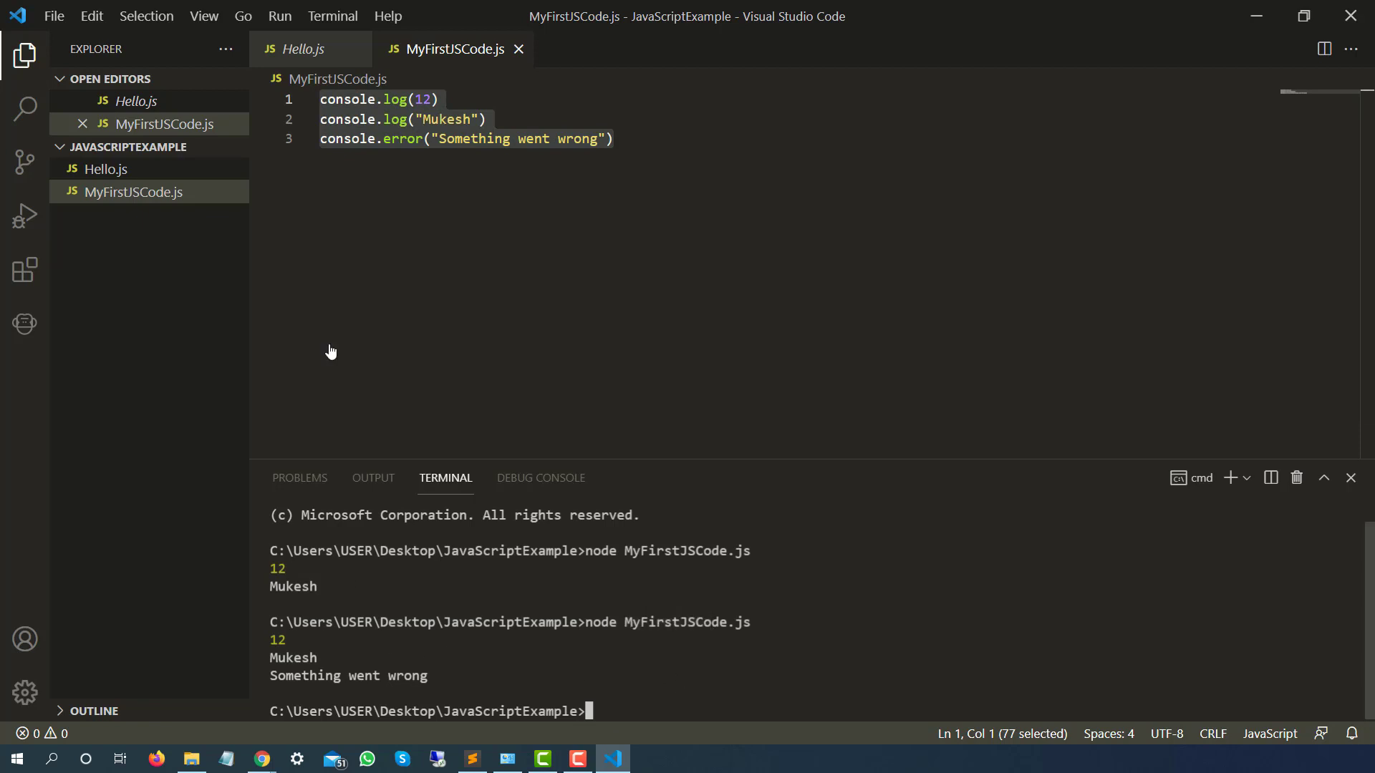
pyautogui.click(384, 120)
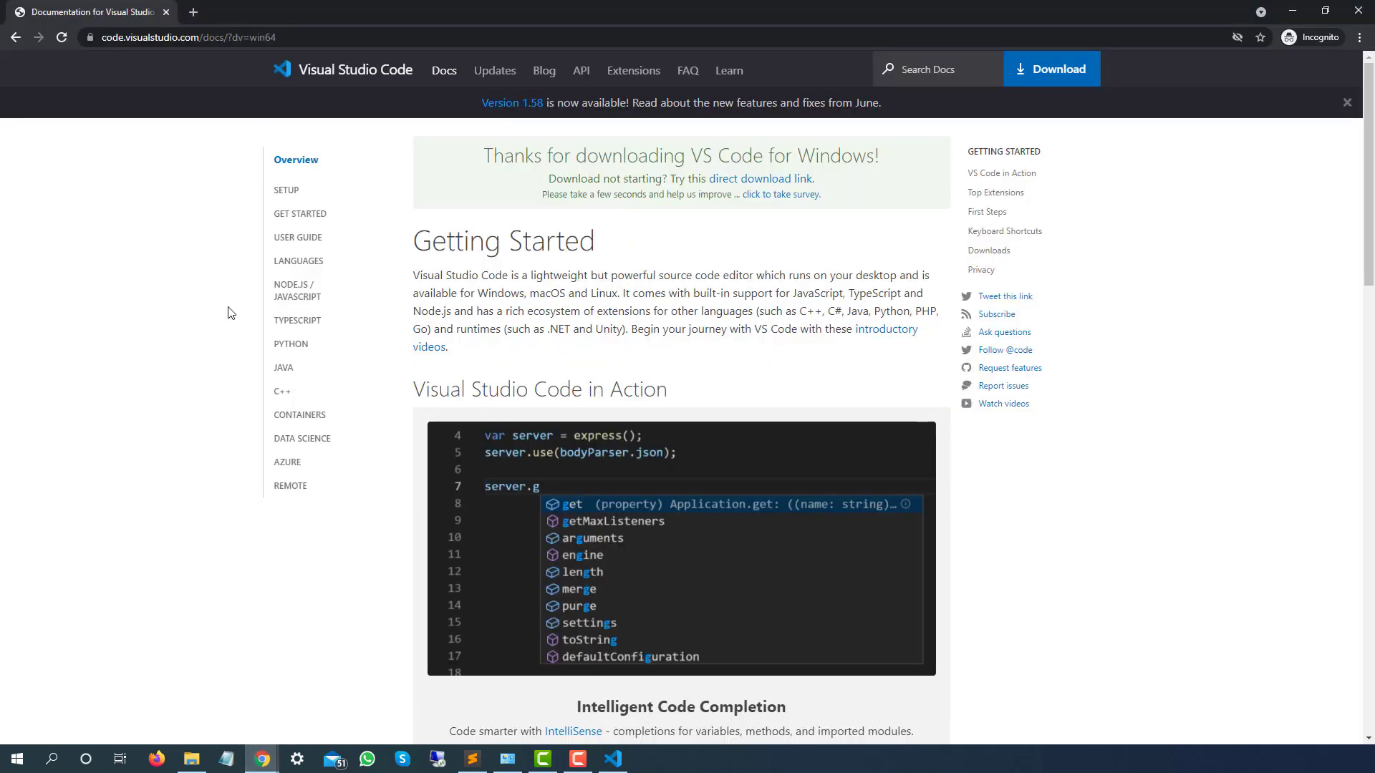
# Open Chrome DevTools with F12 and show the Console panel on the VS Code docs
pyautogui.press('F12')
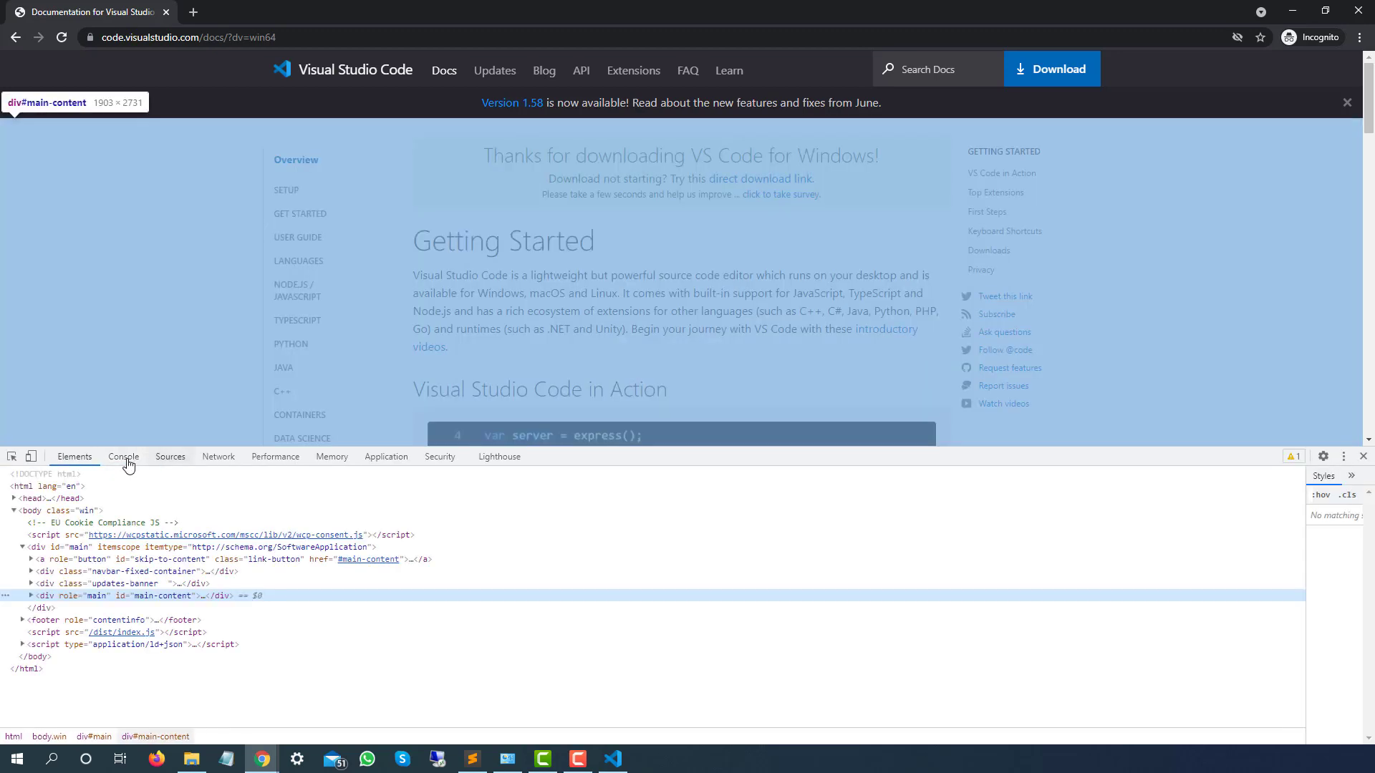
pyautogui.click(124, 455)
pyautogui.write('conso')
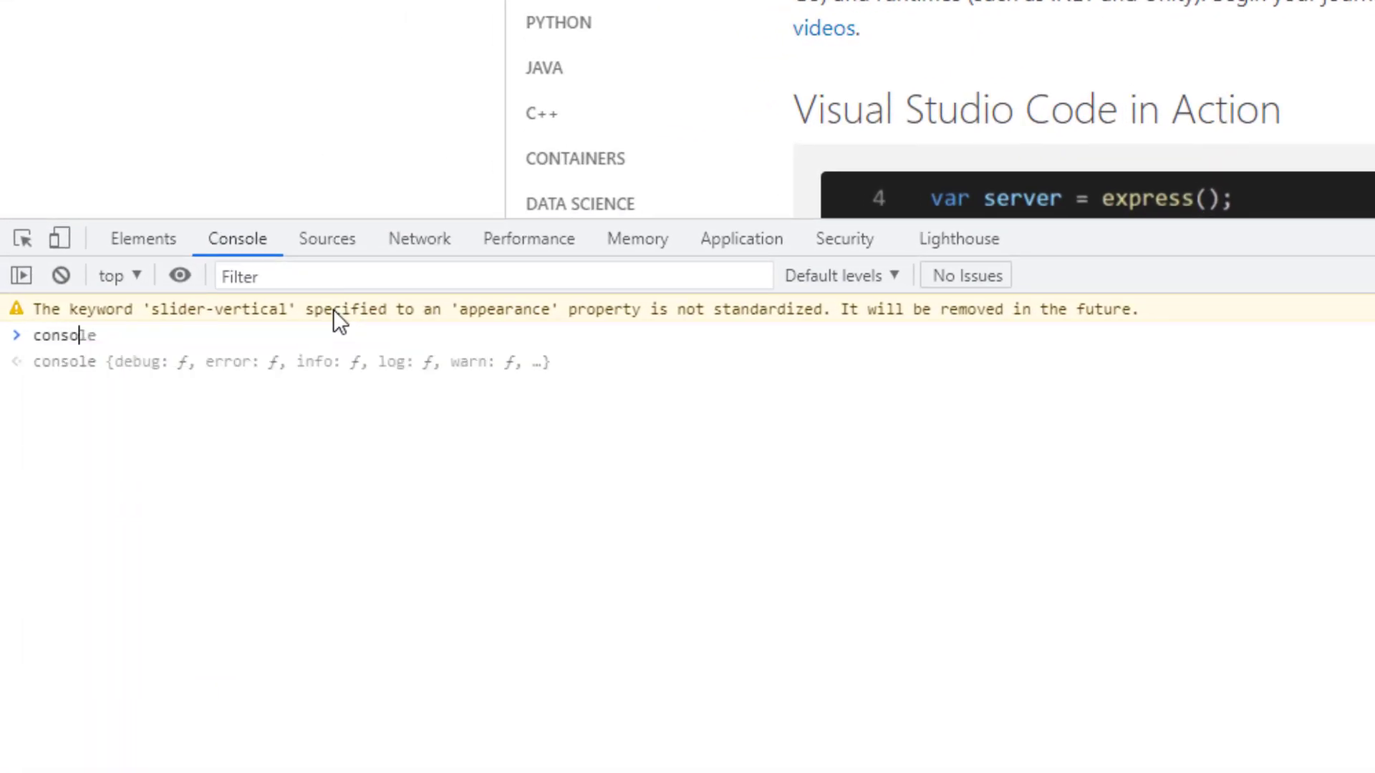
# Run console.log("Hello") in the Chrome console to print Hello
pyautogui.write('.log(')
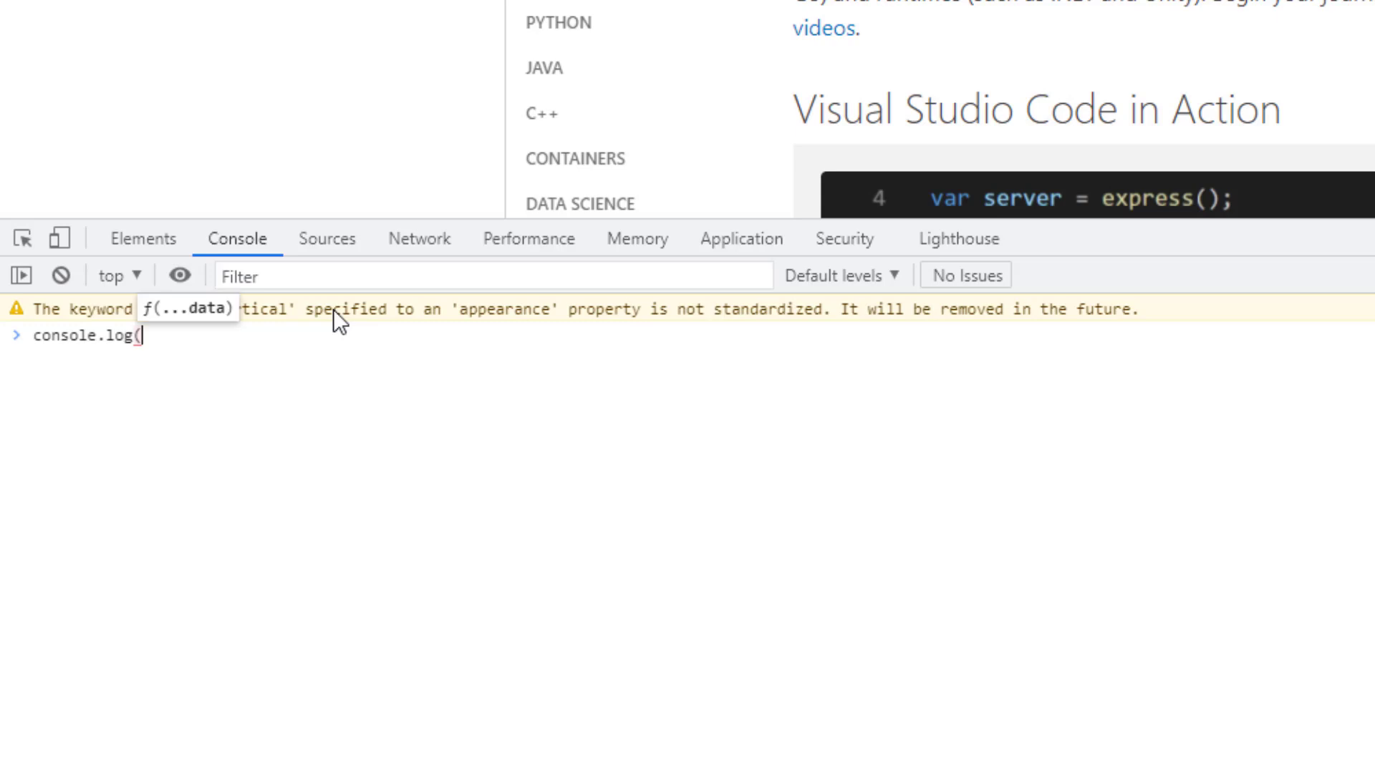
pyautogui.write('"e')
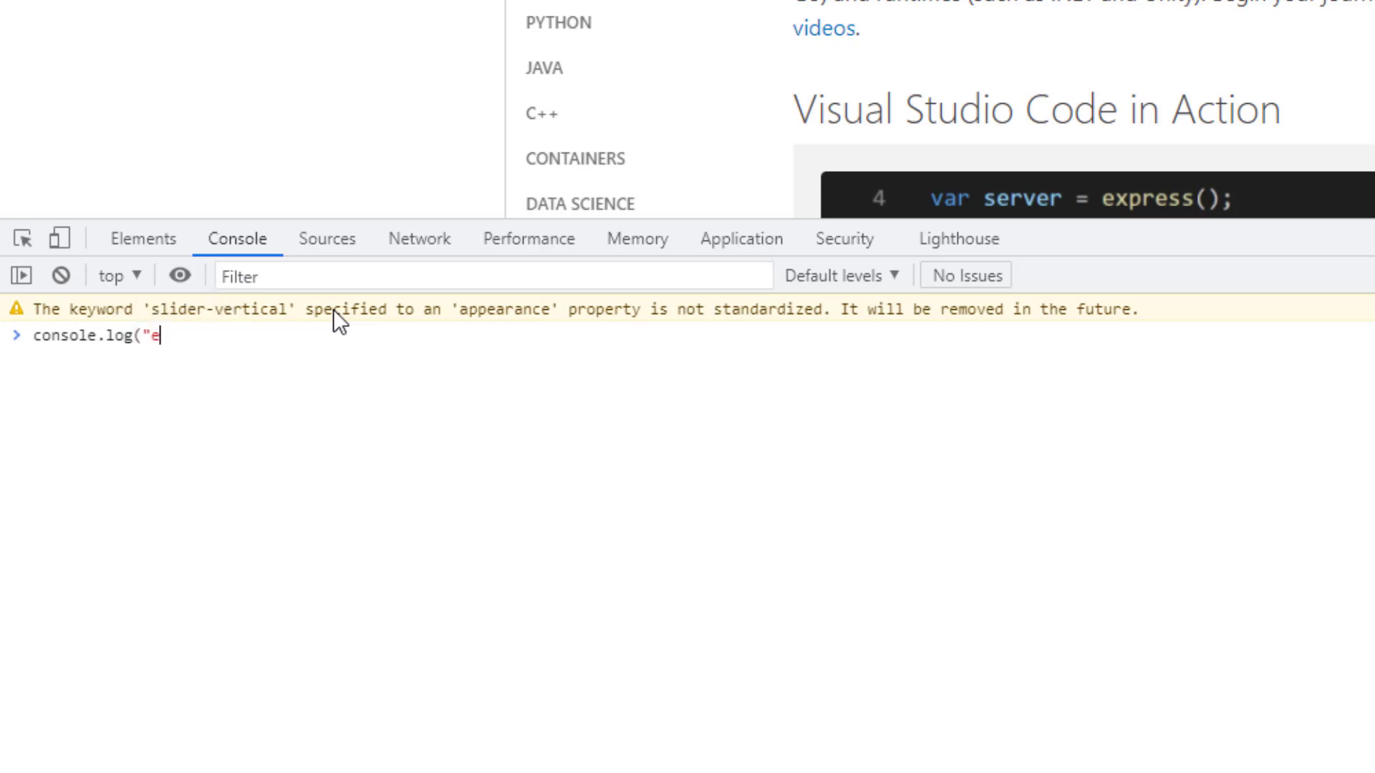
pyautogui.write('Hello')
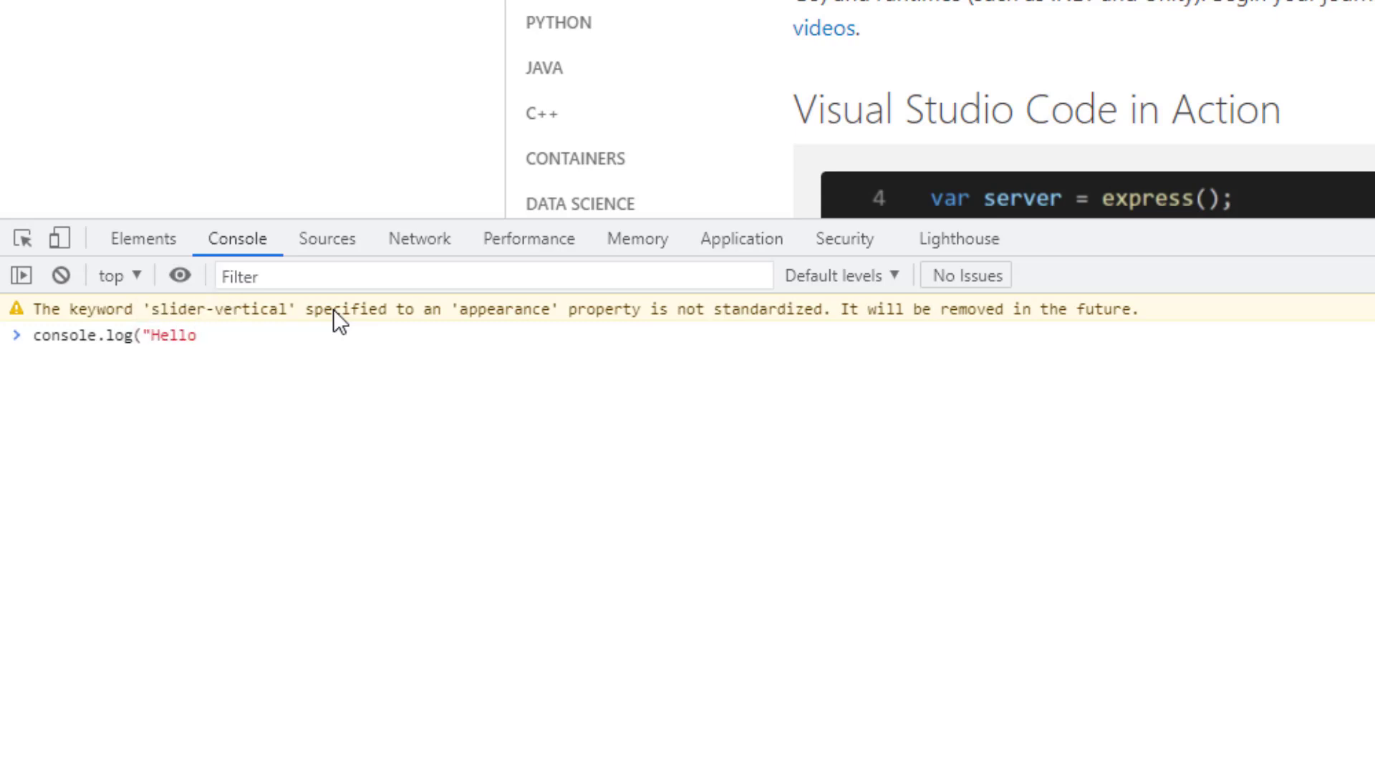
pyautogui.press('Enter')
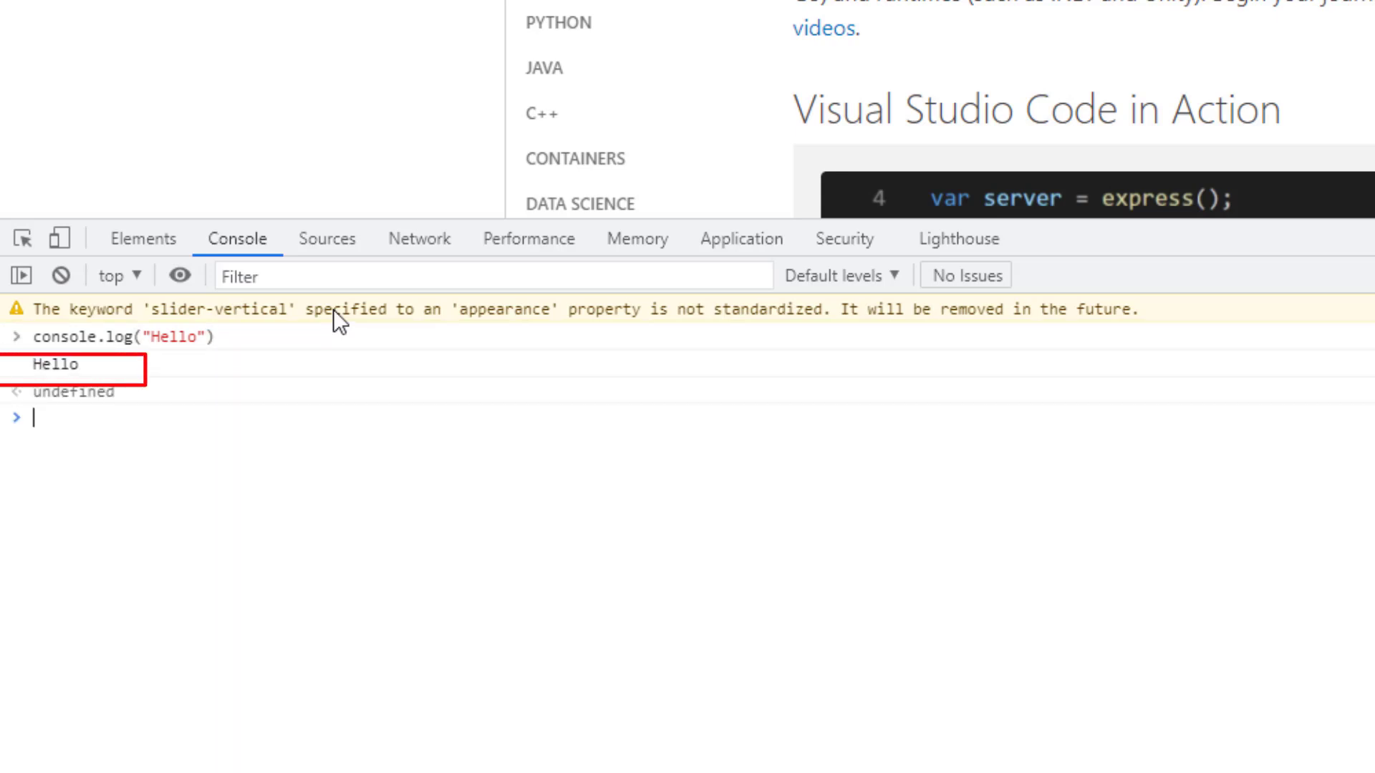
# Enter console.error("Hello") to print Hello as a red error entry
pyautogui.write('console')
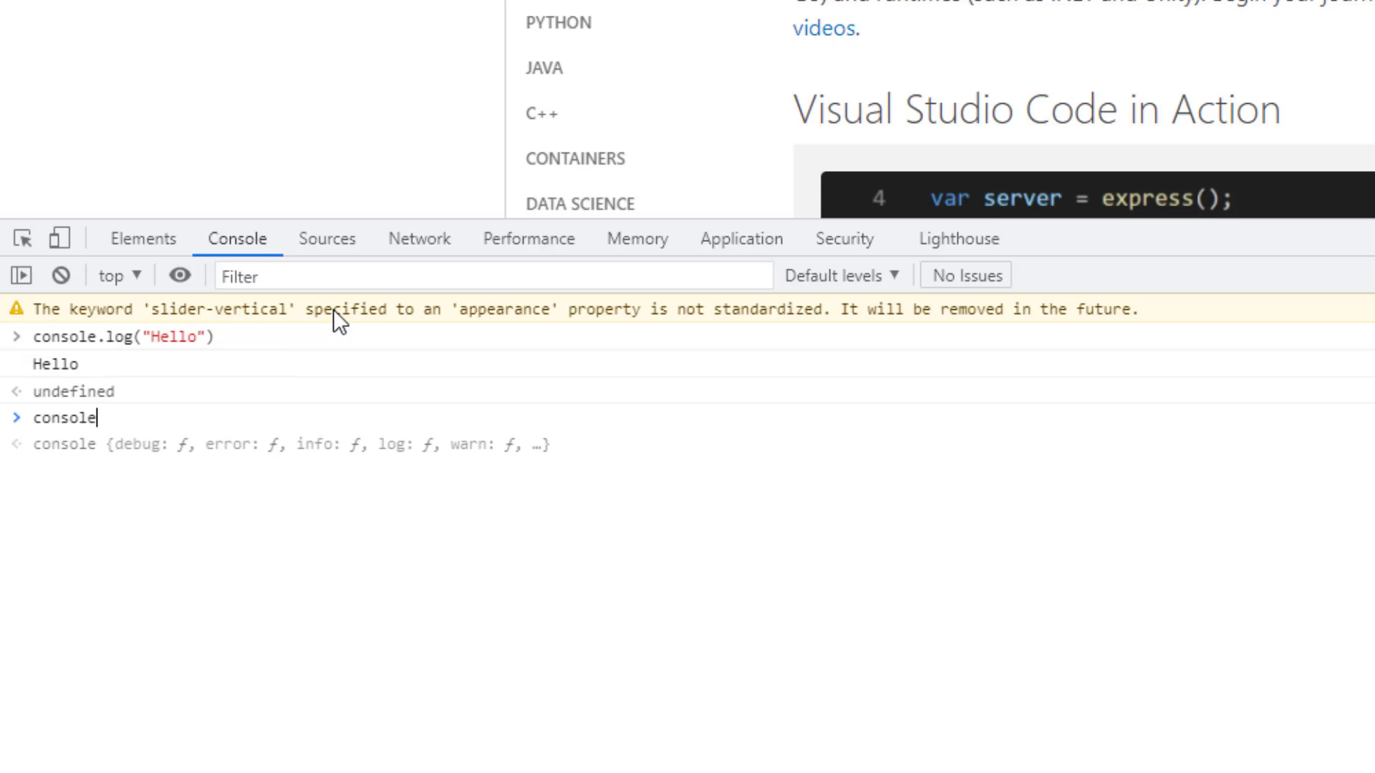
pyautogui.write('.')
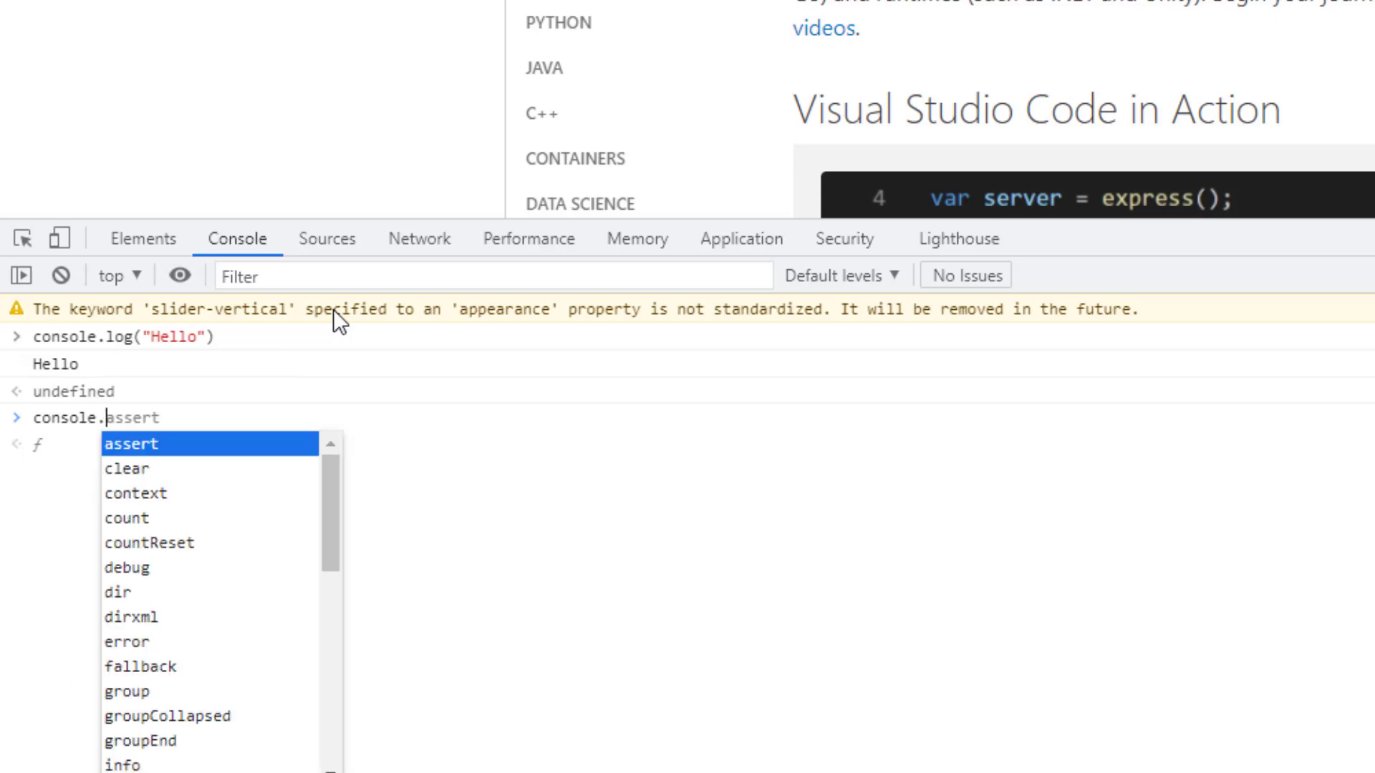
pyautogui.write('error')
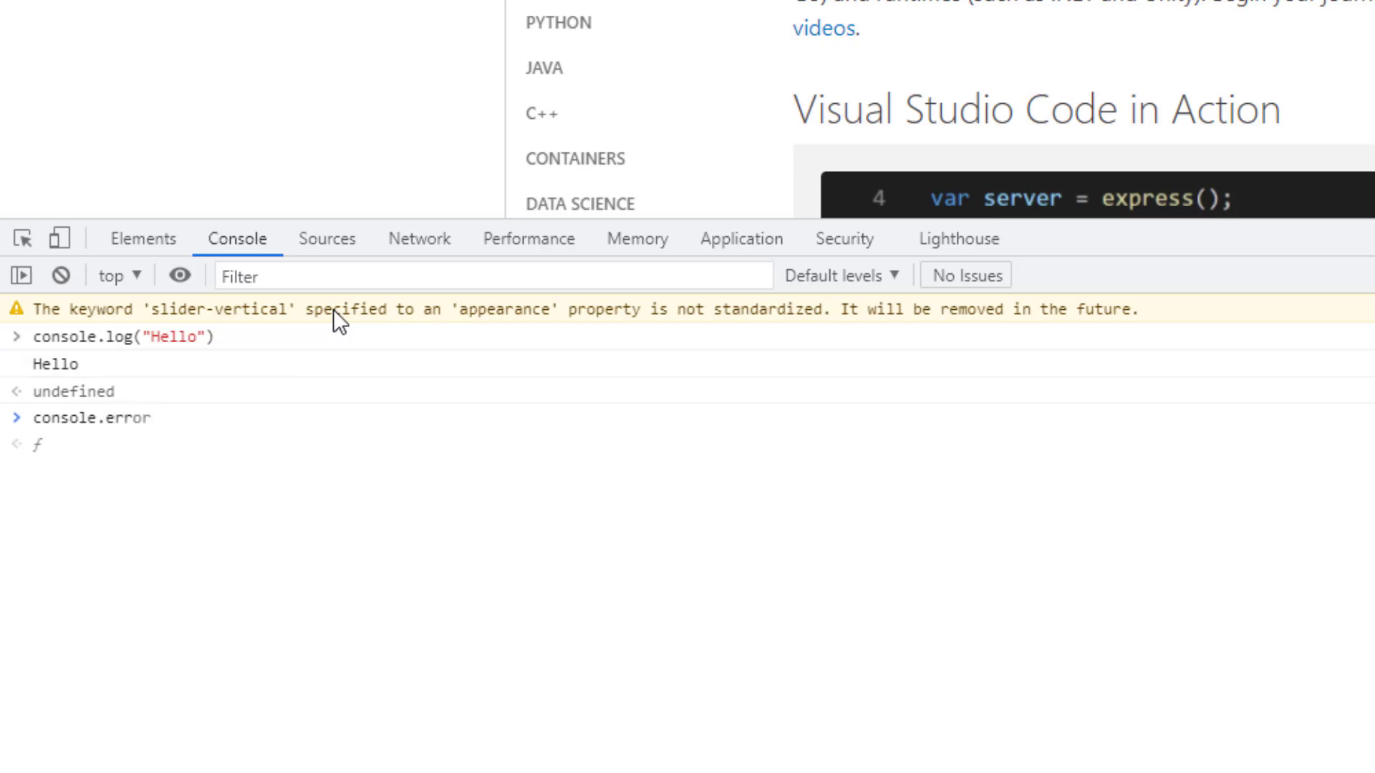
pyautogui.write('("')
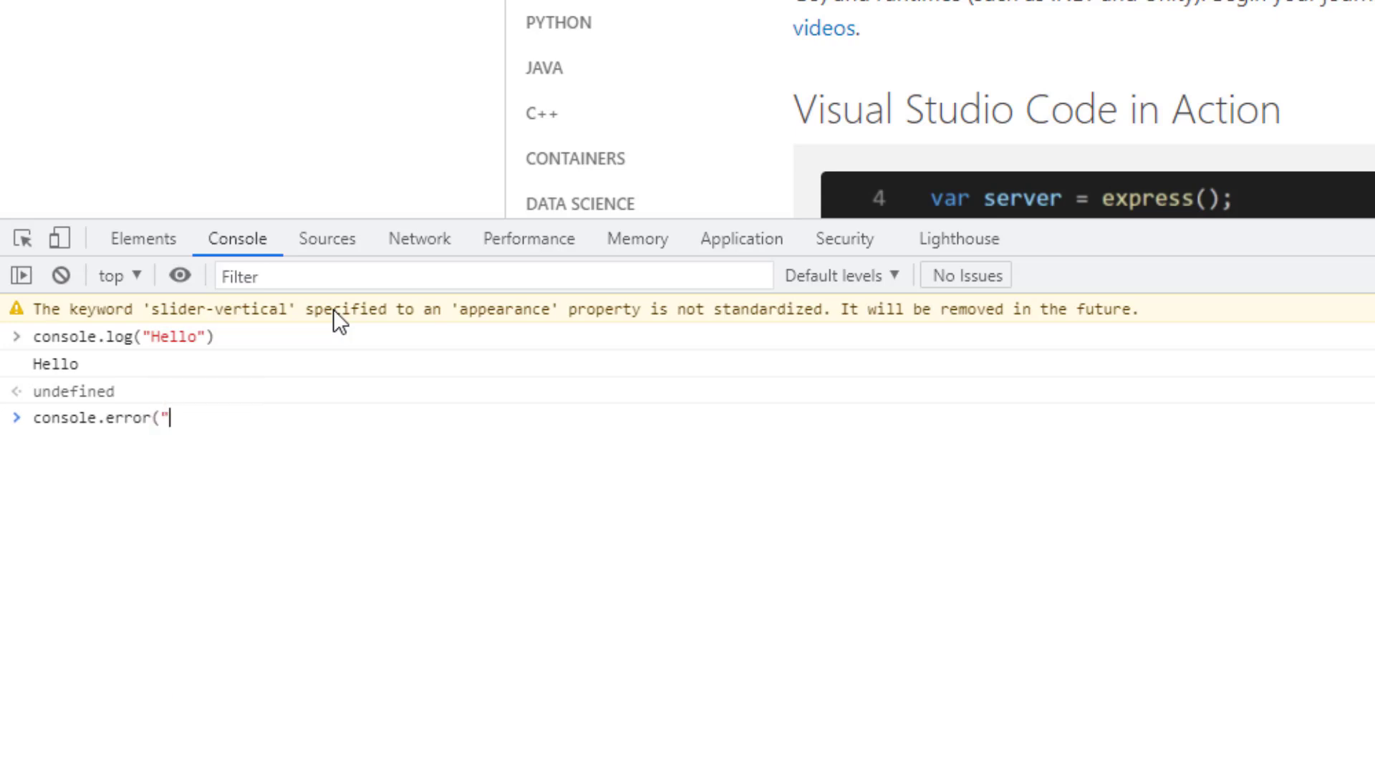
pyautogui.write('Hello')
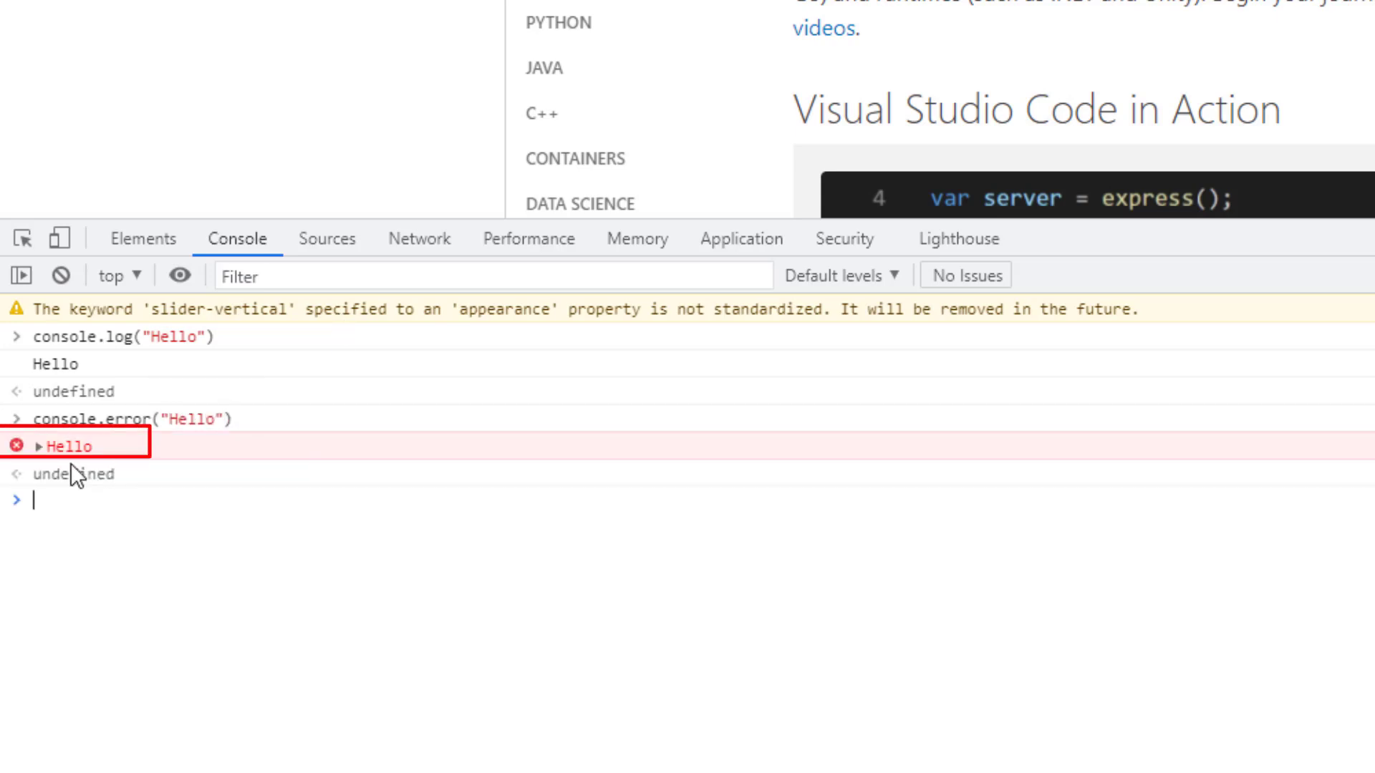
pyautogui.moveTo(42, 460)
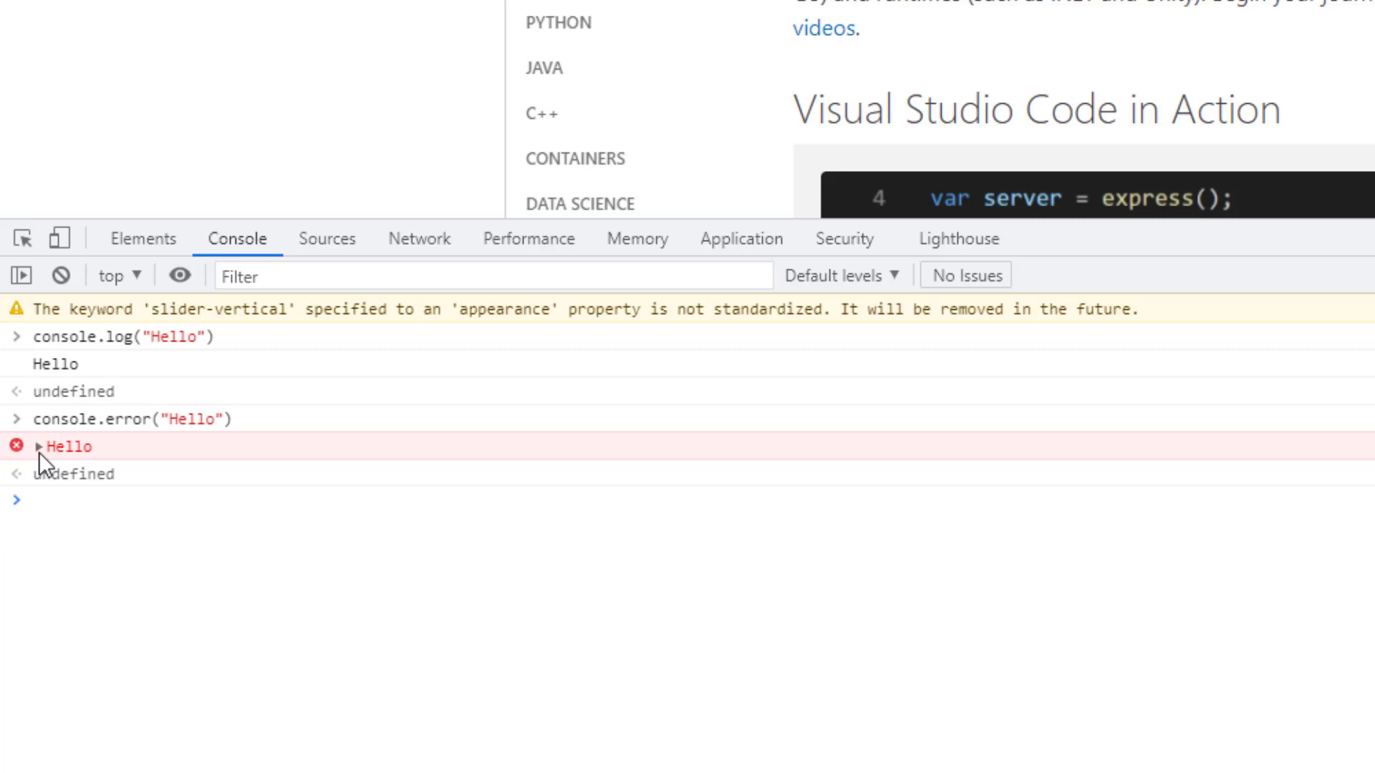
# Run console.warn("Hello"), retyping it with straight quotes after a syntax error
pyautogui.write('col')
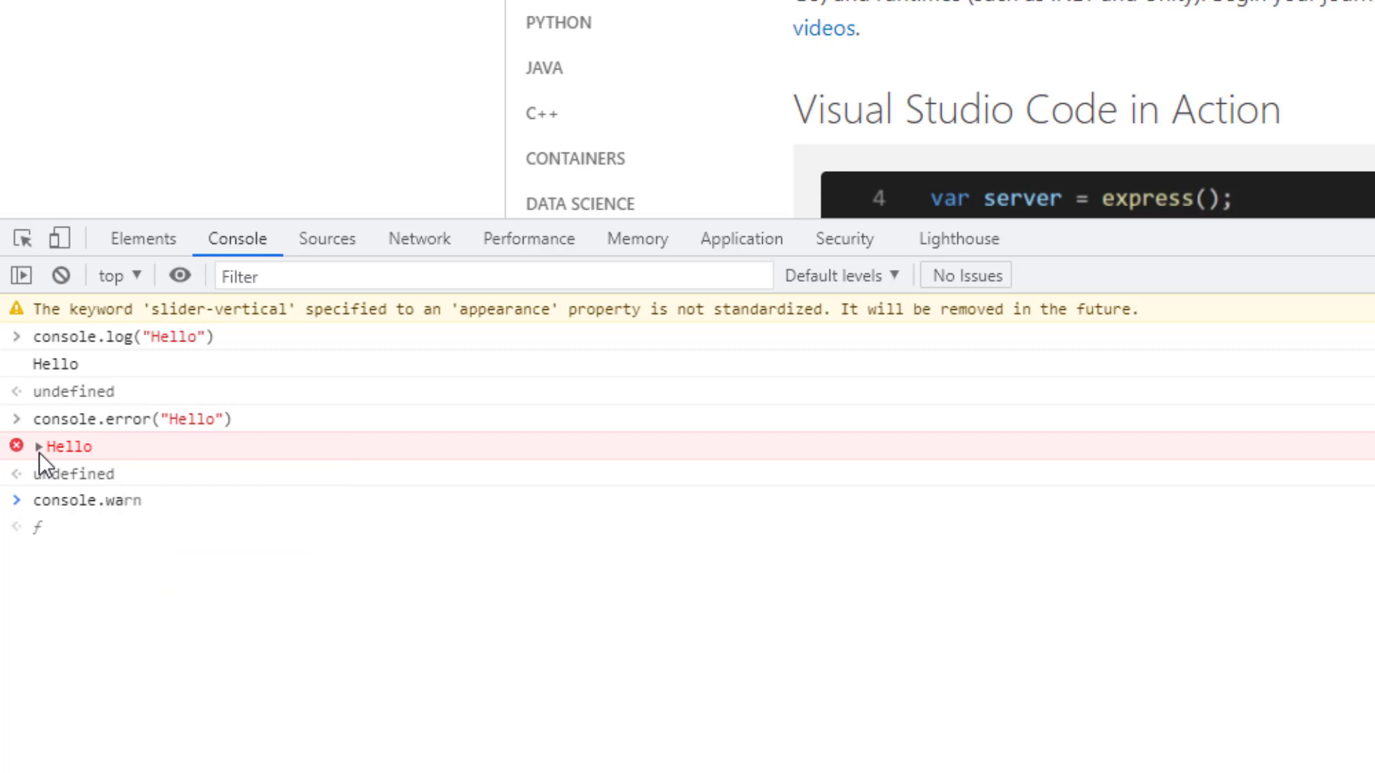
pyautogui.write('("')
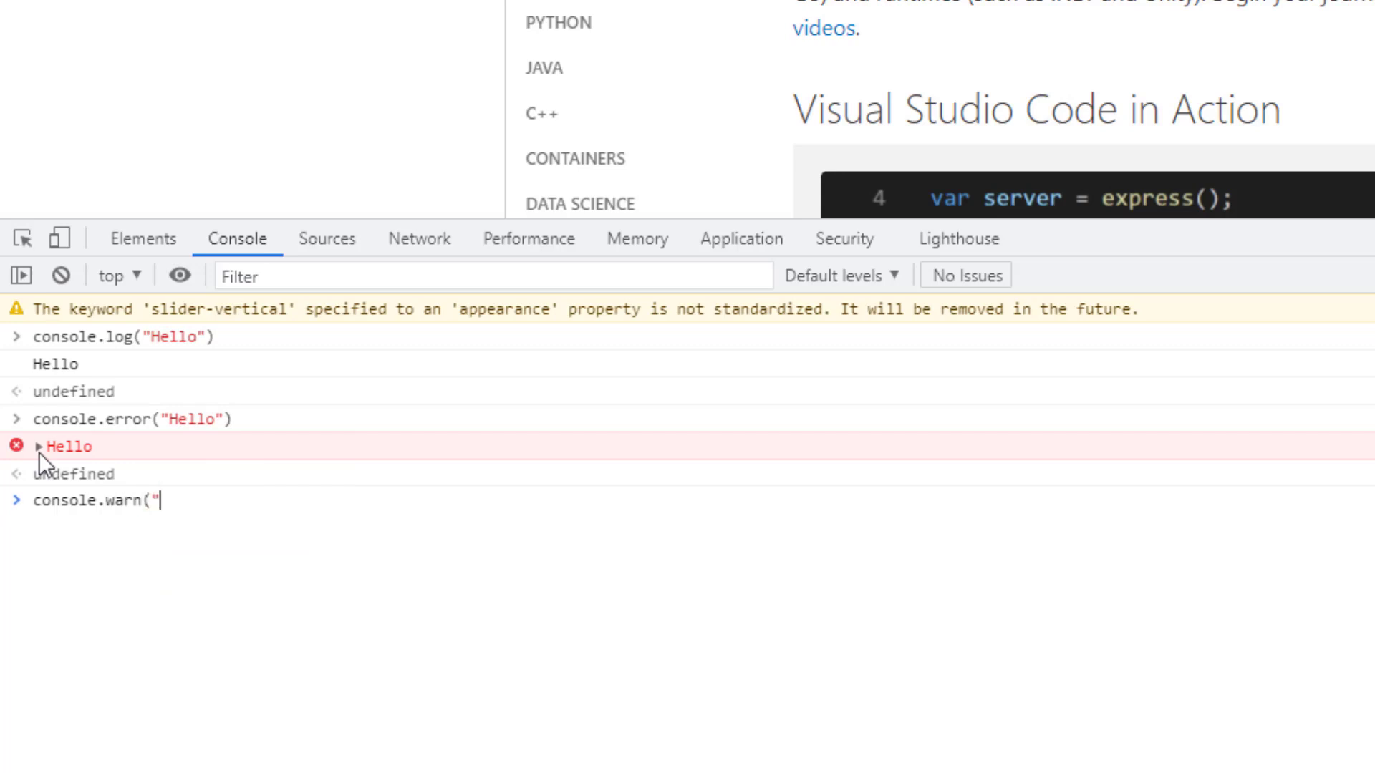
pyautogui.write('Hello')
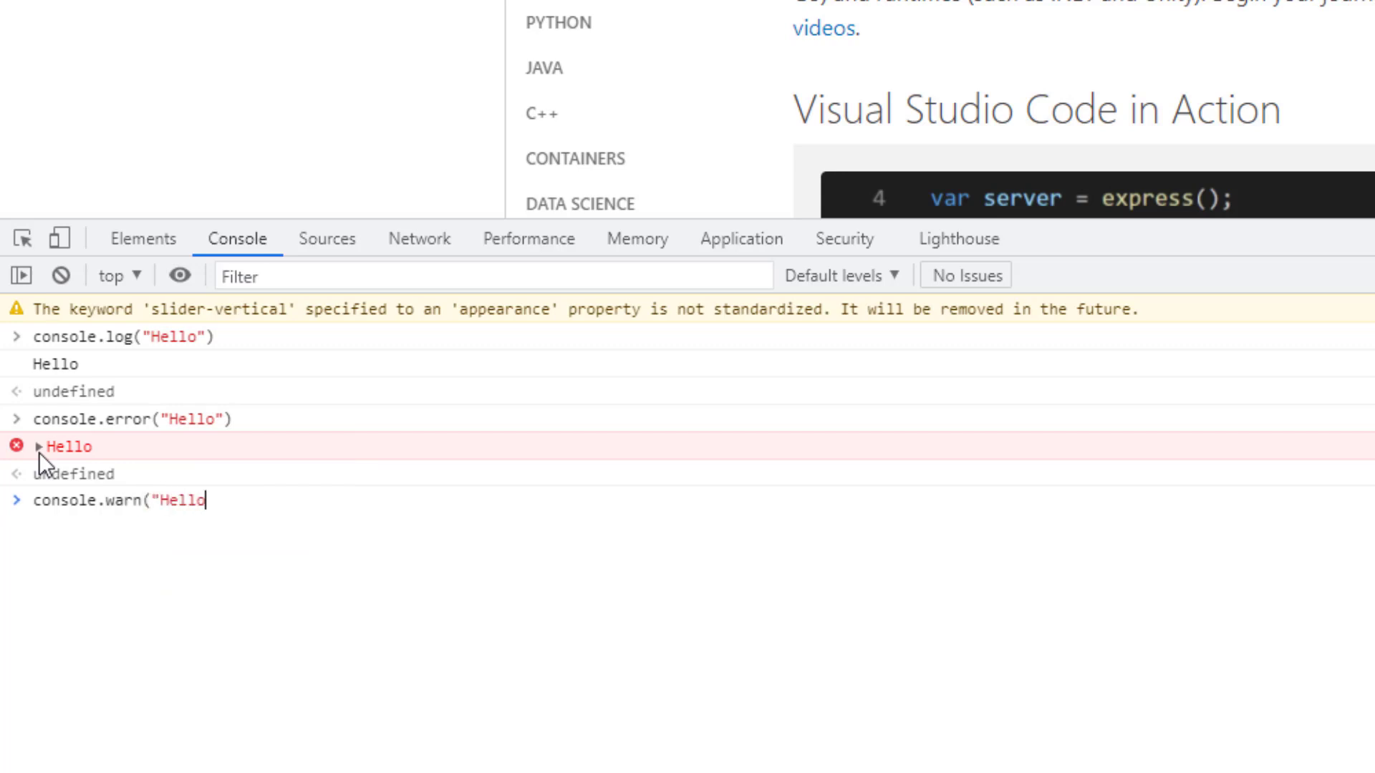
pyautogui.press('Enter')
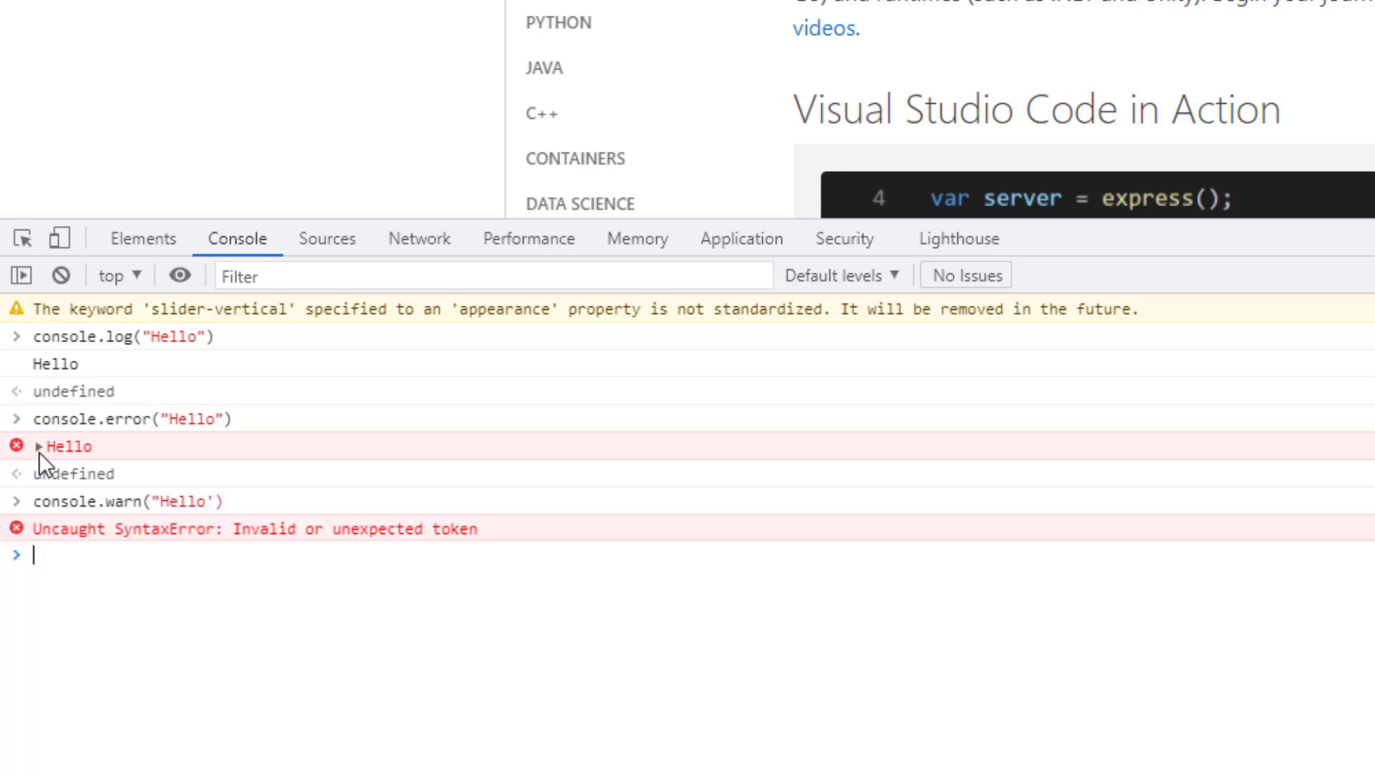
pyautogui.moveTo(250, 503)
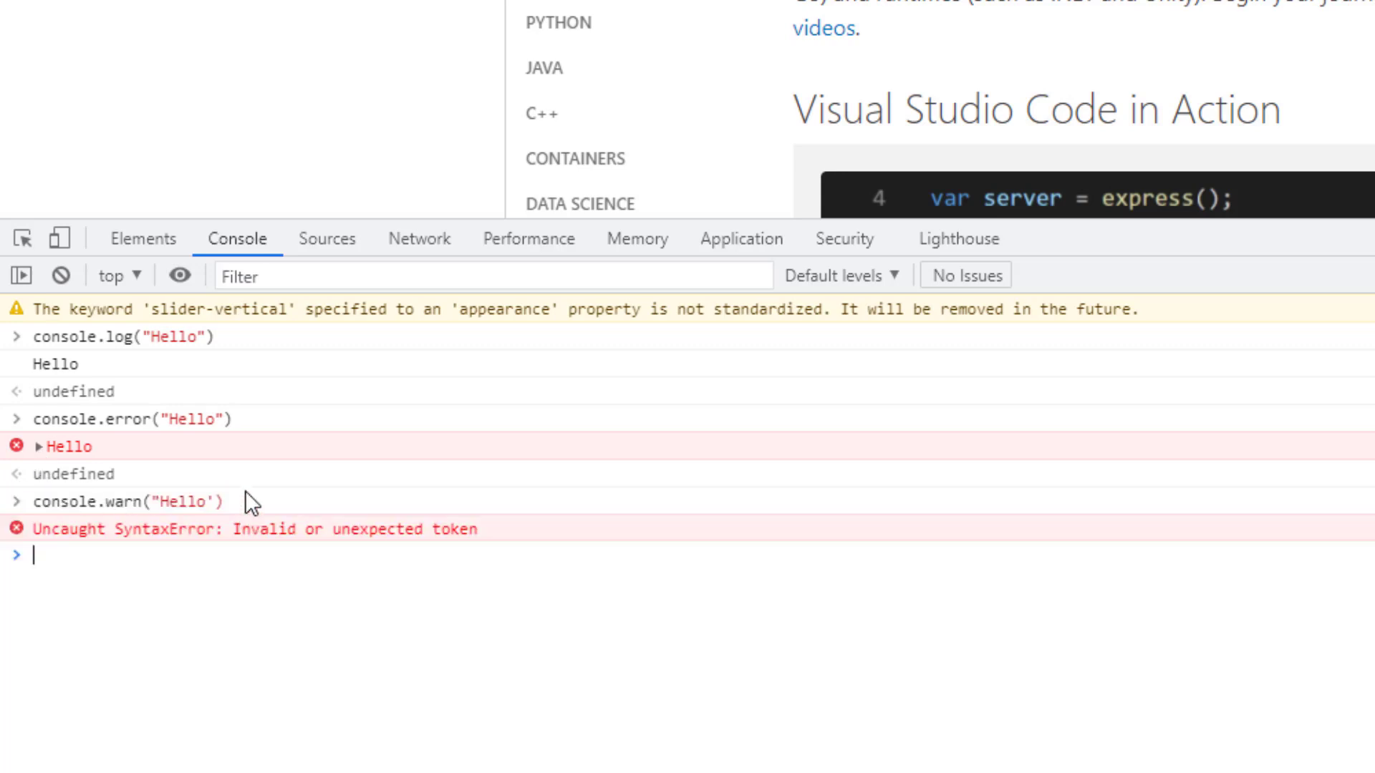
pyautogui.write('console.warn("Hello")')
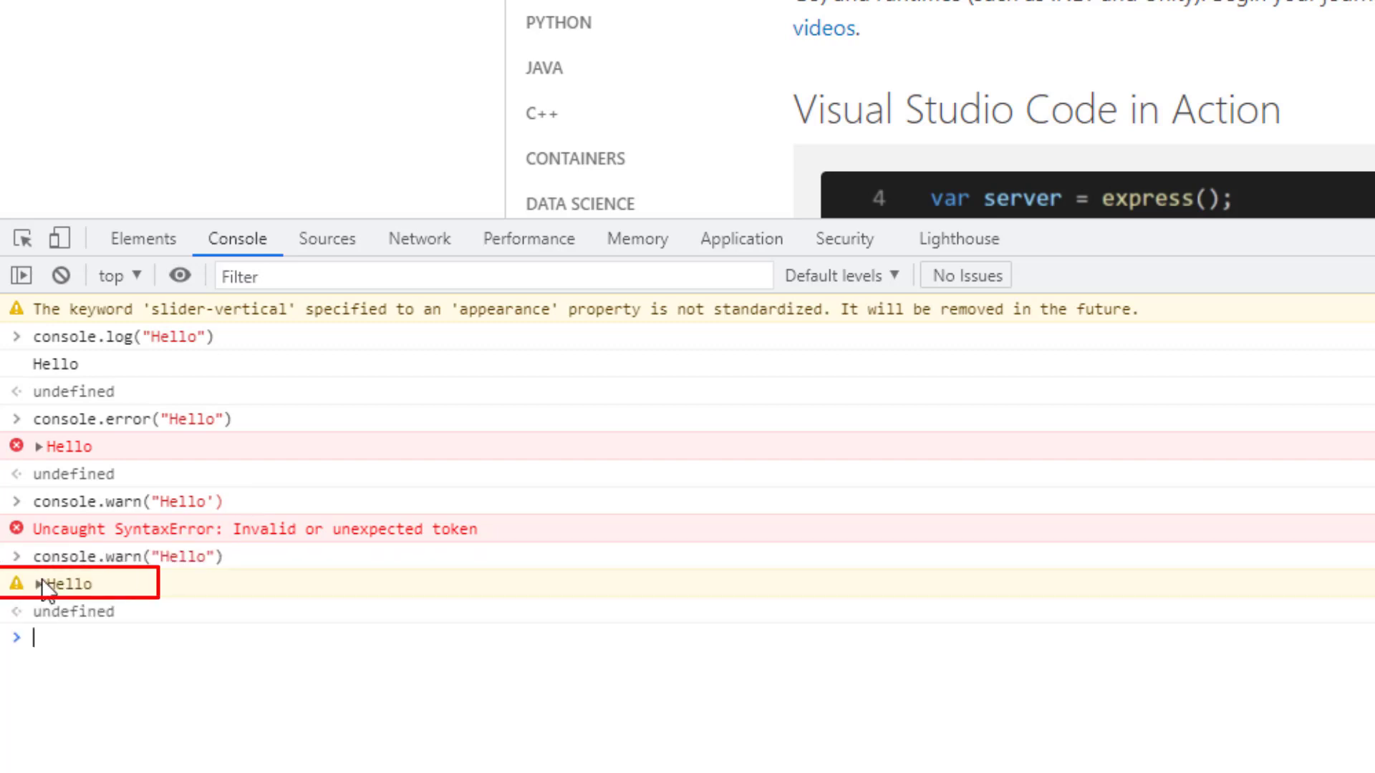
pyautogui.moveTo(127, 340)
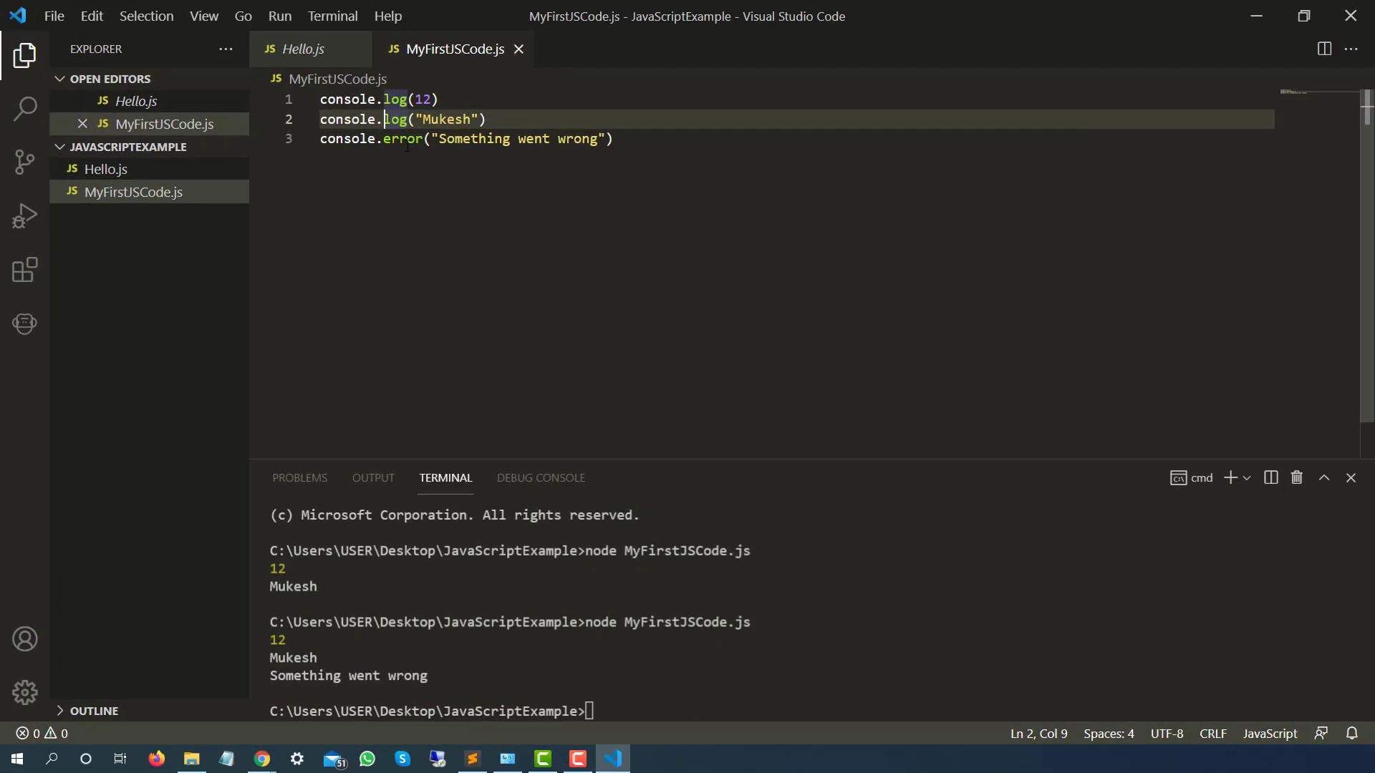
pyautogui.doubleClick(402, 138)
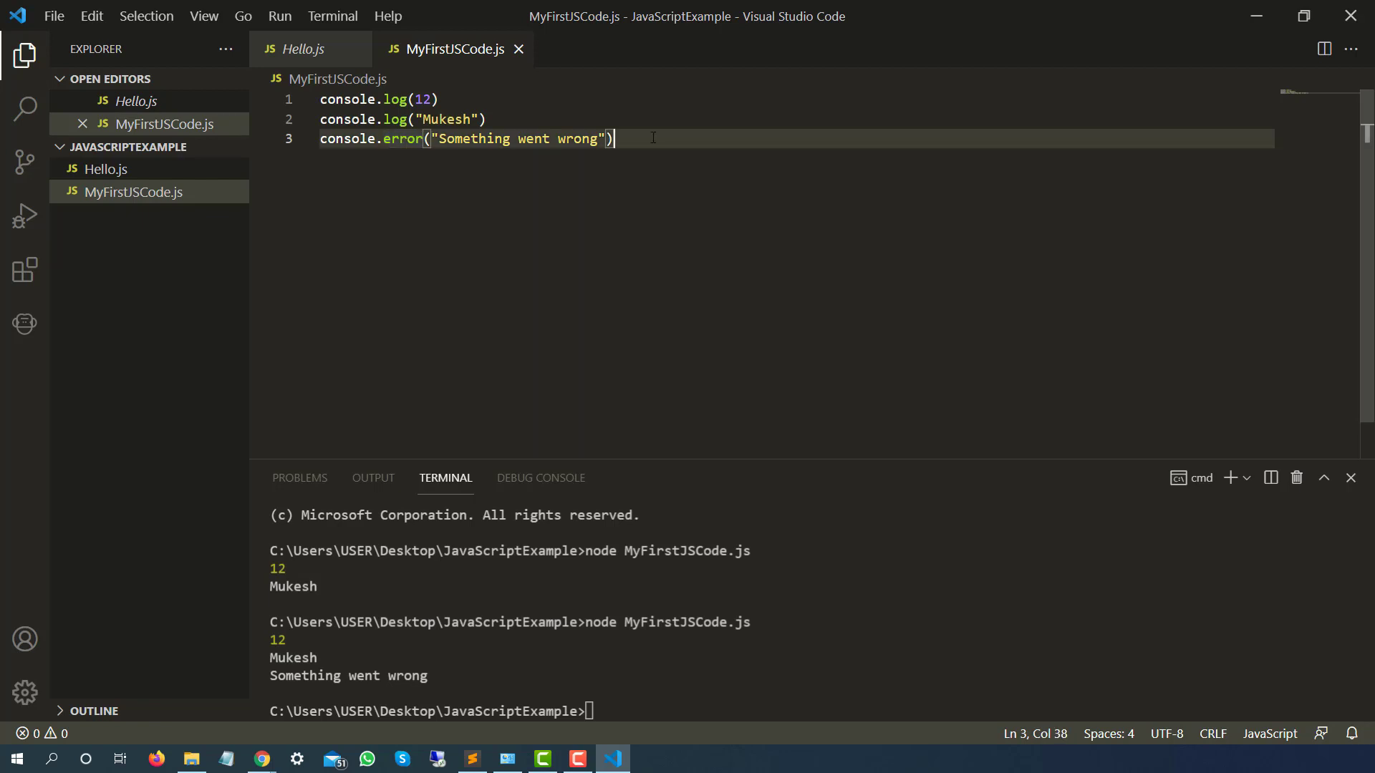
pyautogui.press('enter')
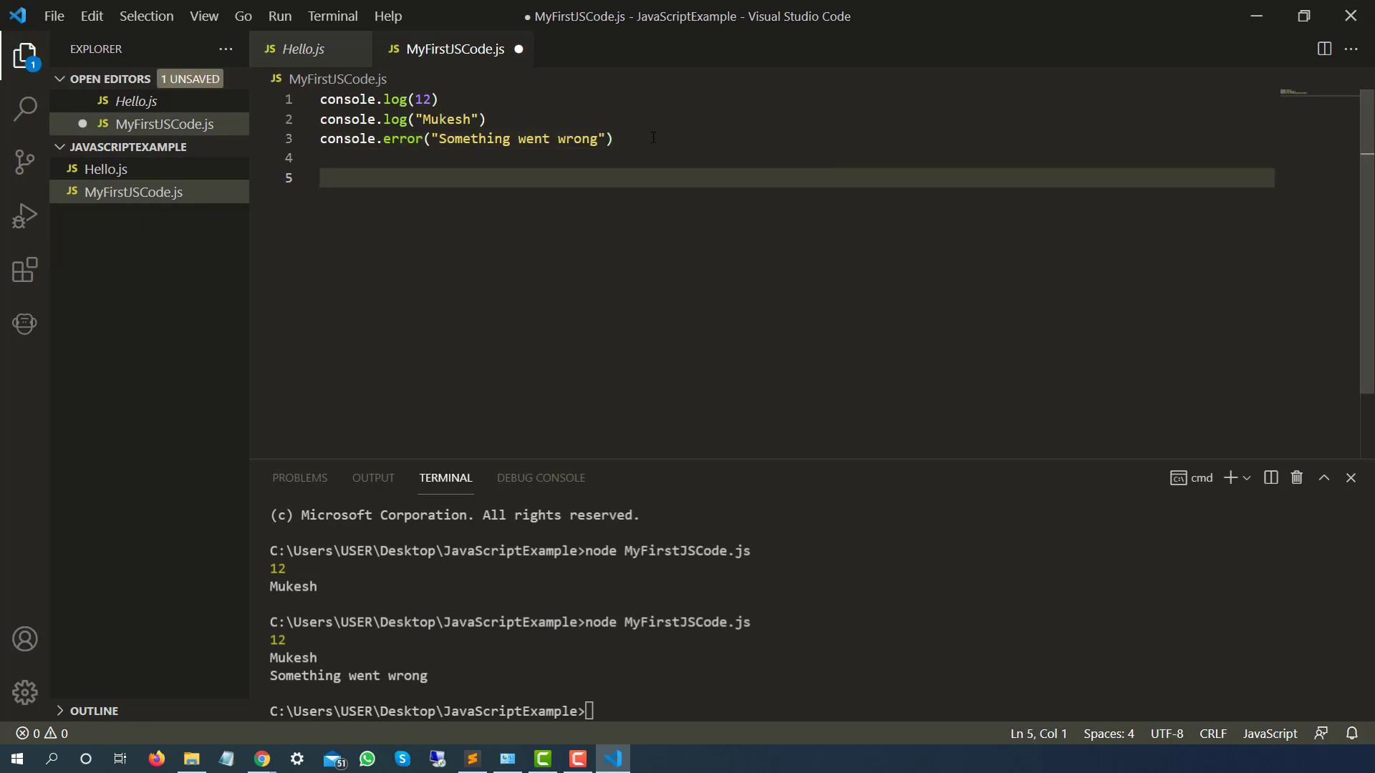
pyautogui.write('log')
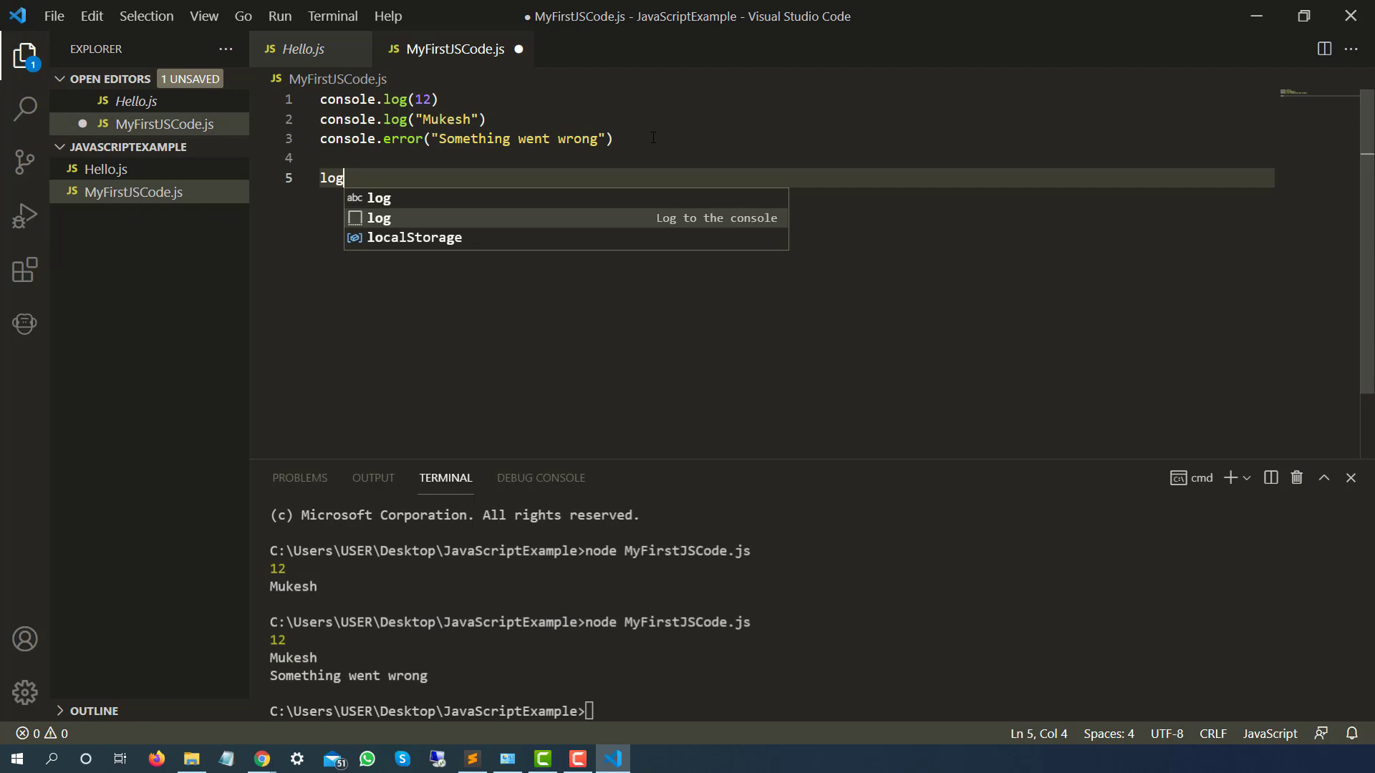
pyautogui.press('Tab')
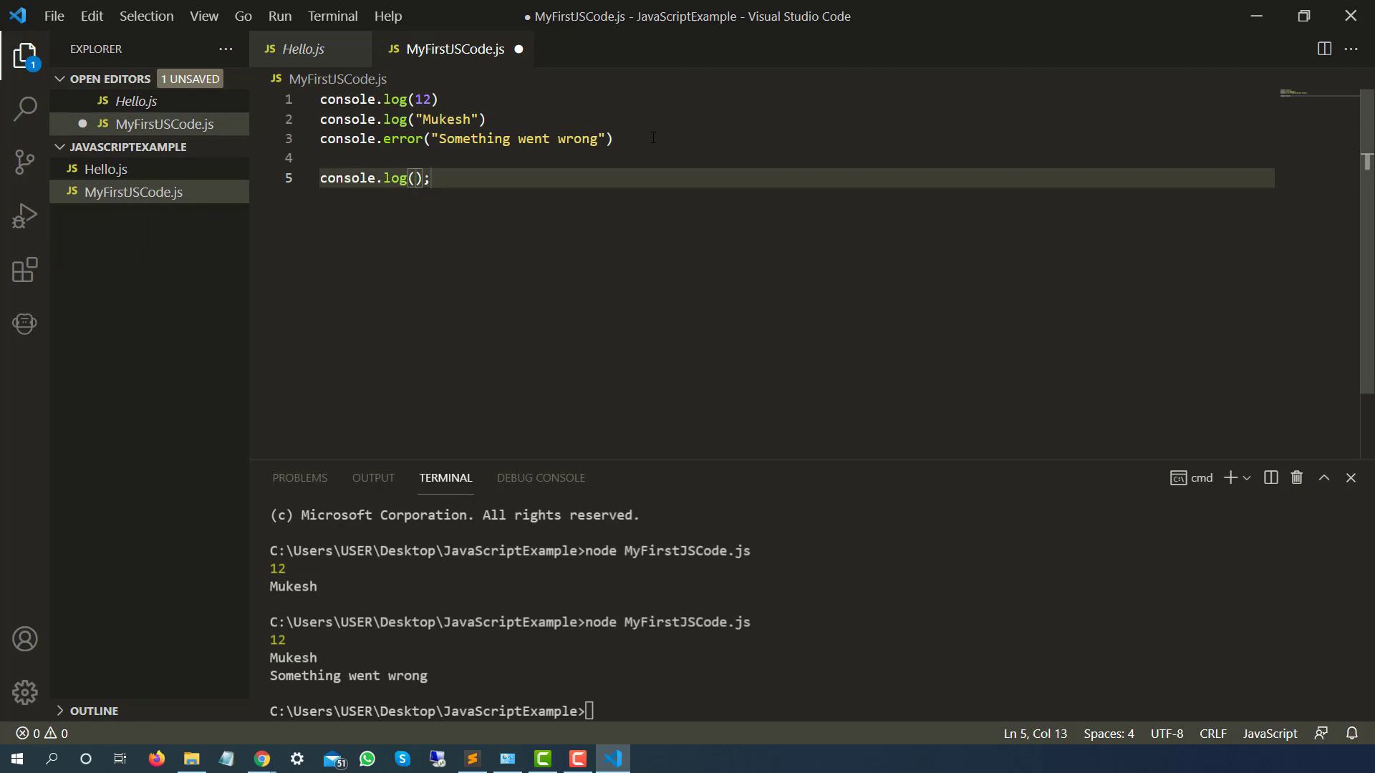
pyautogui.press('End')
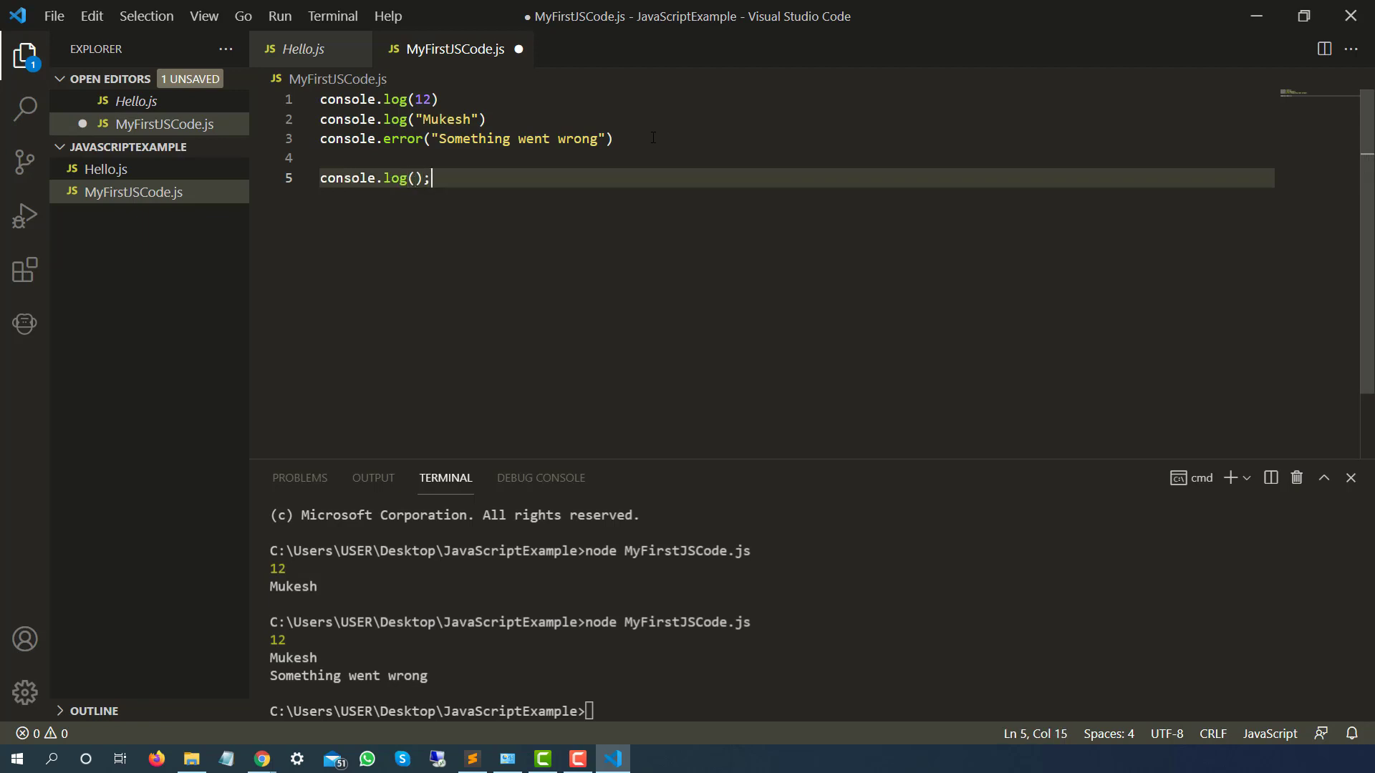
pyautogui.write('e')
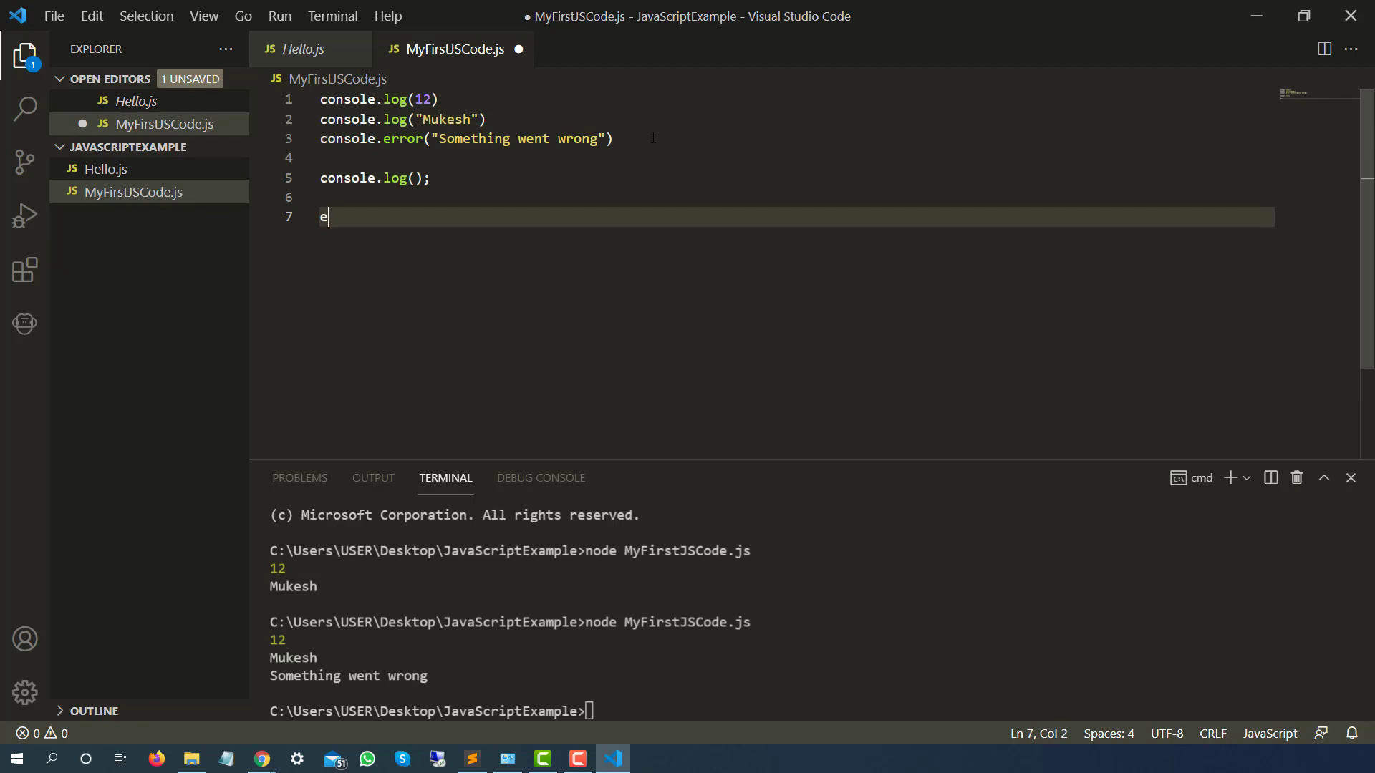
pyautogui.write('rr')
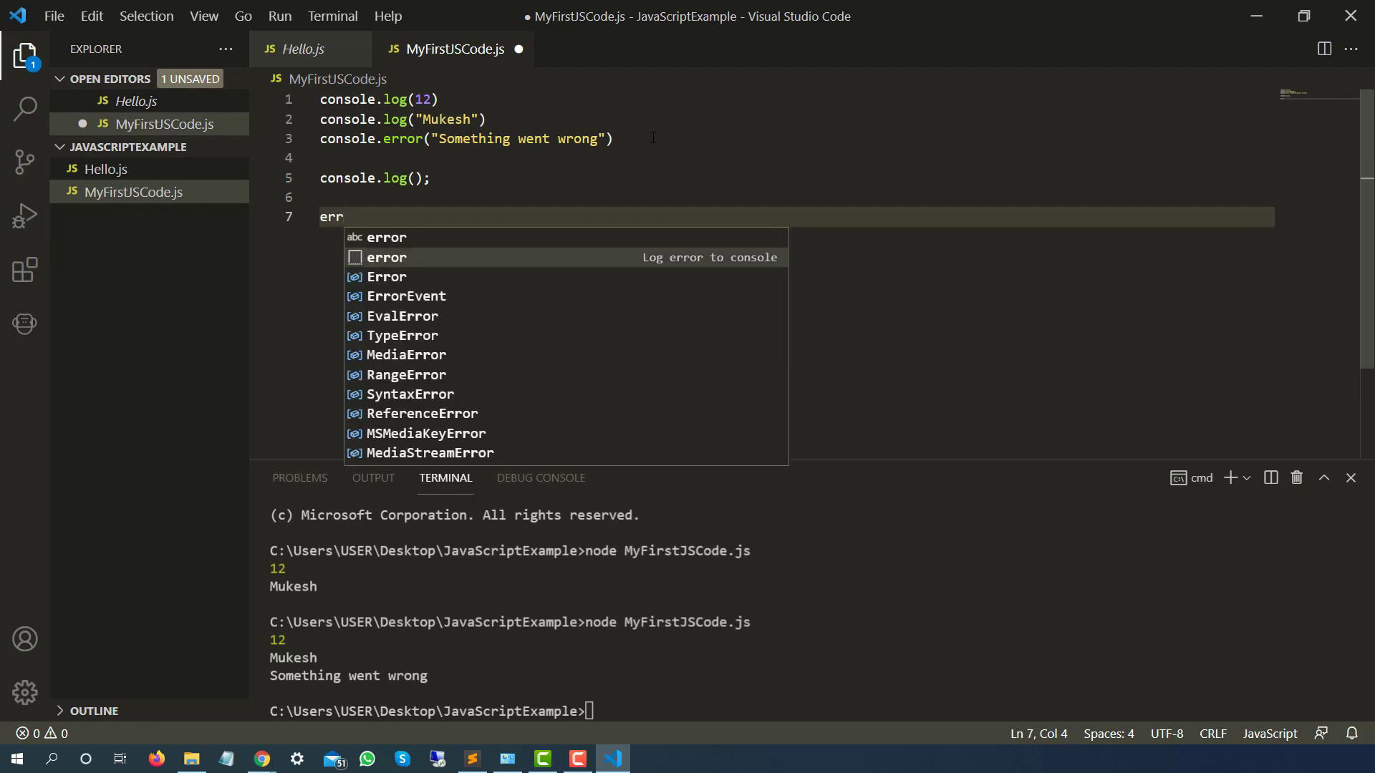
pyautogui.write('console.error();')
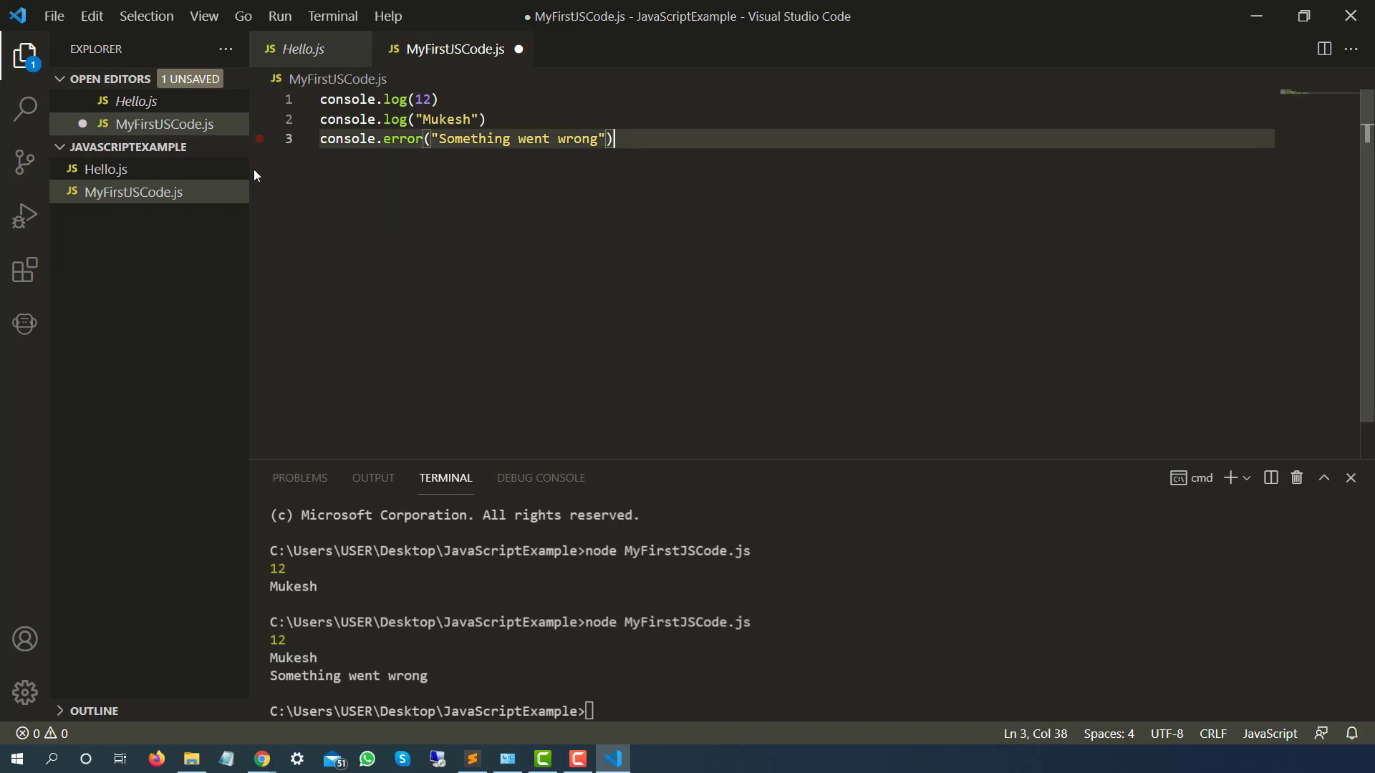
pyautogui.press('ctrl+s')
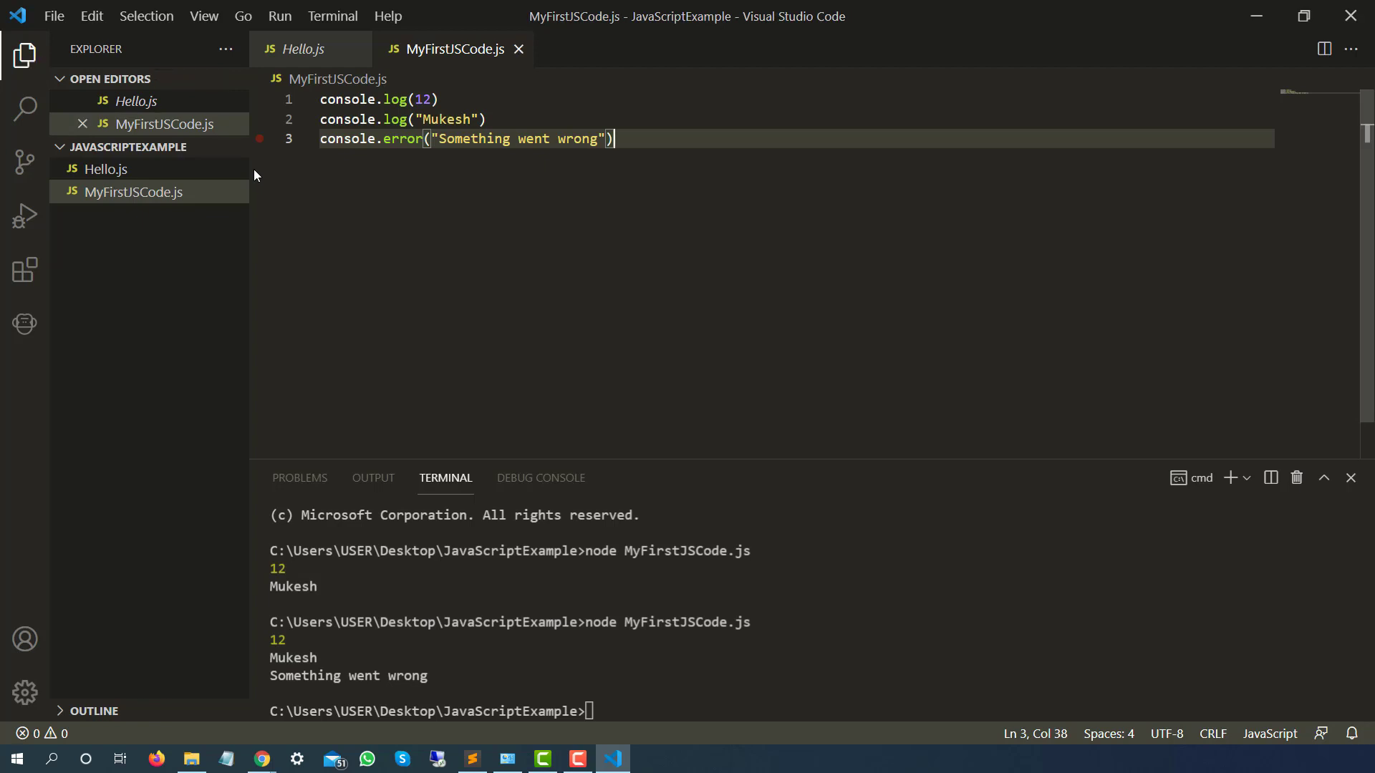